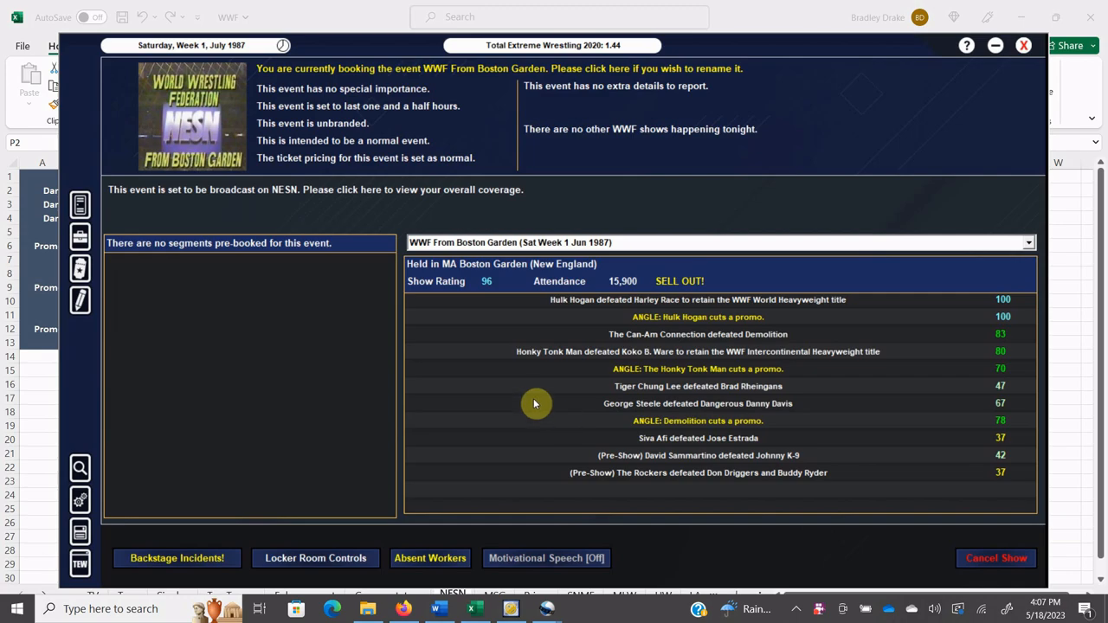
pyautogui.moveTo(454, 506)
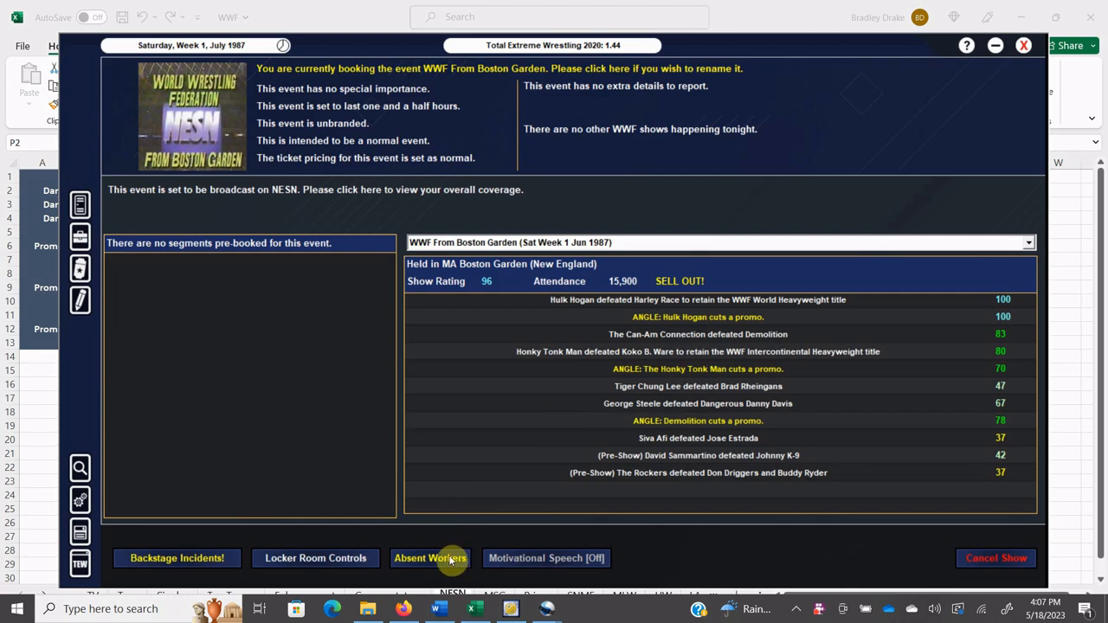
# - Check the unavailable workers, then read and dismiss the Scott Casey and Bruno Sammartino incident
pyautogui.click(429, 557)
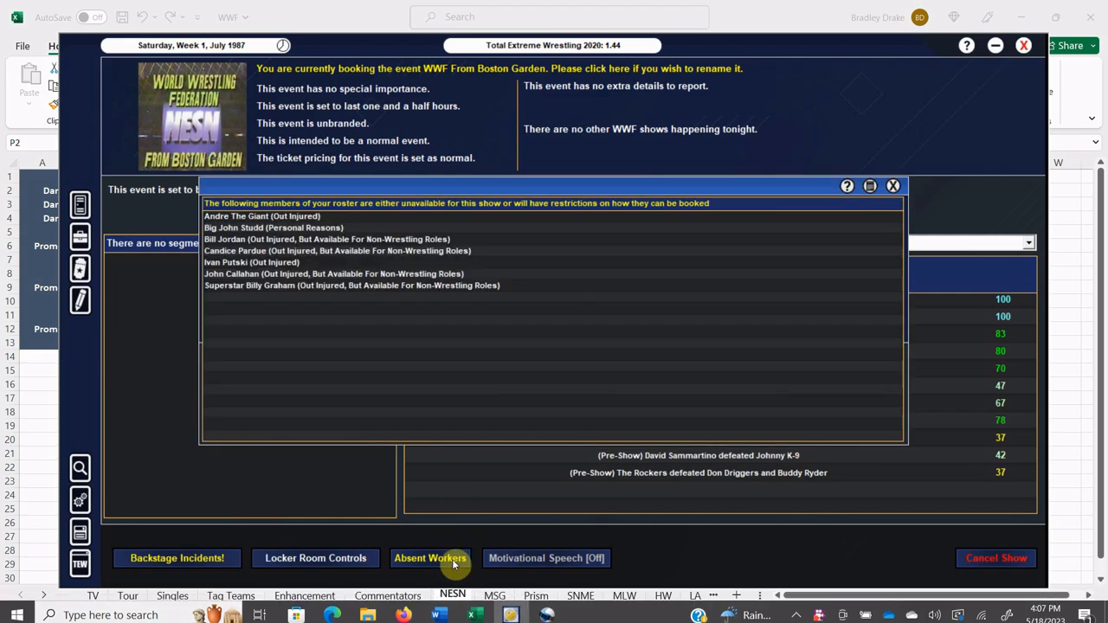
pyautogui.moveTo(501, 407)
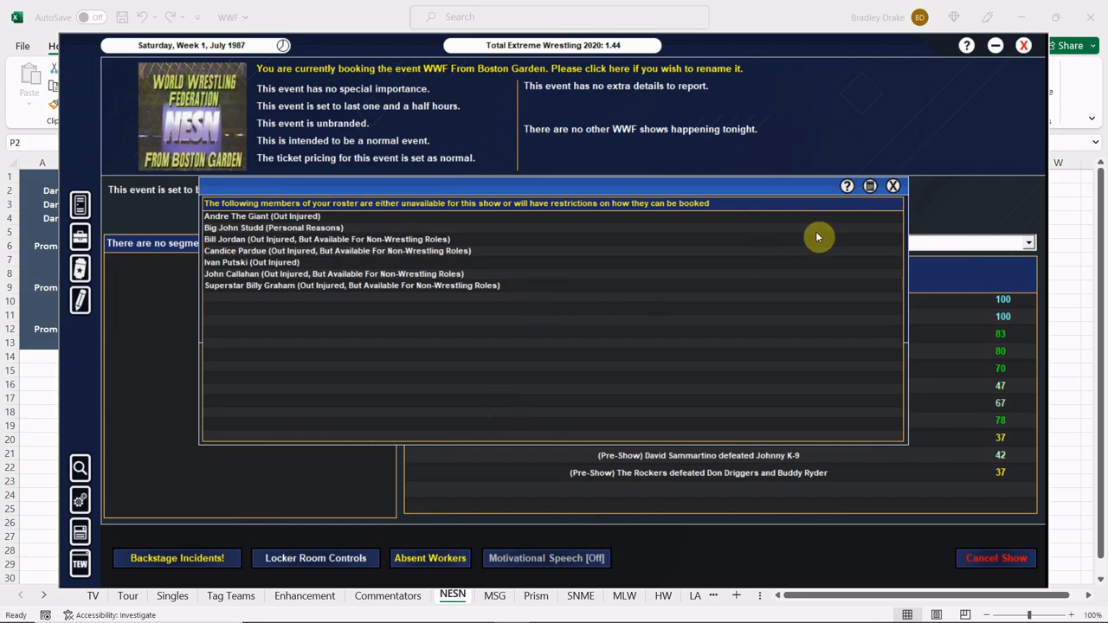
pyautogui.click(892, 185)
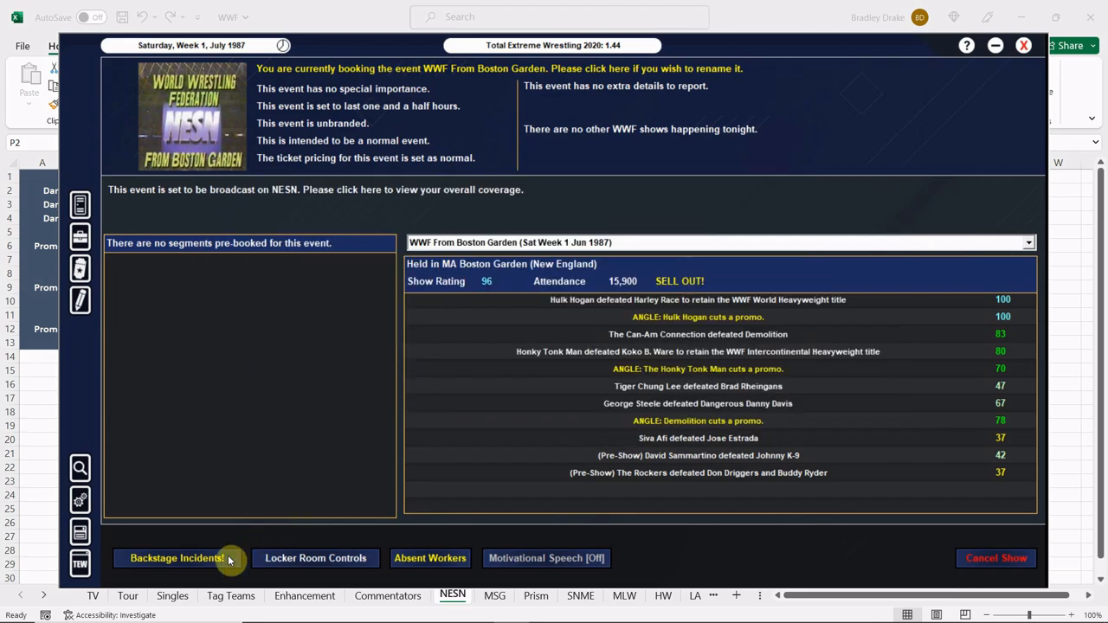
pyautogui.click(176, 558)
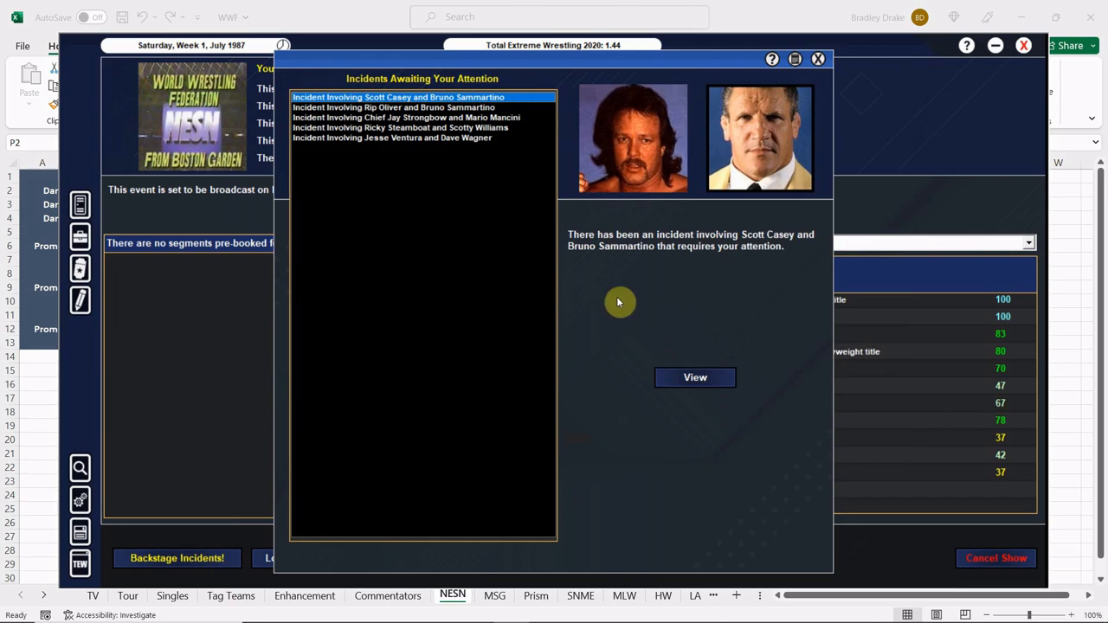
pyautogui.click(695, 377)
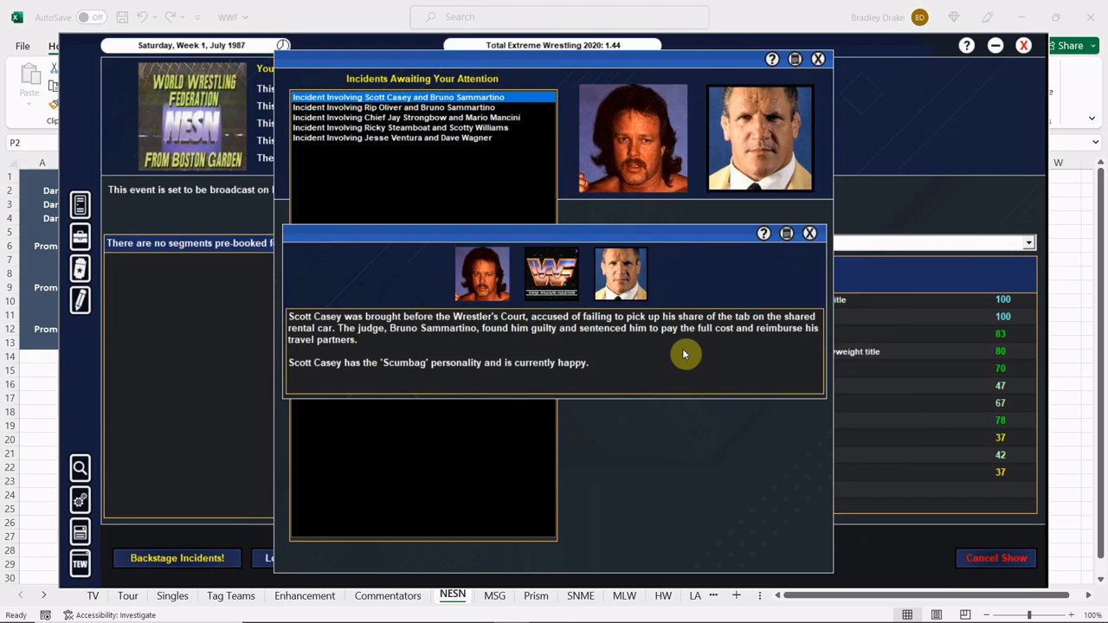
pyautogui.moveTo(687, 354)
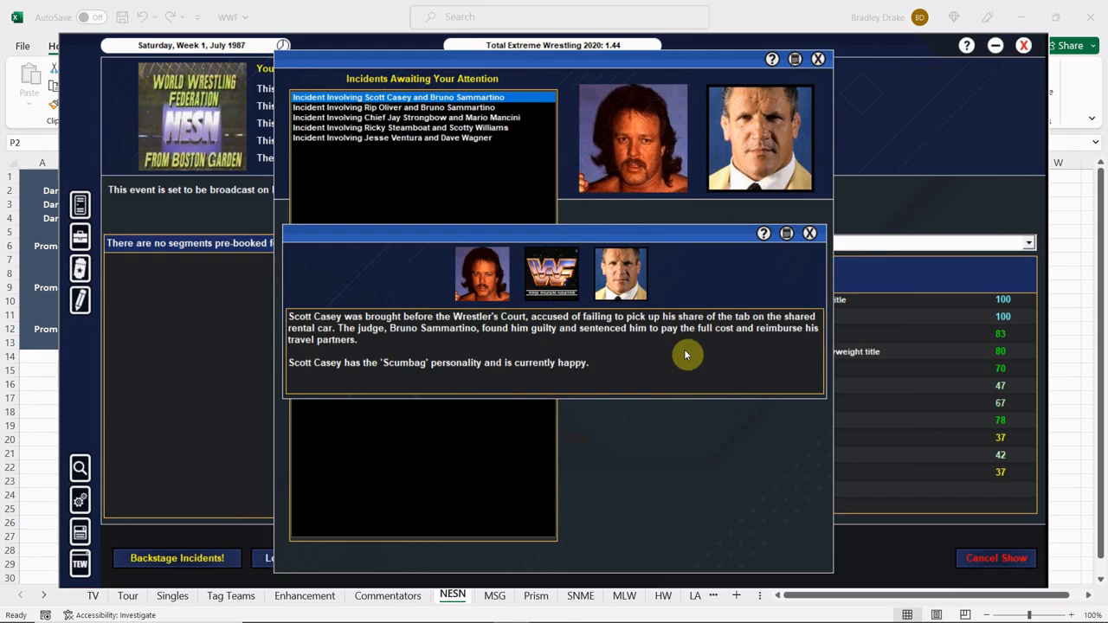
pyautogui.moveTo(727, 356)
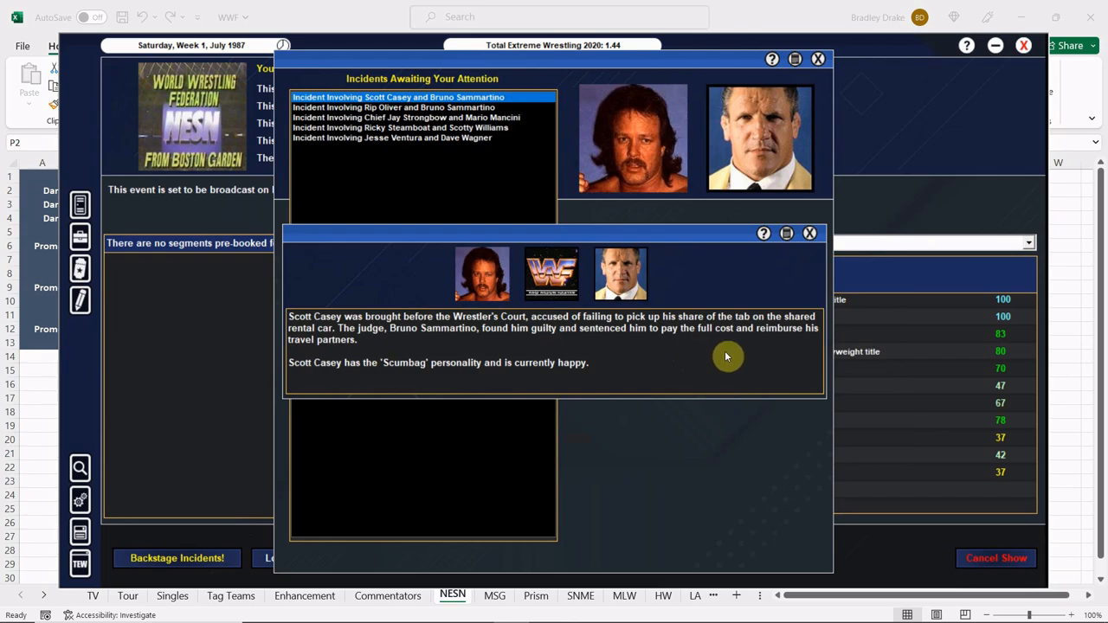
pyautogui.moveTo(631, 359)
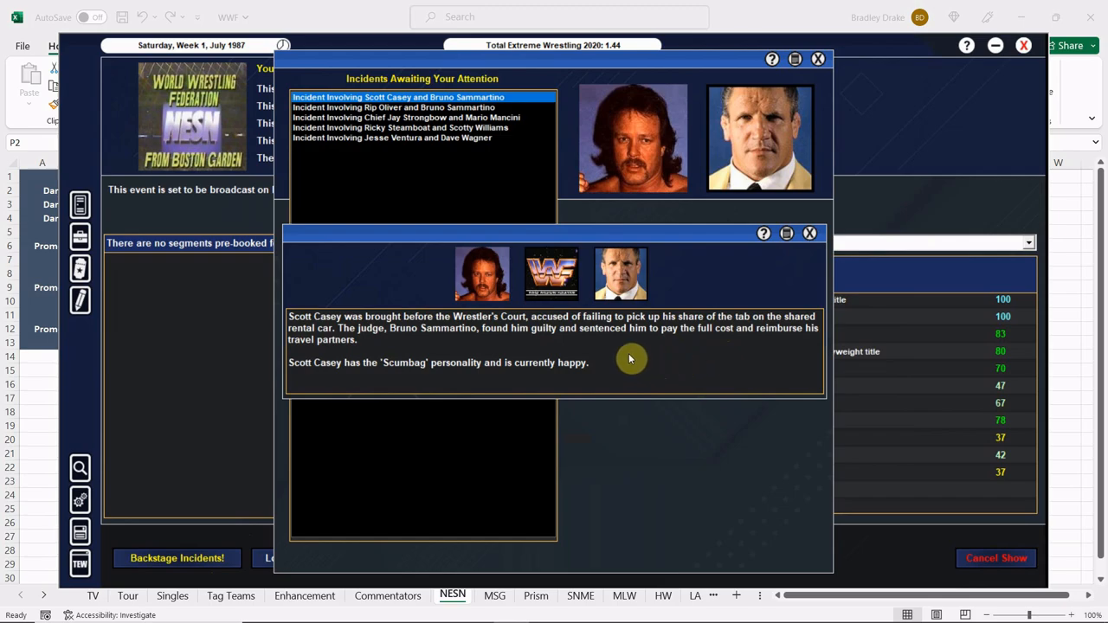
pyautogui.moveTo(668, 365)
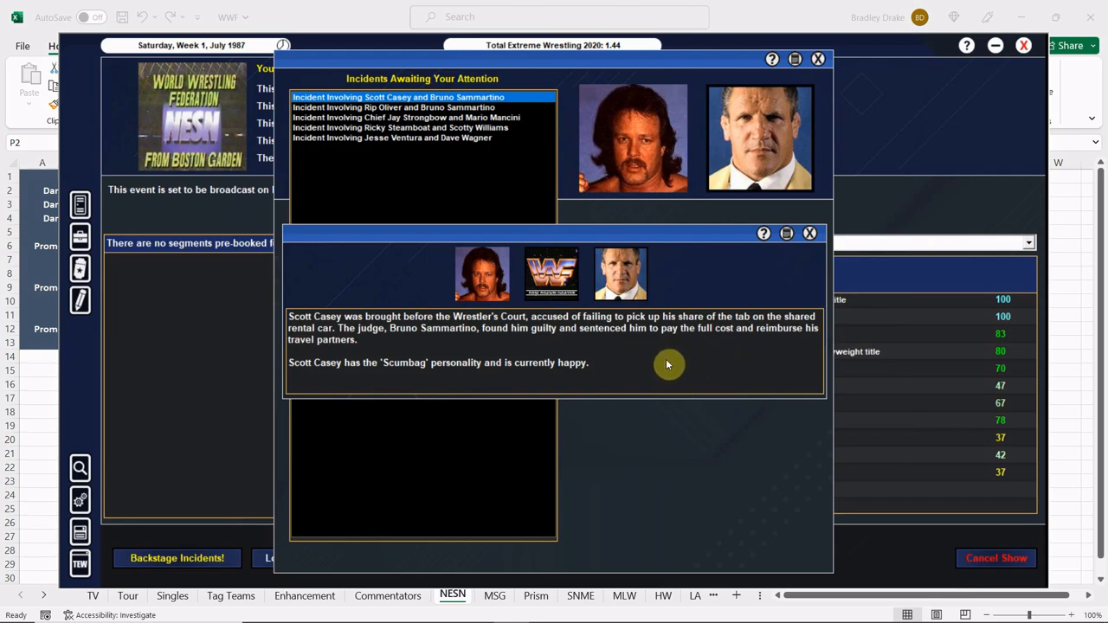
pyautogui.moveTo(736, 300)
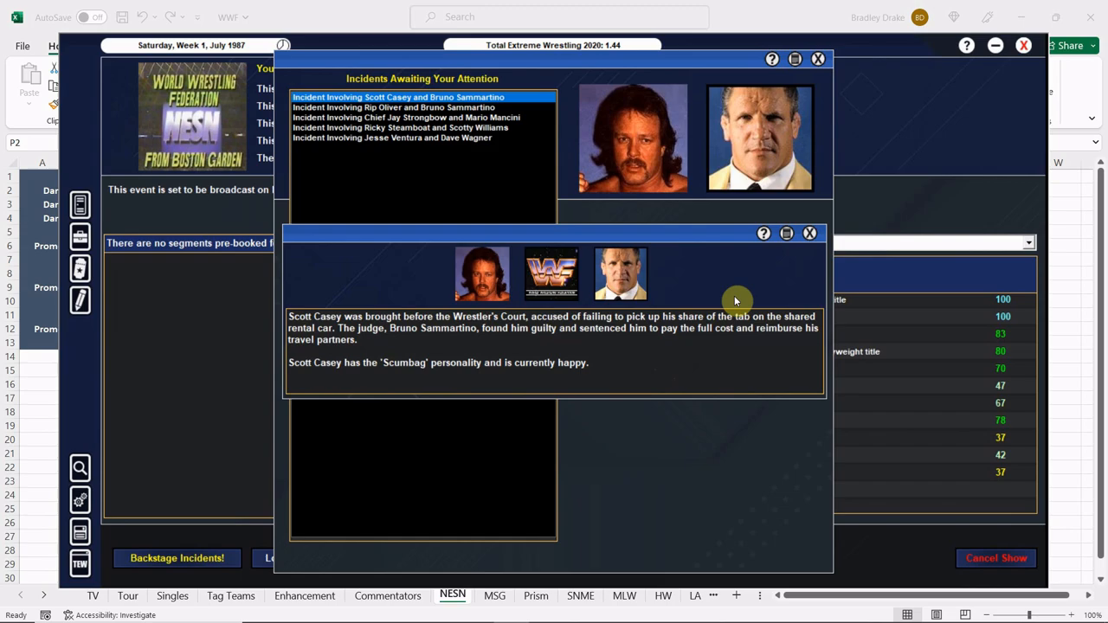
pyautogui.moveTo(686, 329)
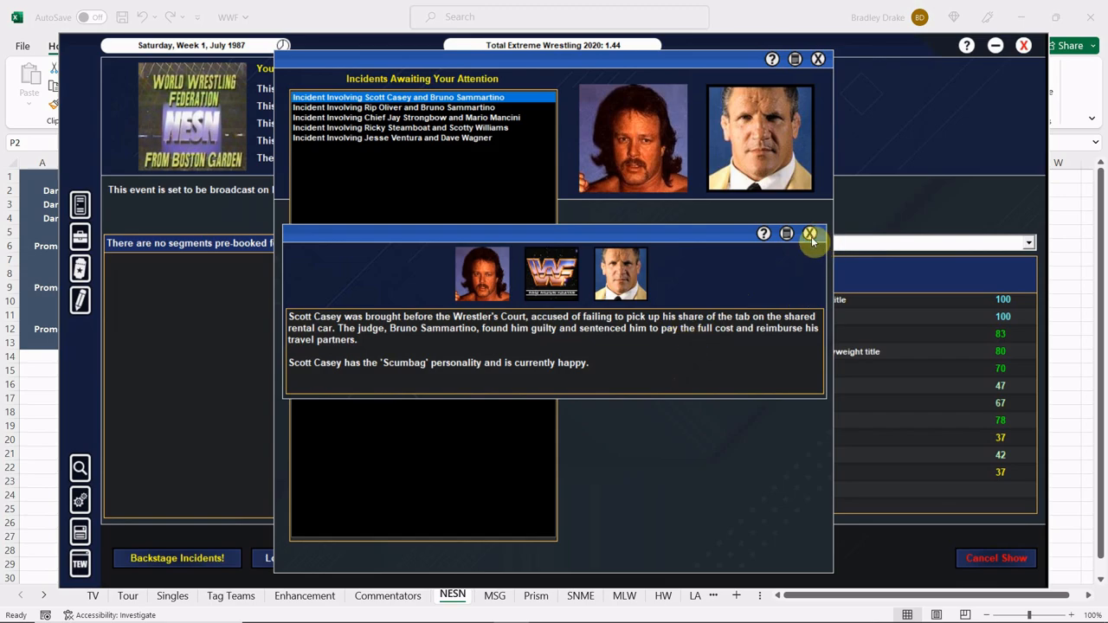
pyautogui.click(809, 233)
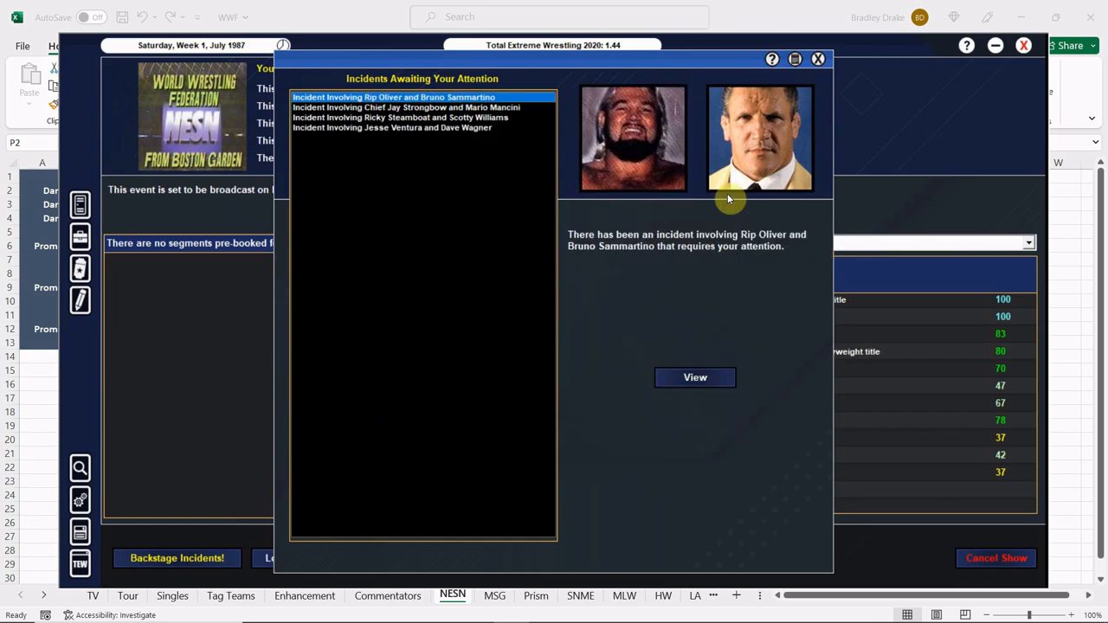
pyautogui.moveTo(695, 378)
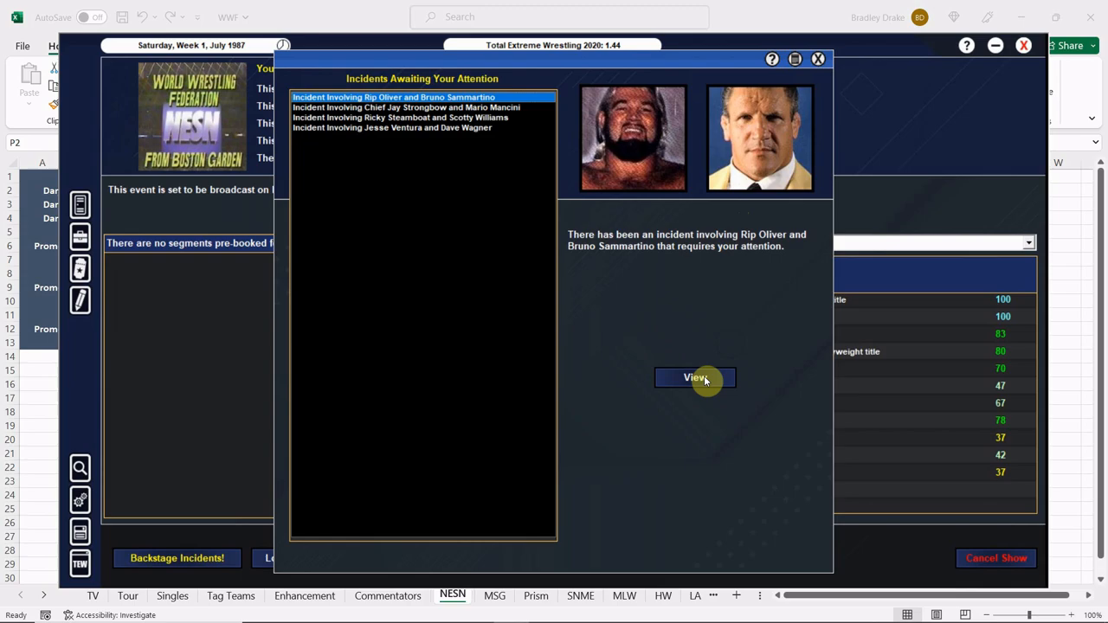
# - Review the Rip Oliver, Chief Jay Strongbow and Ricky Steamboat backstage incidents
pyautogui.click(695, 377)
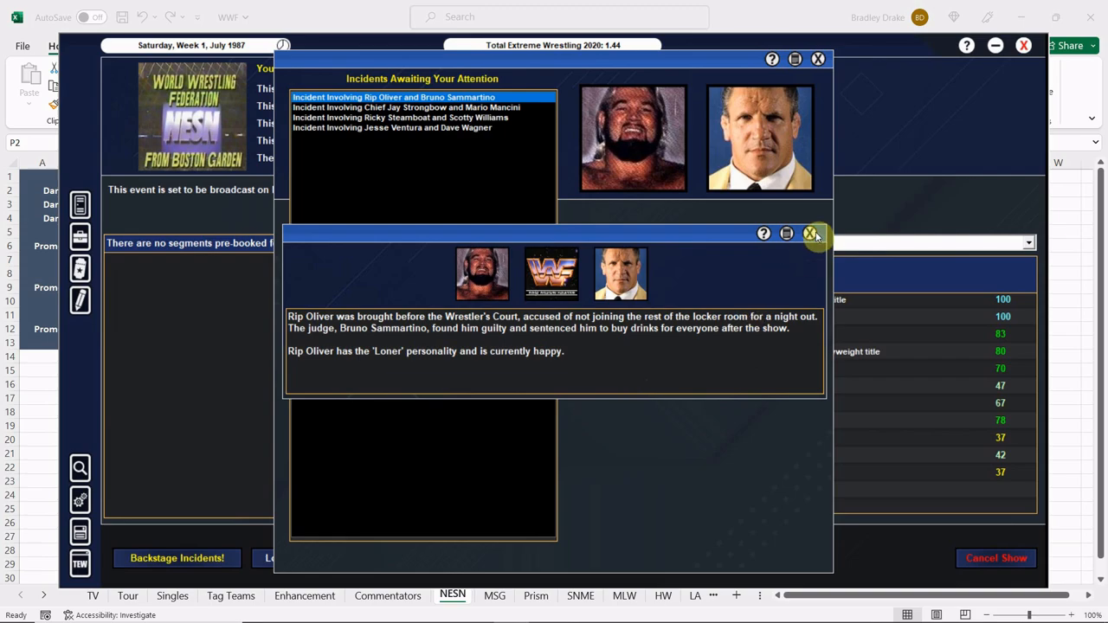
pyautogui.click(809, 233)
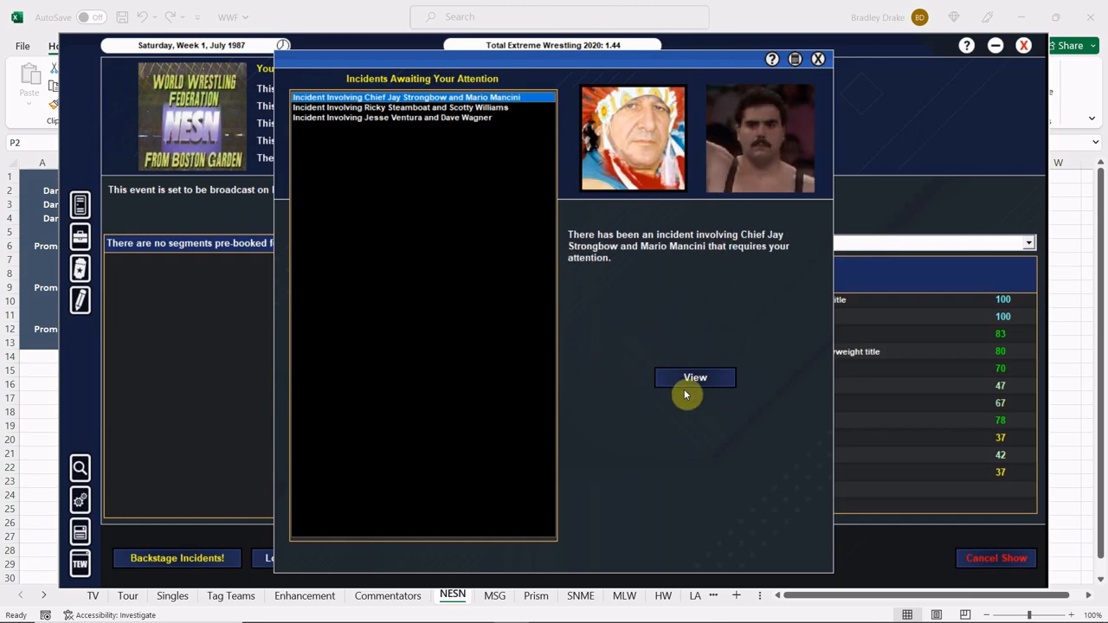
pyautogui.click(695, 378)
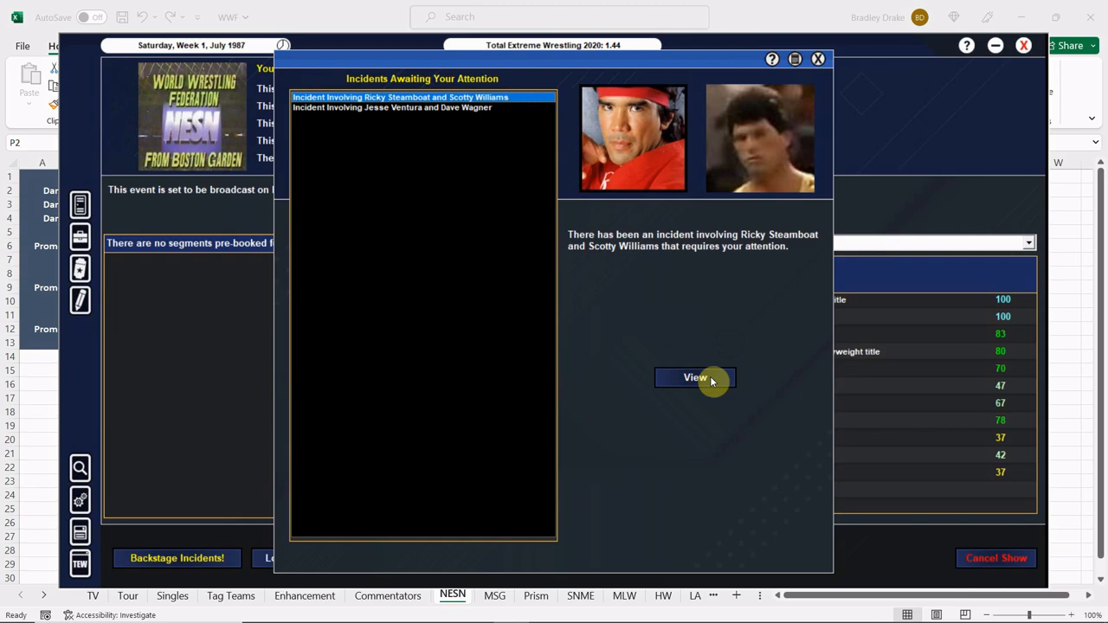
pyautogui.click(695, 377)
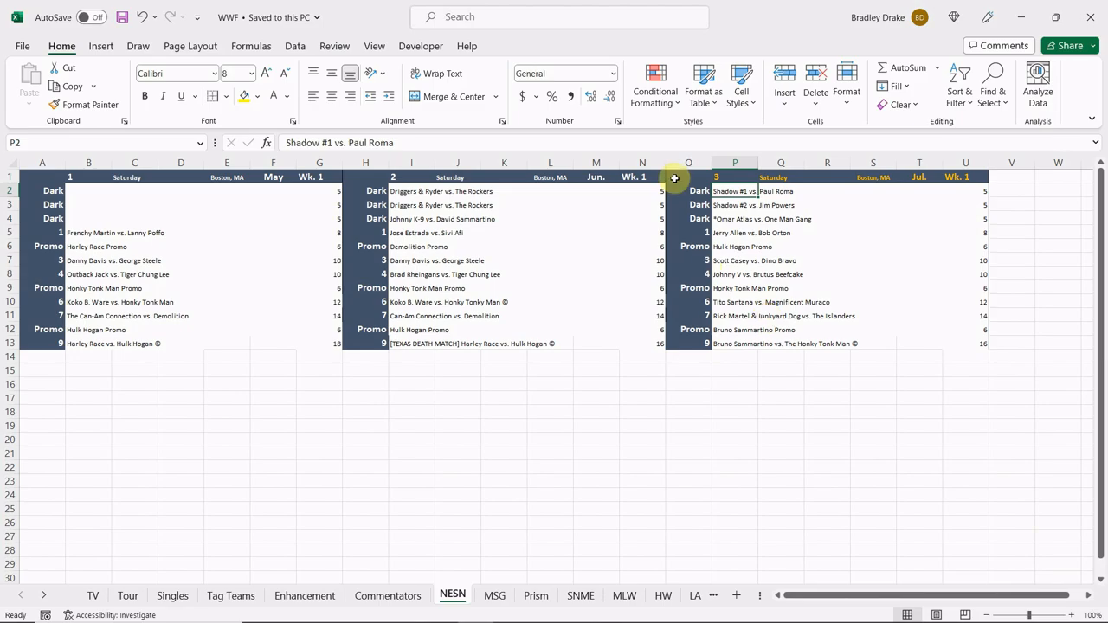
# - Select cell P11 holding Rick Martel & Junkyard Dog vs. The Islanders for editing
pyautogui.click(735, 220)
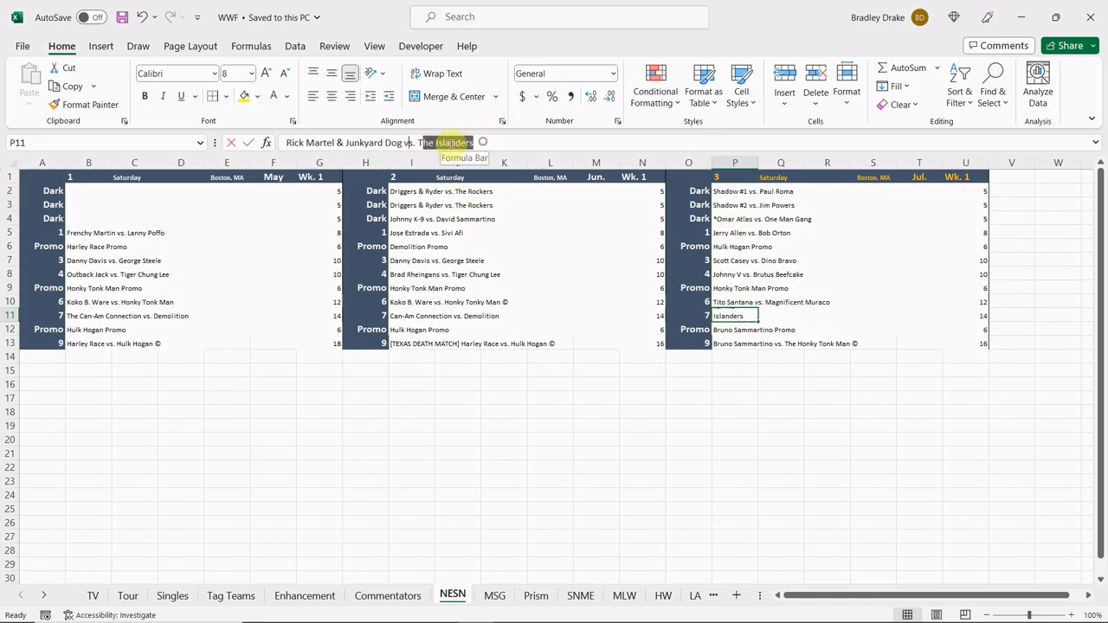
# - Enter '*The Islanders vs. The Can-Am Connection' into cell P11
pyautogui.write('The Islanaders vs. Ca')
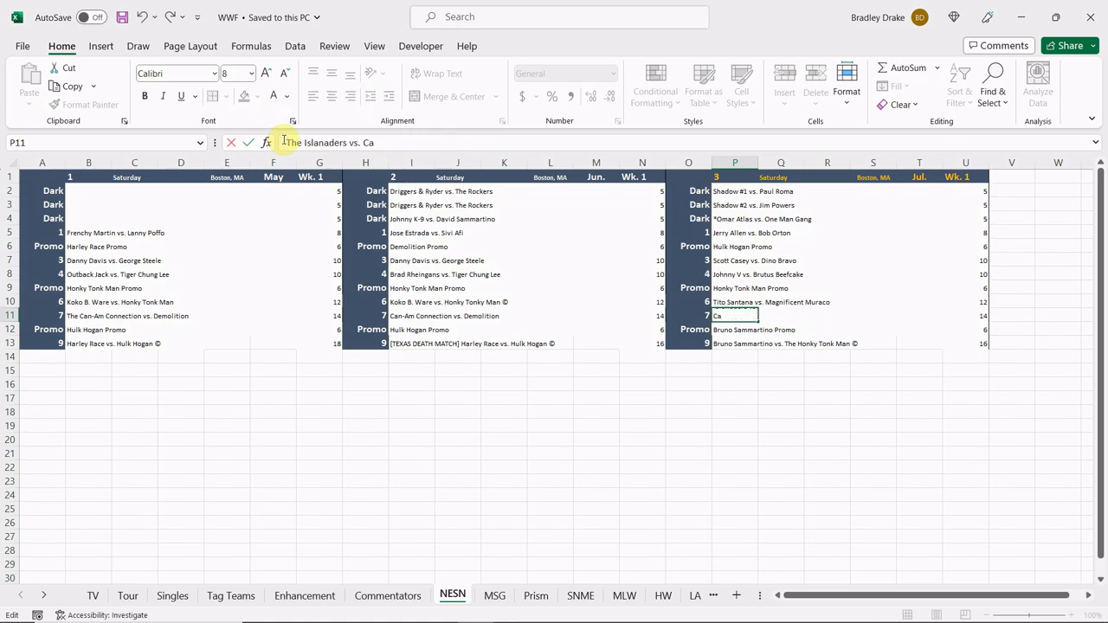
pyautogui.write('The Can-Am')
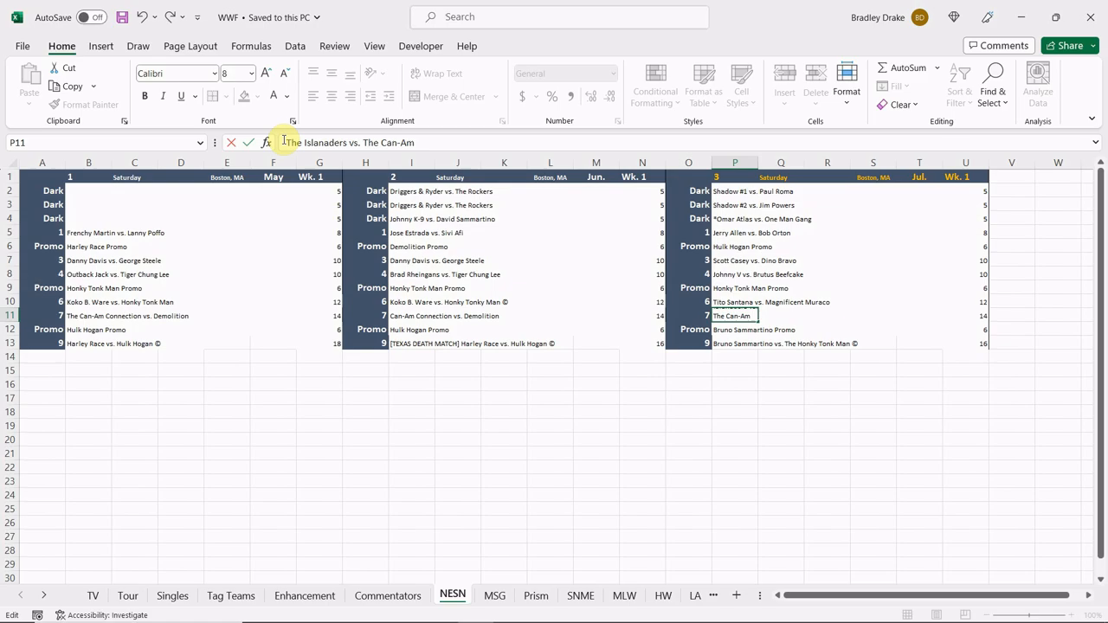
pyautogui.write('Connection')
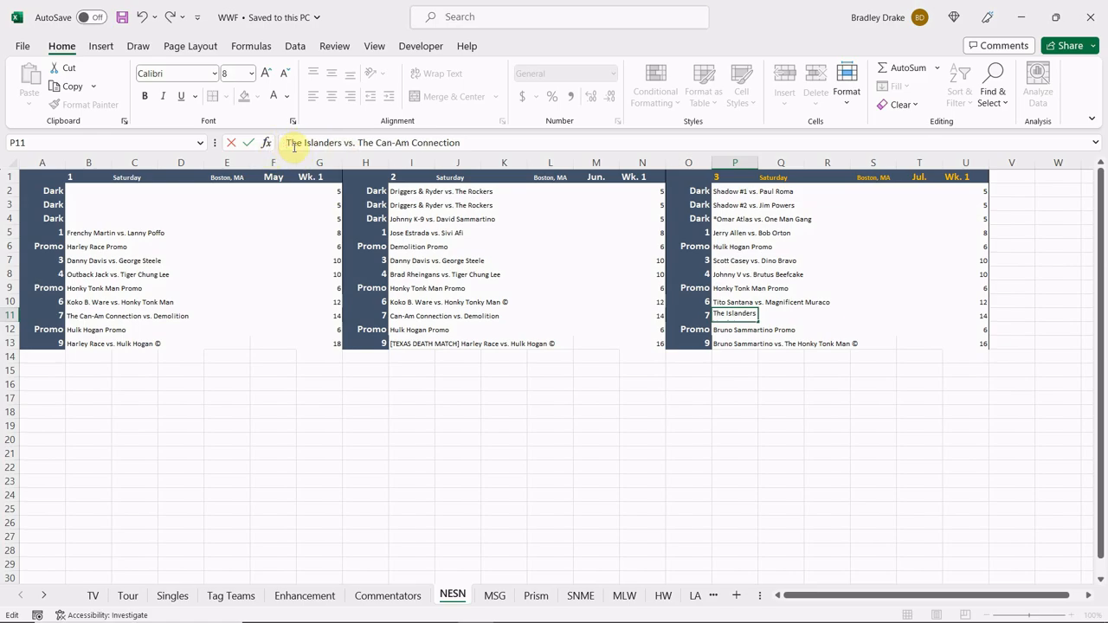
pyautogui.write('*The')
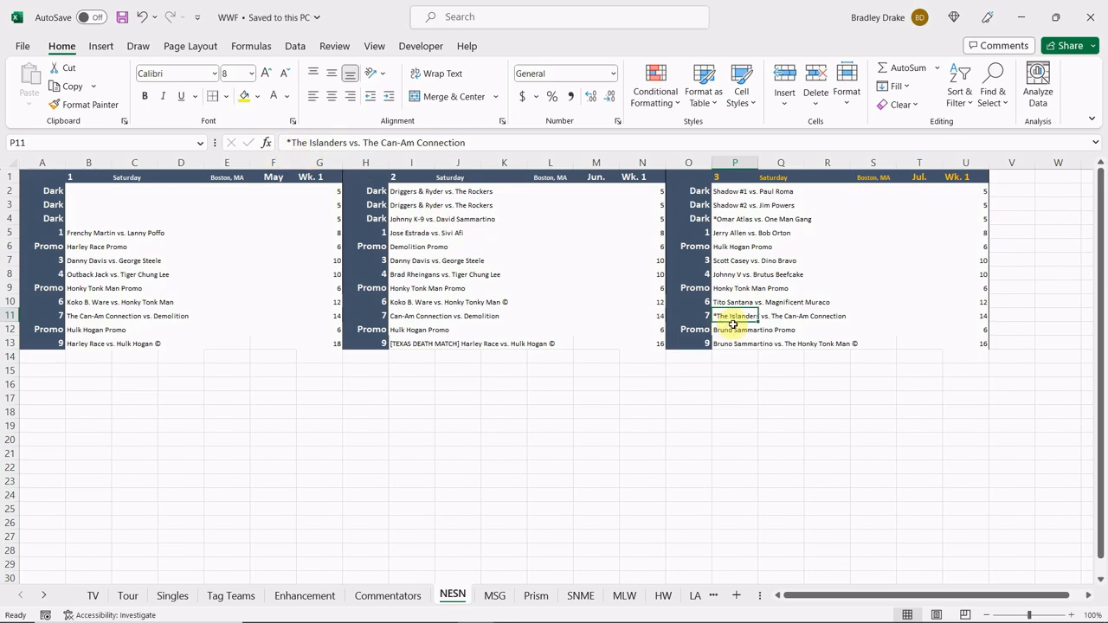
# - Look up the From Boston Garden commentator names on the Commentators sheet, then return to the game
pyautogui.click(735, 329)
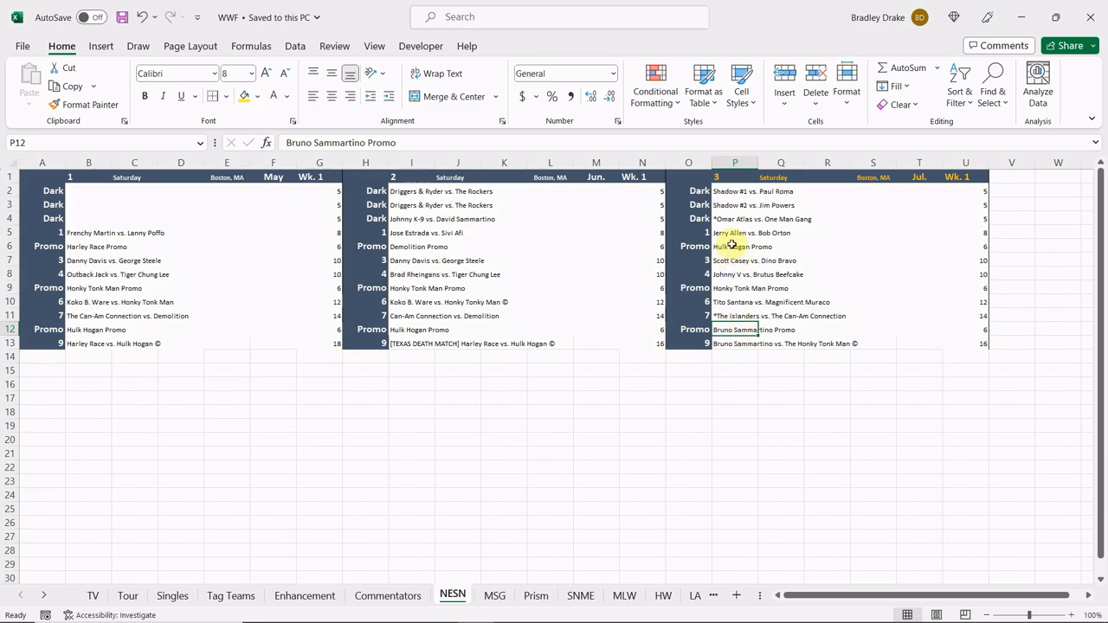
pyautogui.click(387, 595)
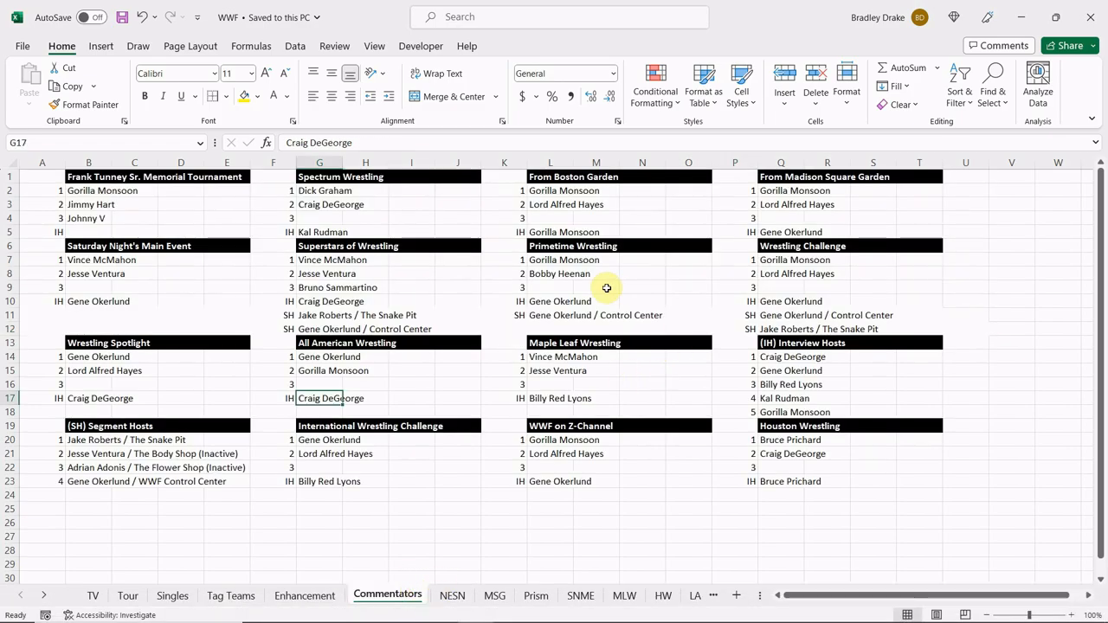
pyautogui.click(549, 191)
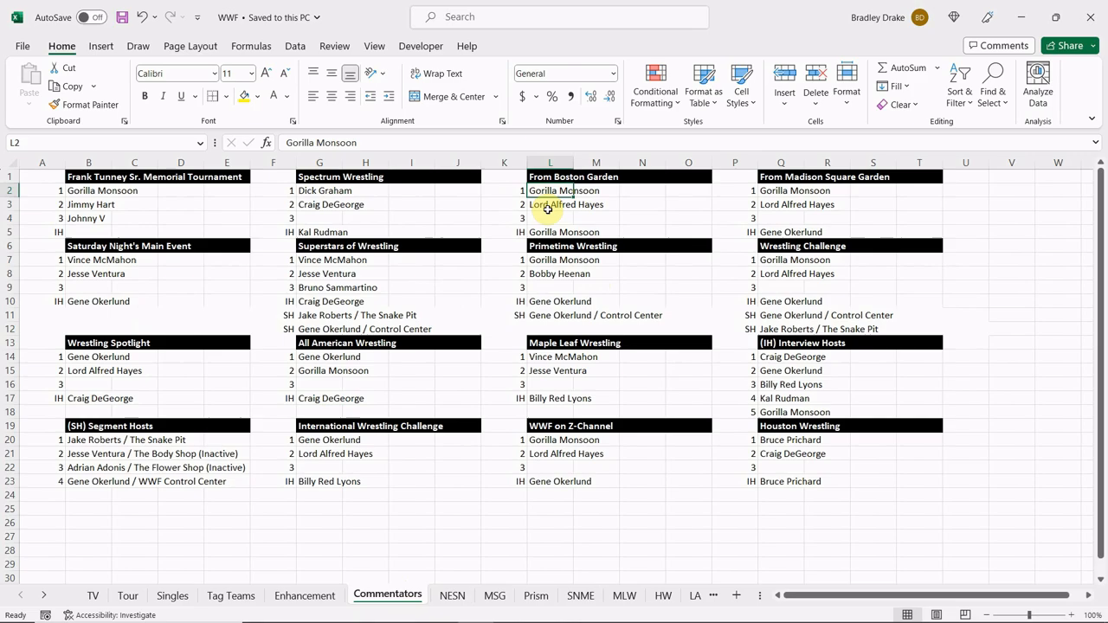
pyautogui.click(511, 608)
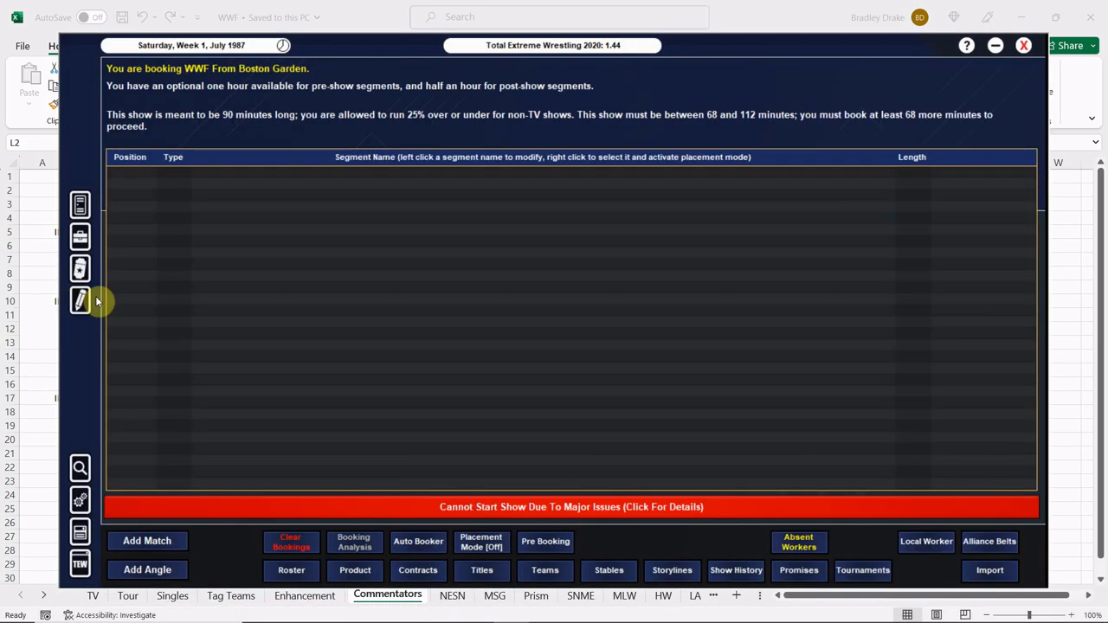
# - Add a new 1 vs 1 dark match and shorten it to 5 minutes
pyautogui.click(147, 540)
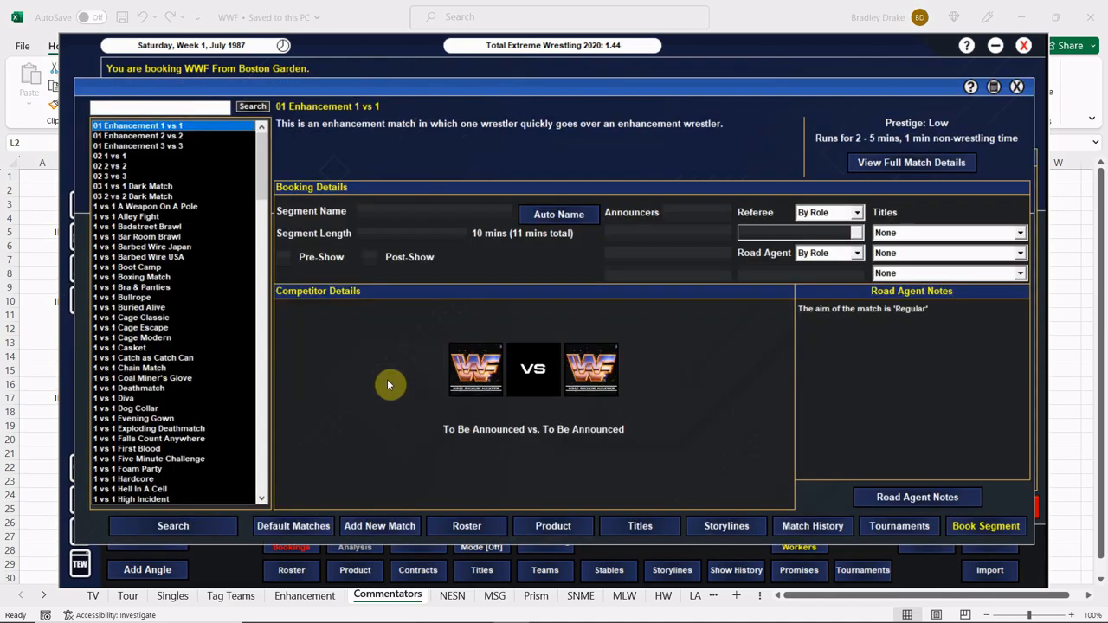
pyautogui.click(132, 186)
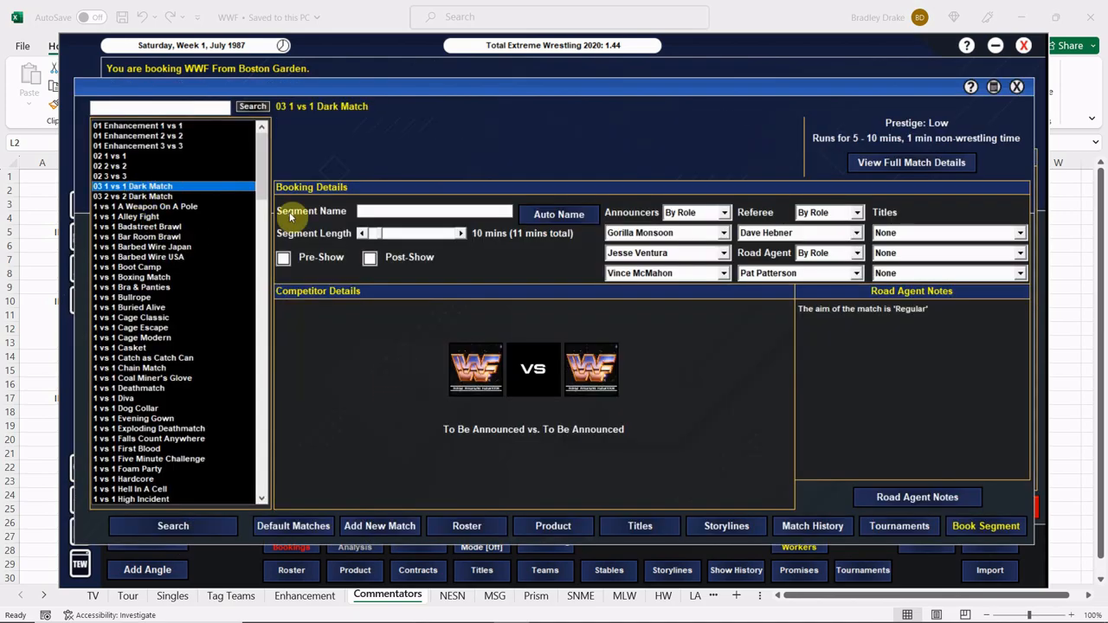
pyautogui.click(362, 233)
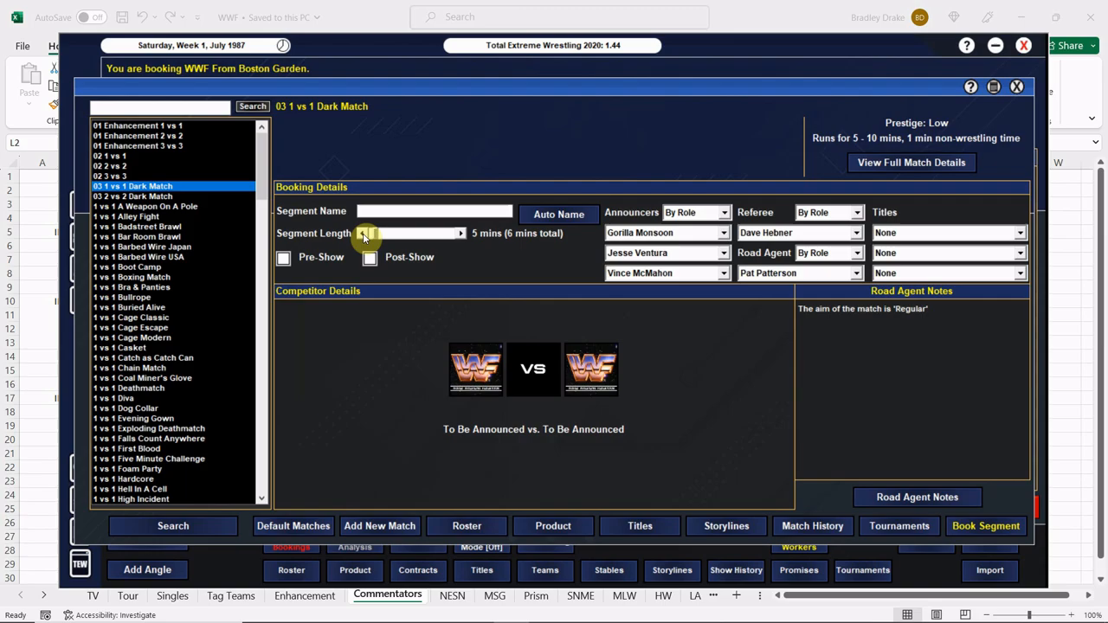
# - Check the NESN card in Excel, then name the match '[DARK] Shadow #1 vs. Roma'
pyautogui.click(494, 609)
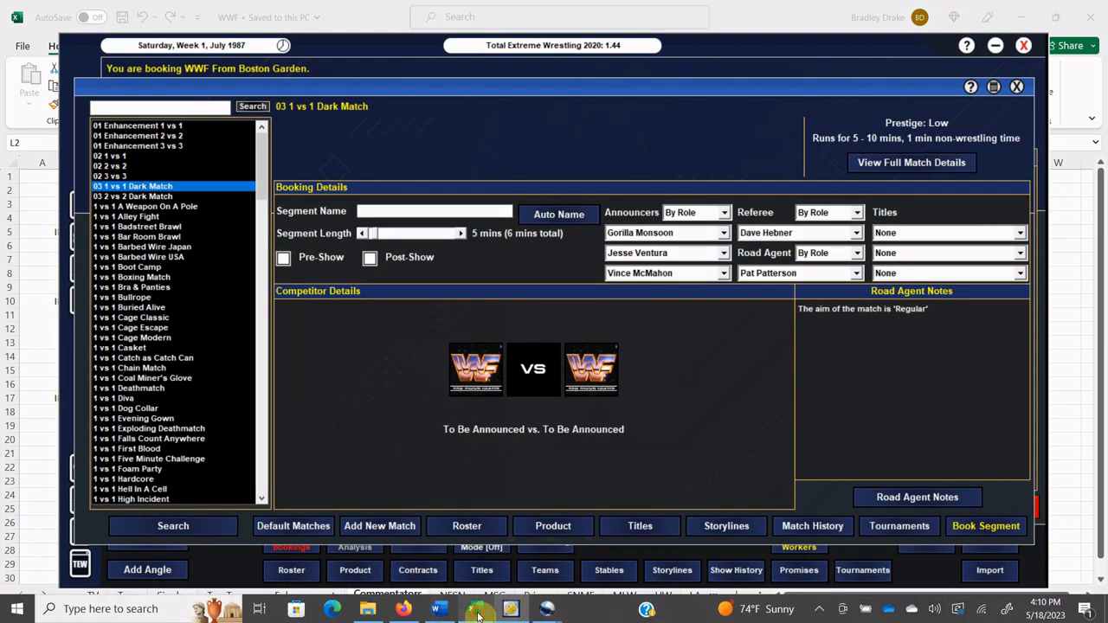
pyautogui.click(479, 609)
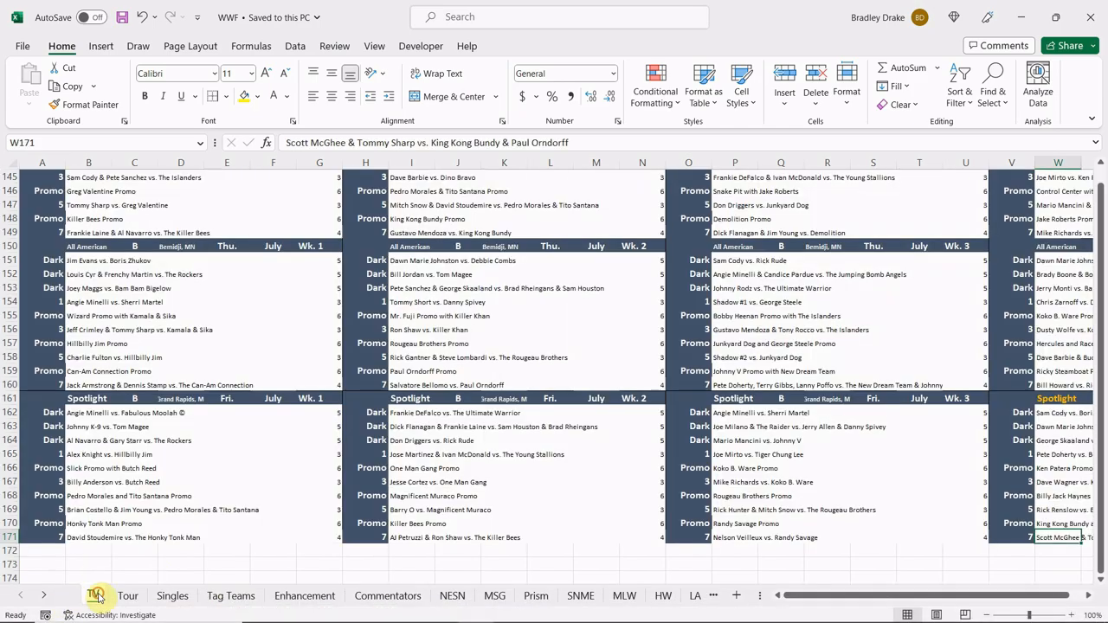
pyautogui.click(452, 596)
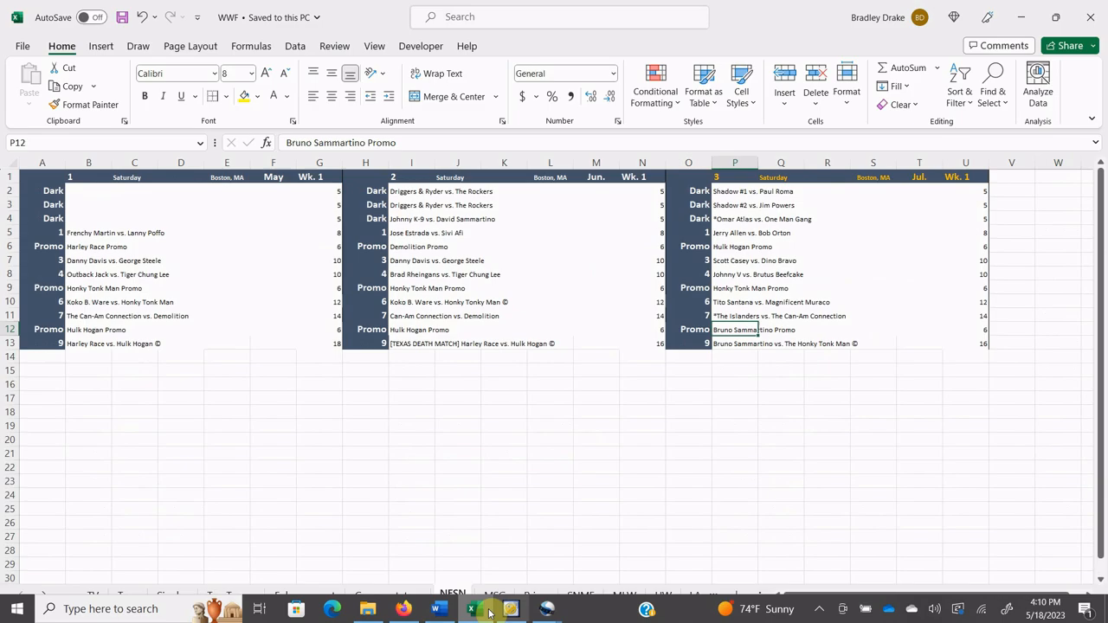
pyautogui.click(472, 609)
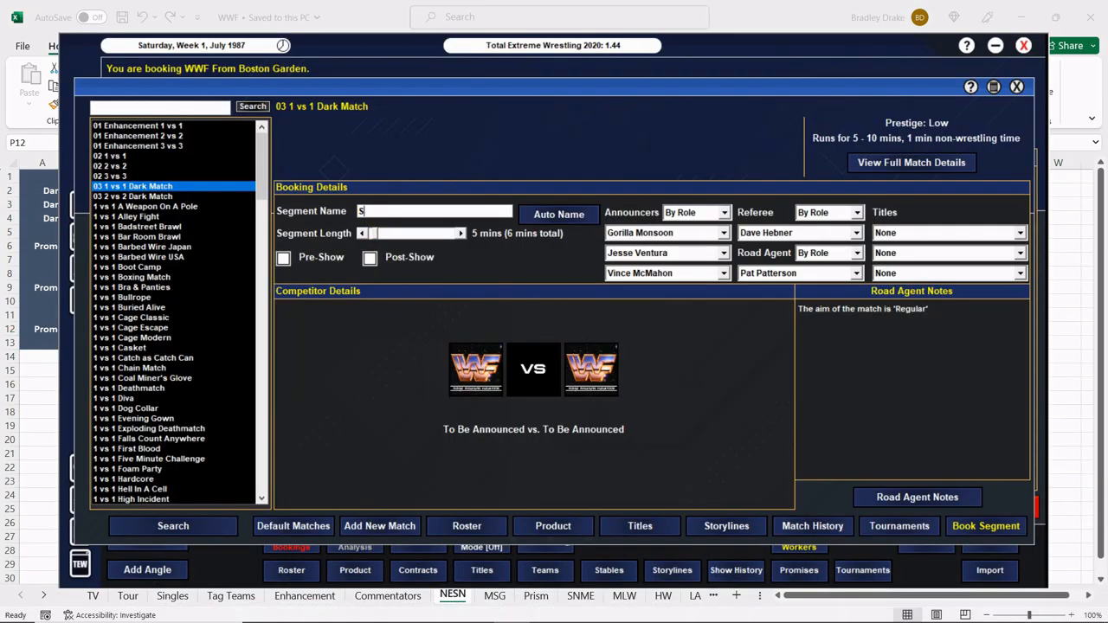
pyautogui.write('hadow #1 vs. Roma')
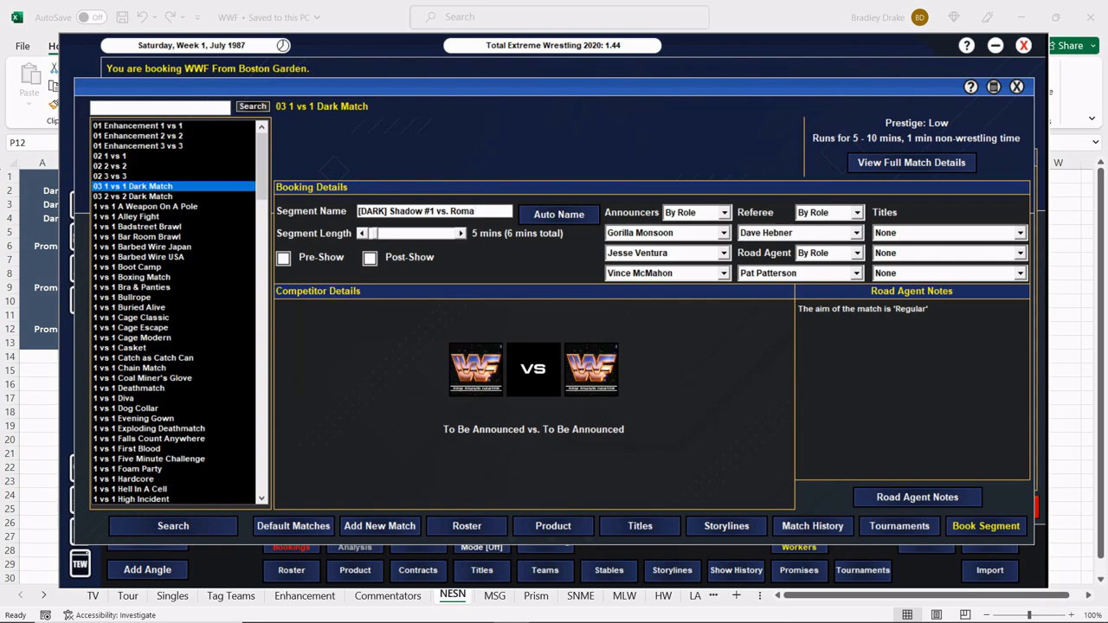
# - Set Shadow #1 vs. Paul Roma as competitors and add a road agent note making Roma the victor
pyautogui.click(283, 257)
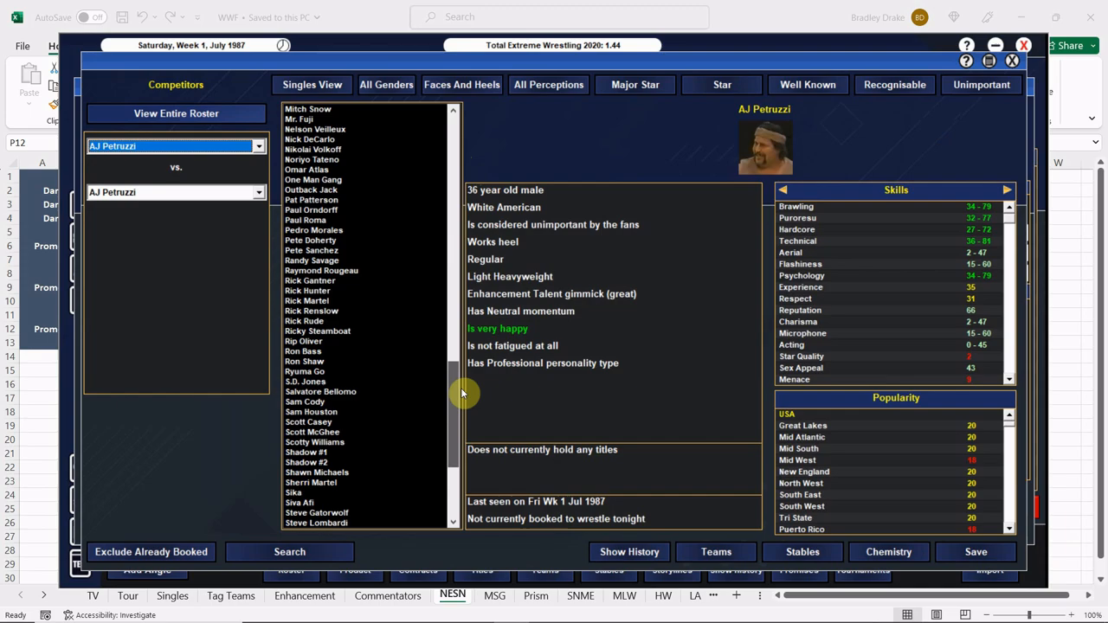
pyautogui.click(306, 452)
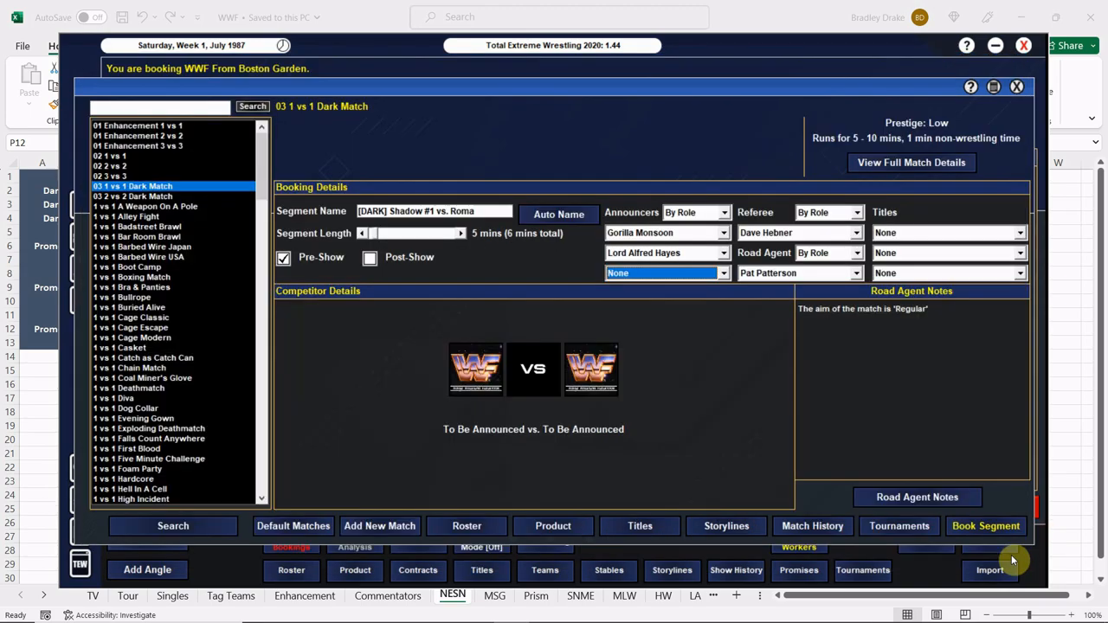
pyautogui.click(917, 496)
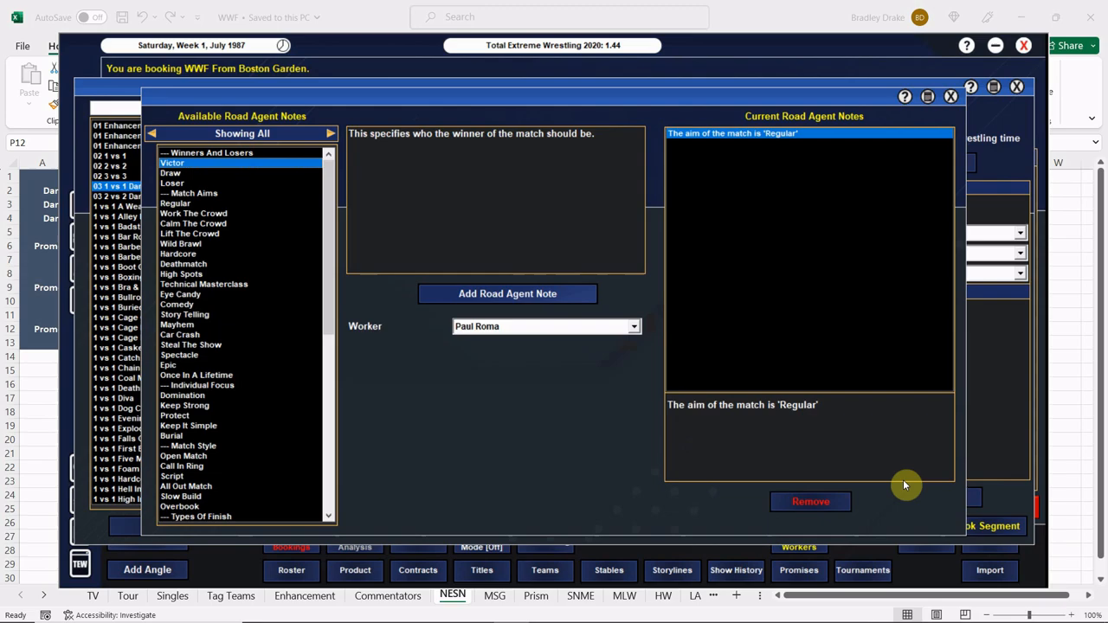
pyautogui.click(951, 96)
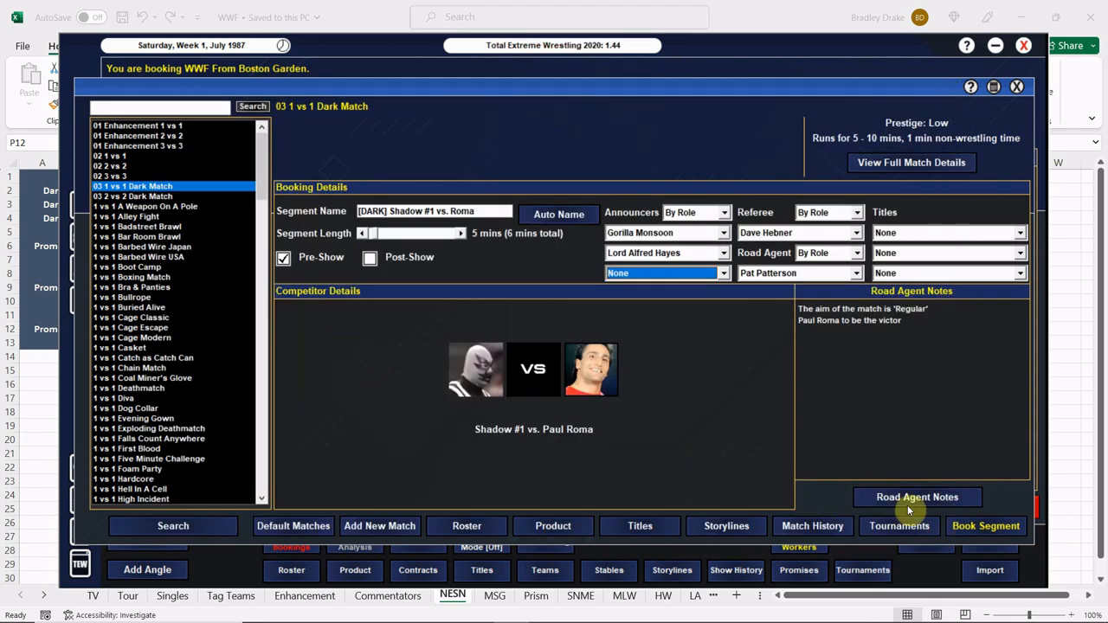
# - Book the Shadow #1 vs. Roma match and start a second '[DARK] Shadow #2' match
pyautogui.click(985, 526)
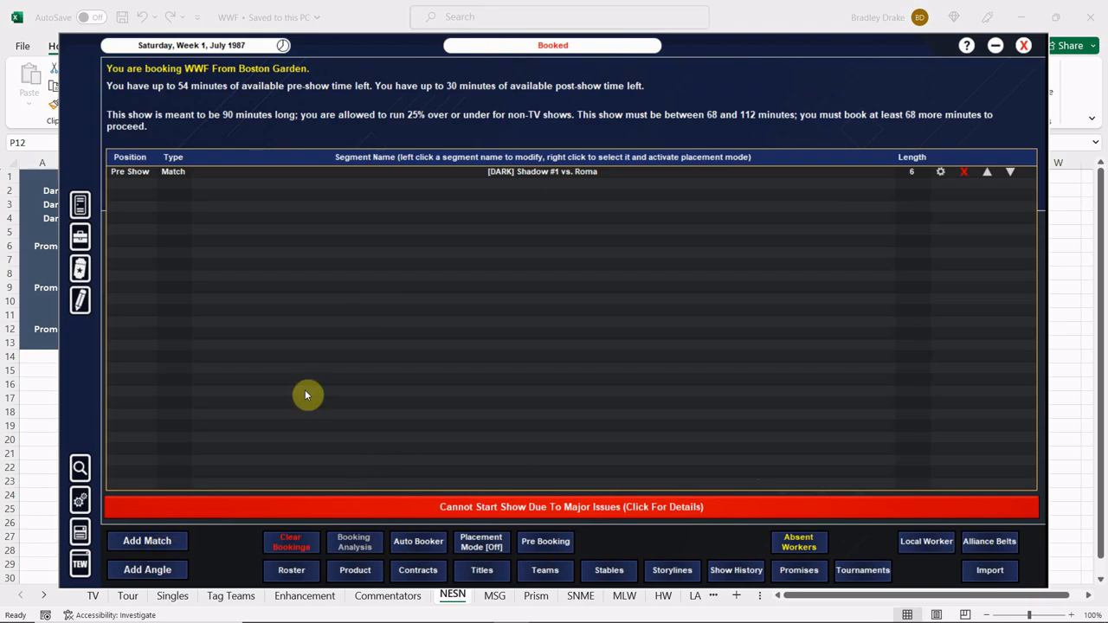
pyautogui.click(146, 540)
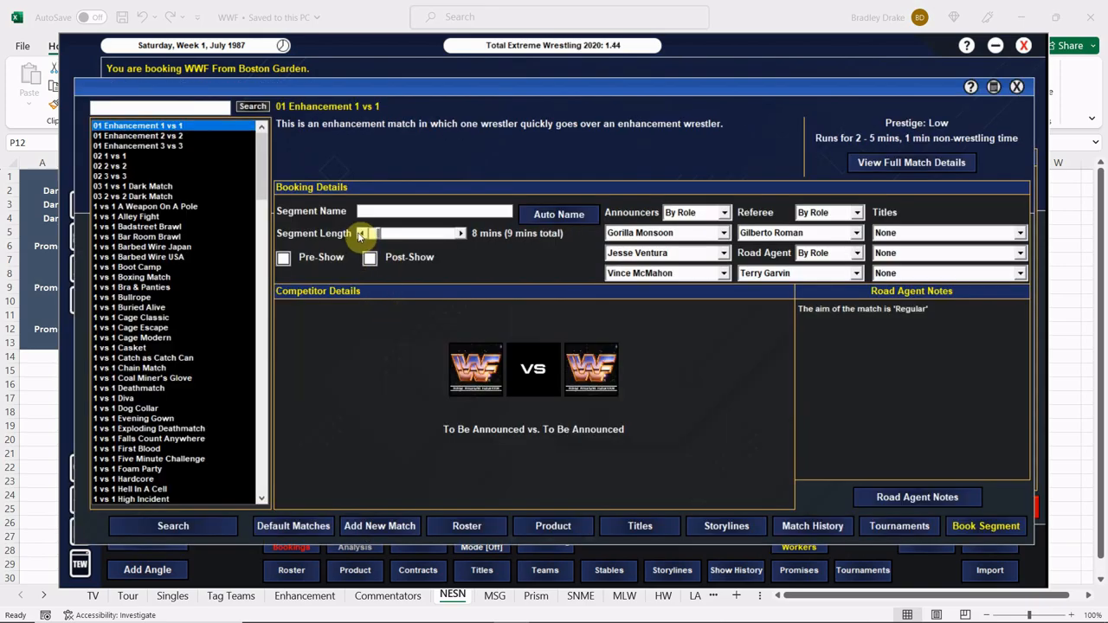
pyautogui.click(283, 257)
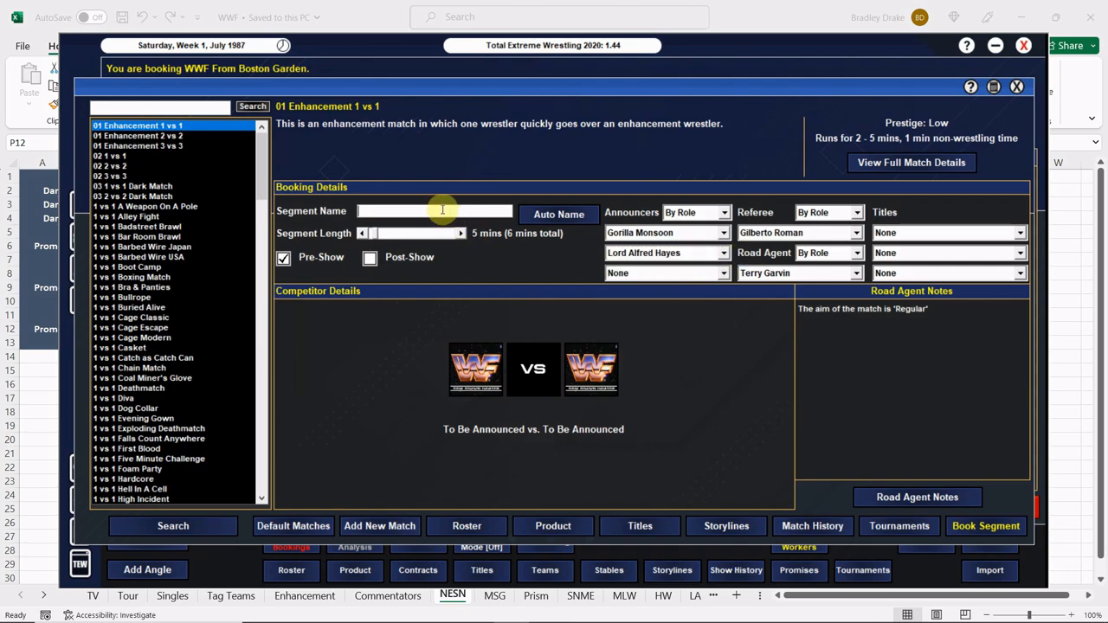
pyautogui.write('[DARK] Sha')
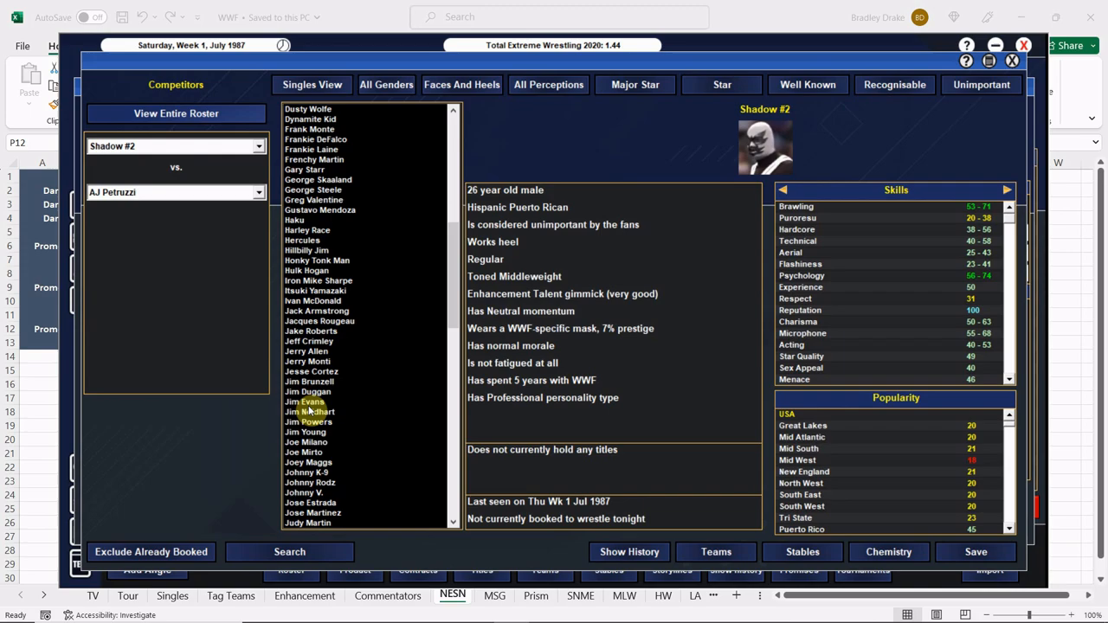
# - Make Shadow #2 vs. Jim Powers a 1 vs 1 dark match won by Powers, and book it
pyautogui.click(308, 422)
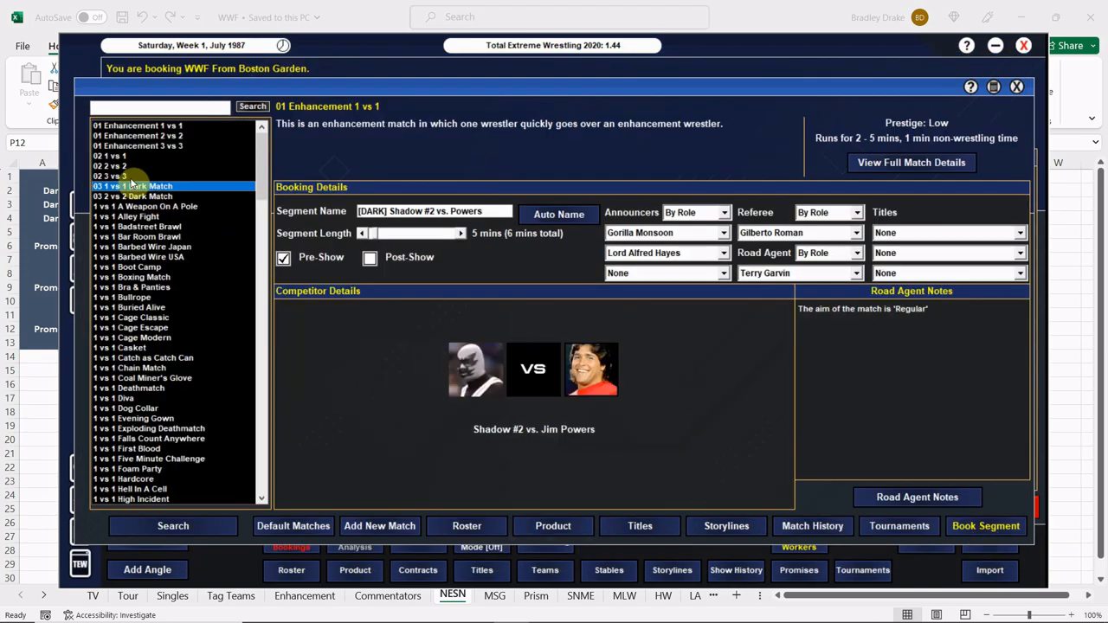
pyautogui.click(132, 186)
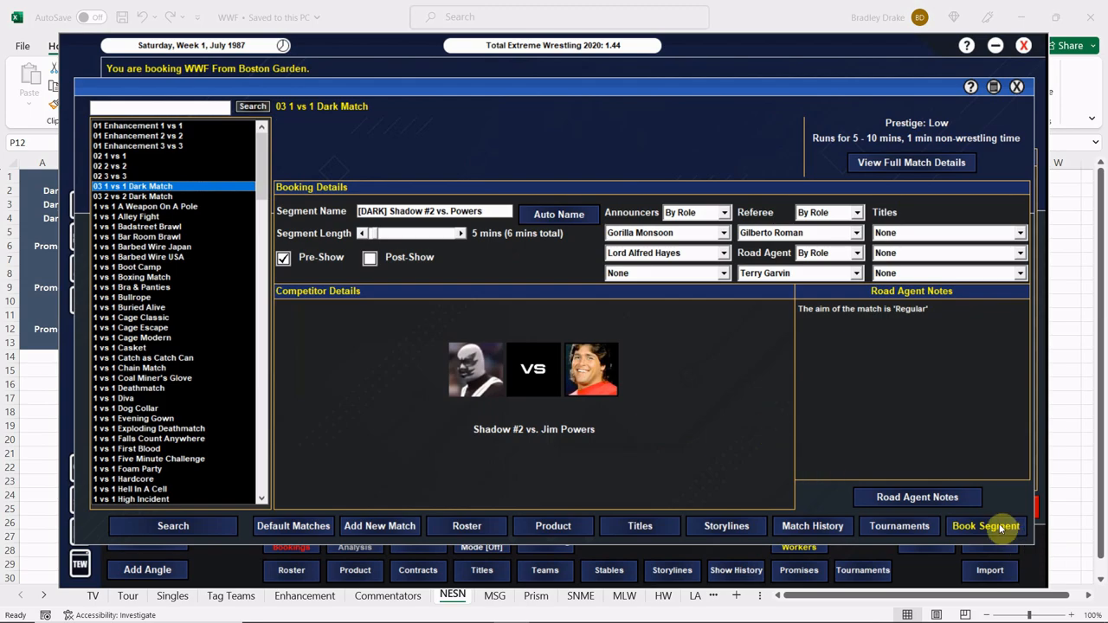
pyautogui.click(917, 496)
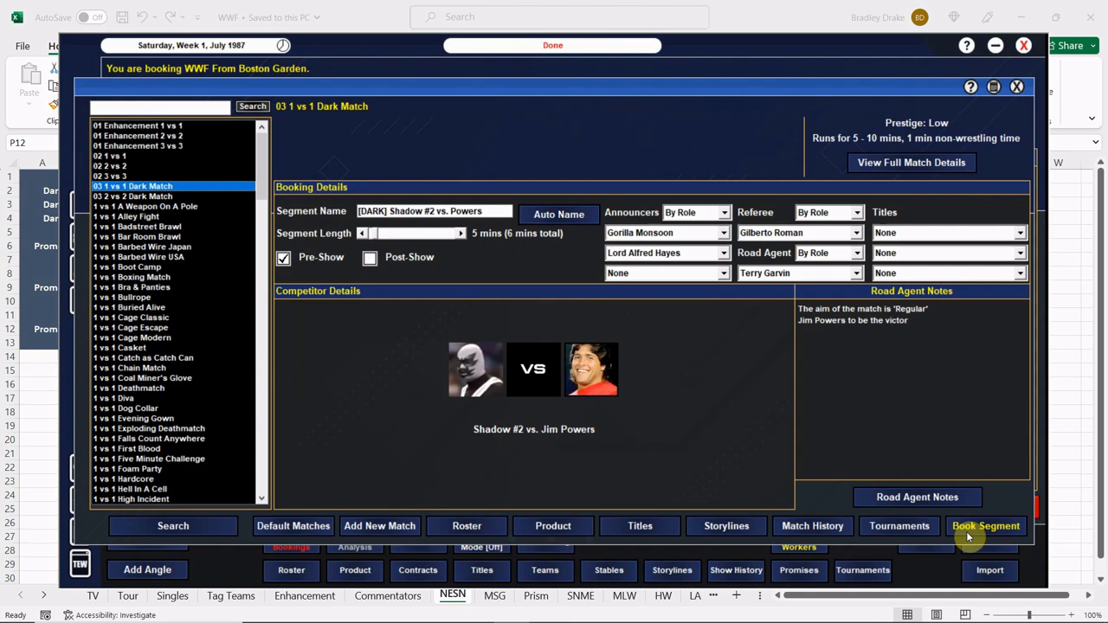
pyautogui.click(986, 525)
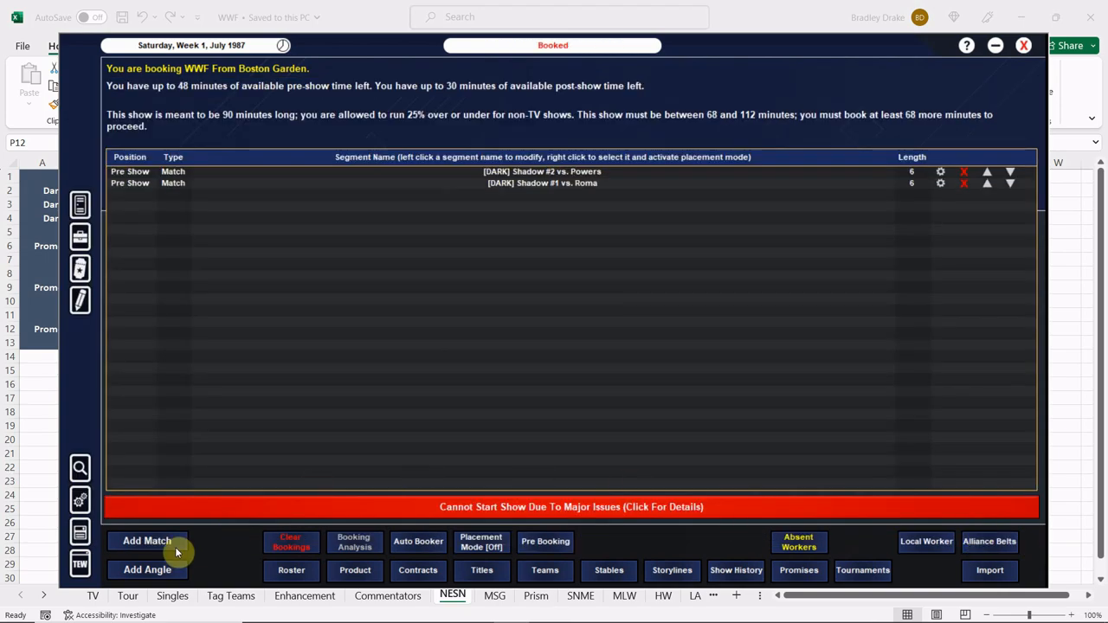
# - Book pre-show dark match Omar Atlas vs. One Man Gang, Lord Alfred Hayes commentating, One Man Gang winning
pyautogui.click(147, 540)
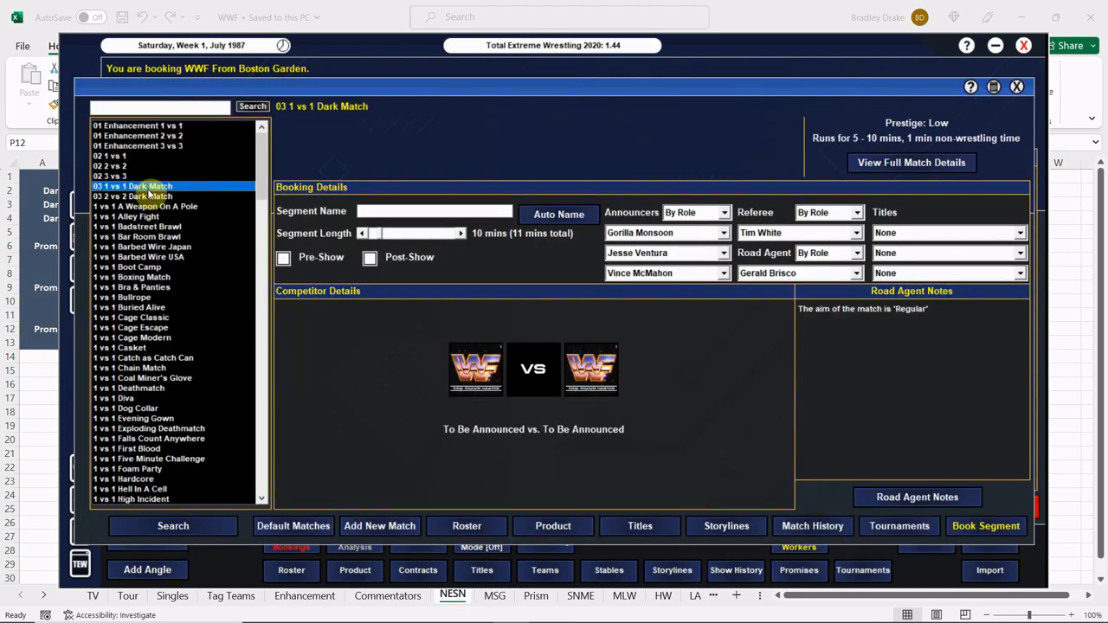
pyautogui.click(282, 257)
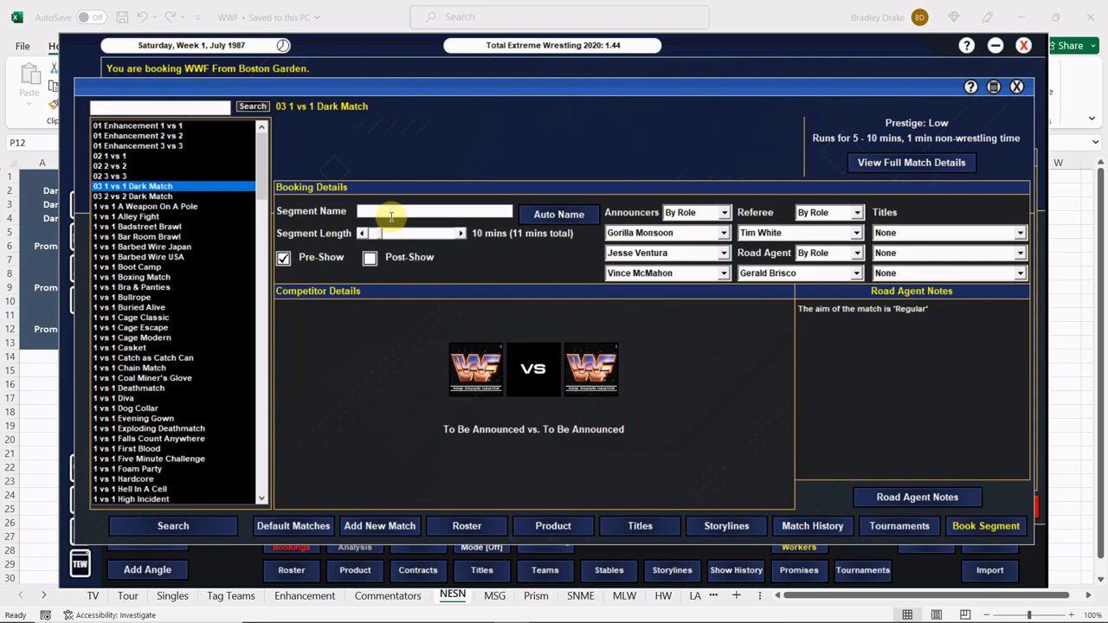
pyautogui.write('DARK')
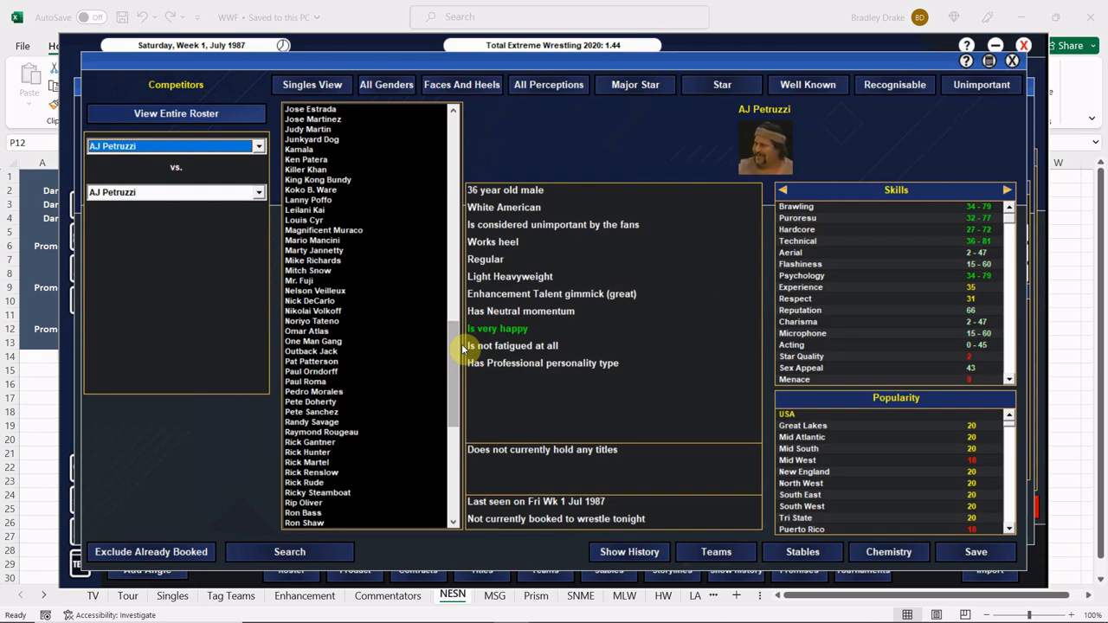
pyautogui.click(312, 340)
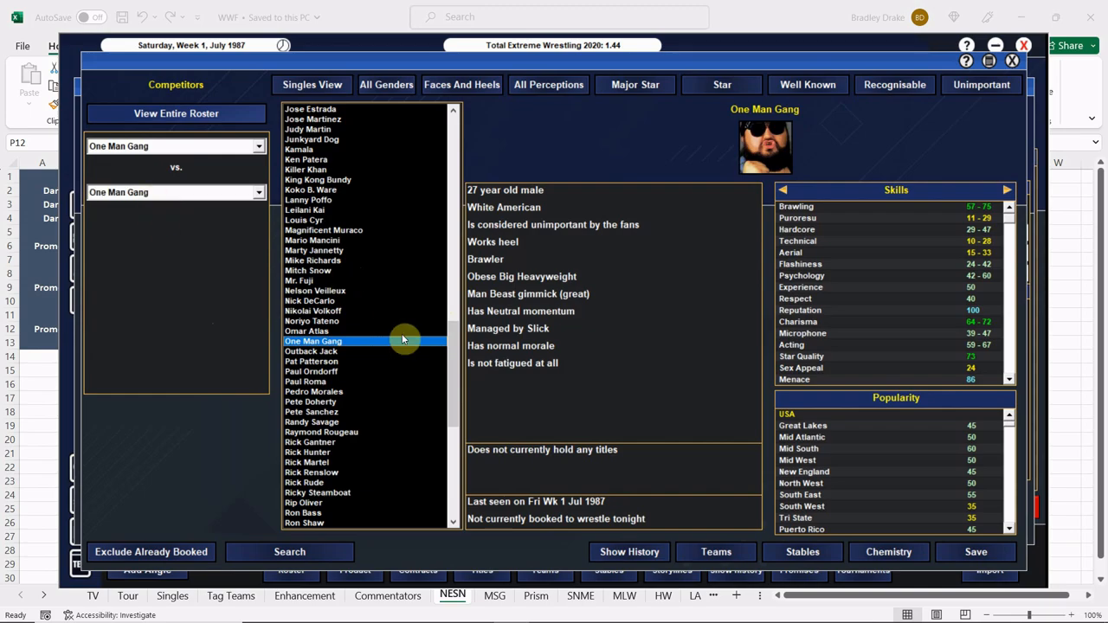
pyautogui.click(307, 330)
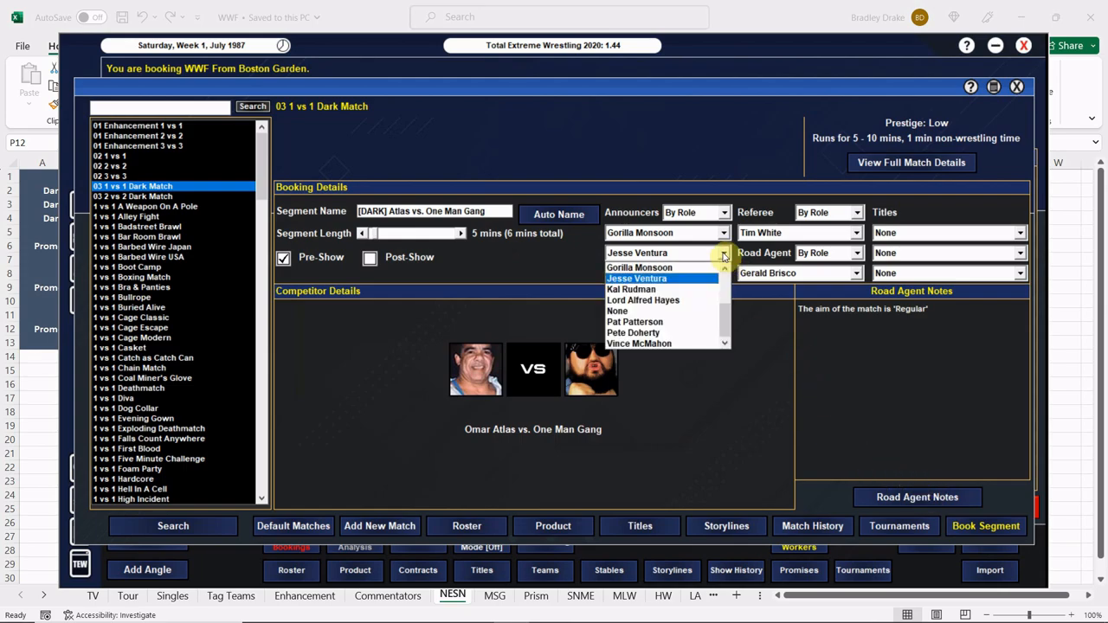
pyautogui.click(644, 300)
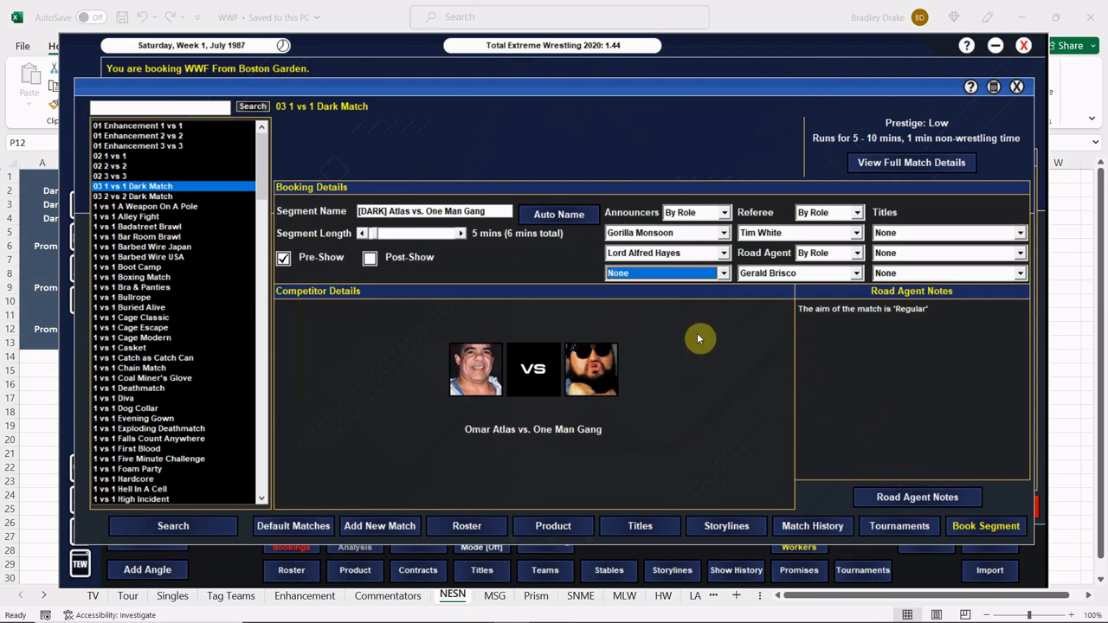
pyautogui.click(917, 497)
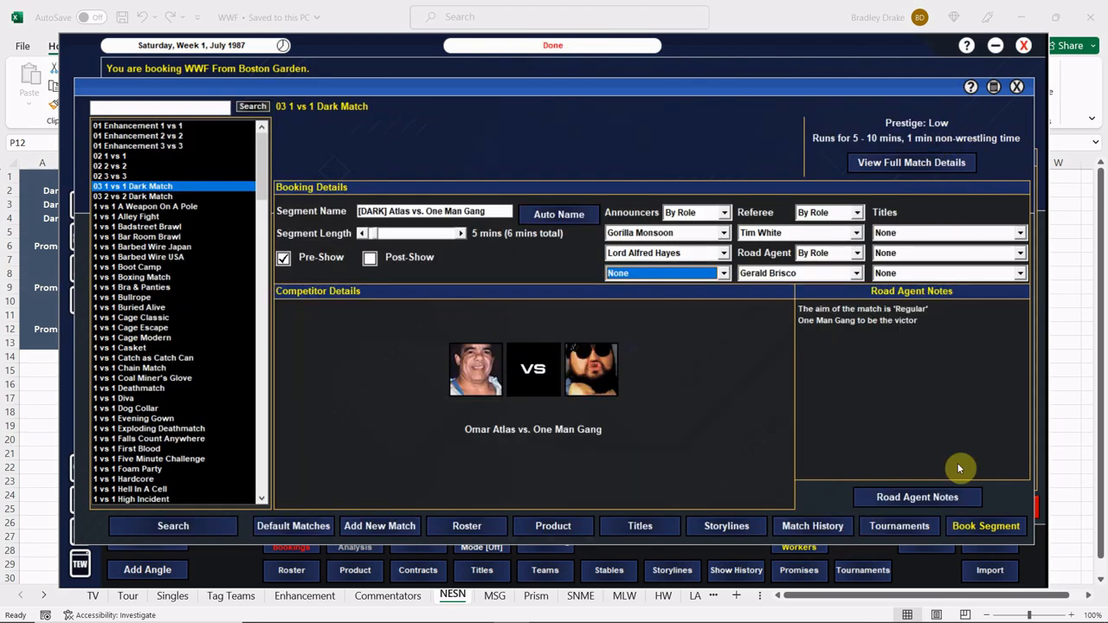
pyautogui.click(986, 526)
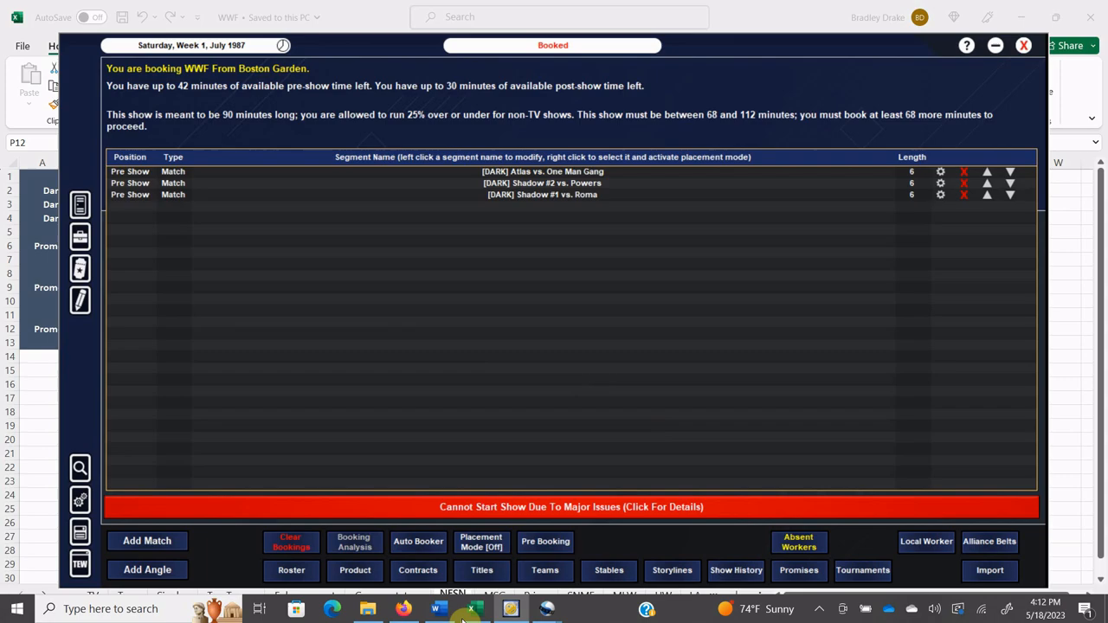
# - Start a fourth match named 'Allen vs. Orton' with Jerry Allen and Bob Orton as competitors
pyautogui.click(432, 609)
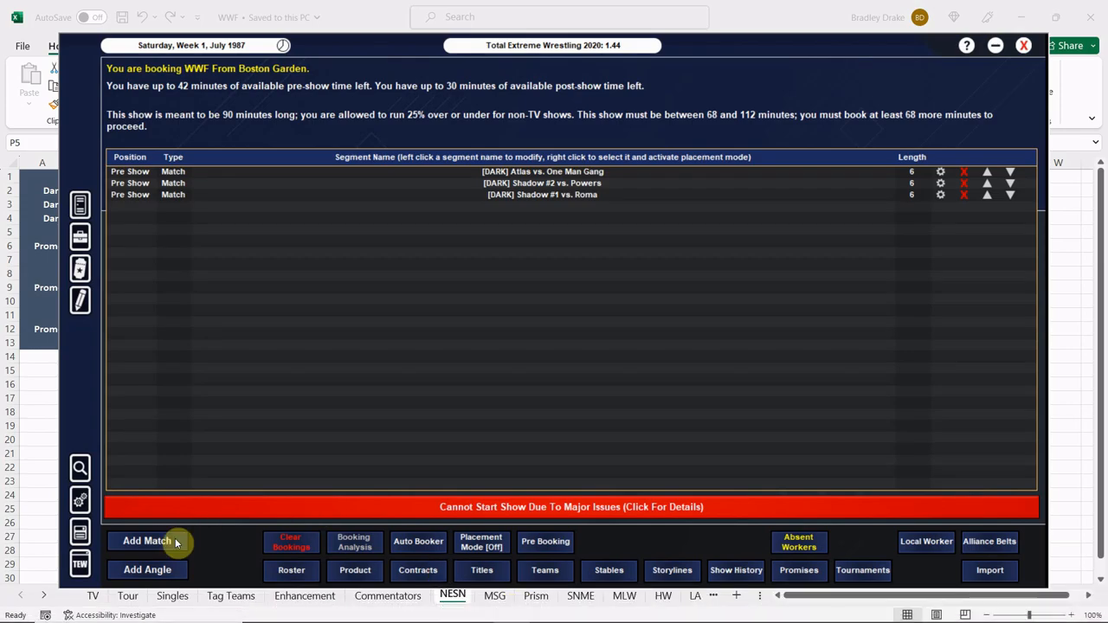
pyautogui.click(147, 540)
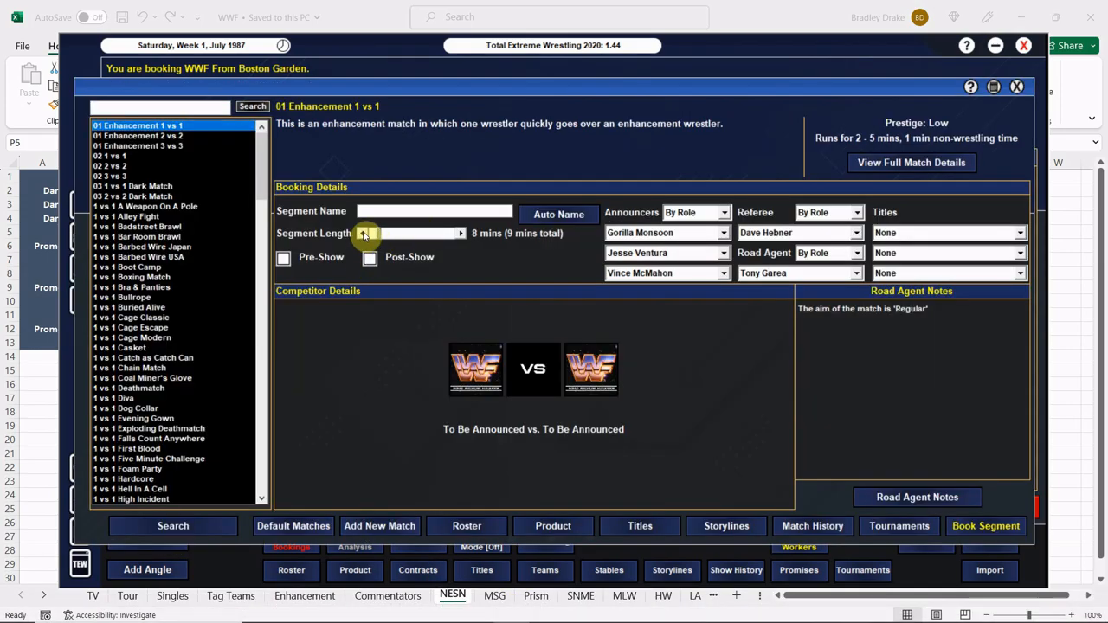
pyautogui.write('Allen vs. Or')
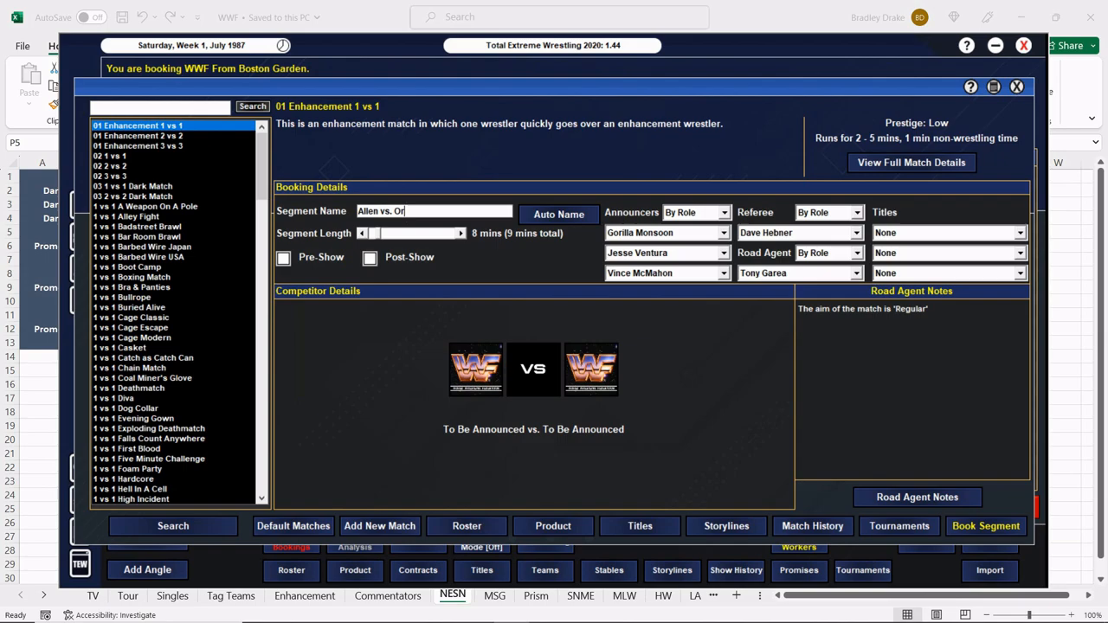
pyautogui.click(722, 252)
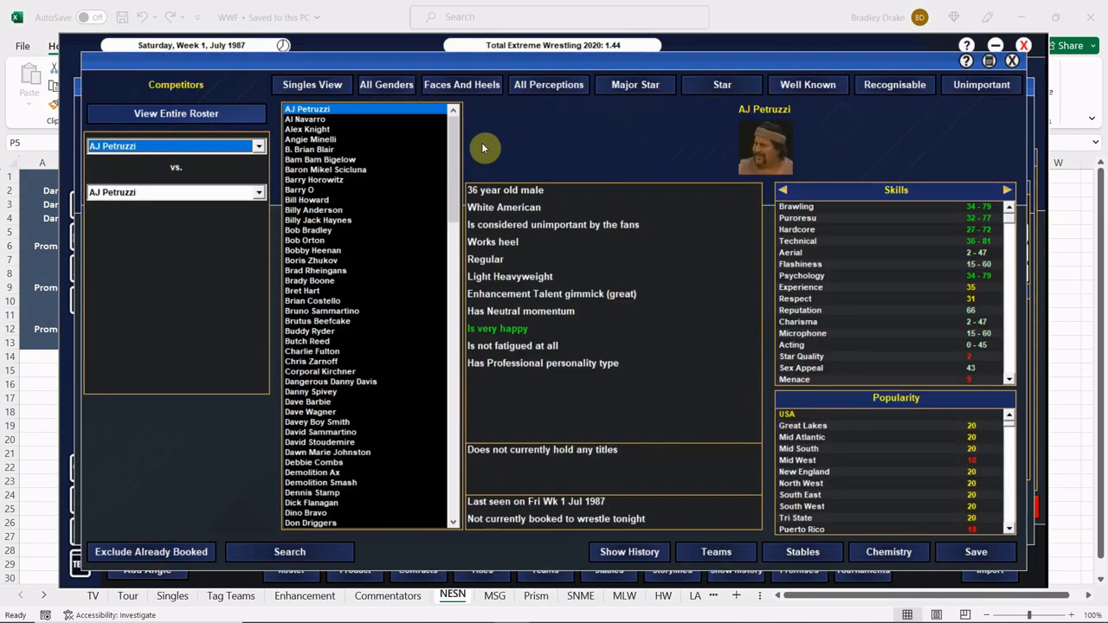
pyautogui.scroll(-3)
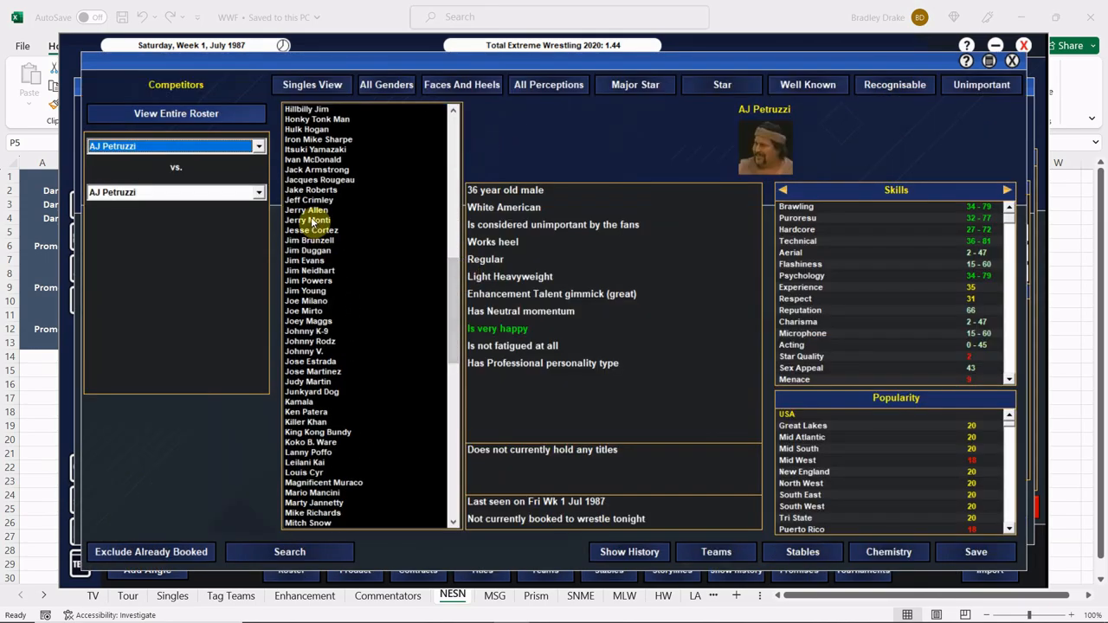
pyautogui.click(305, 210)
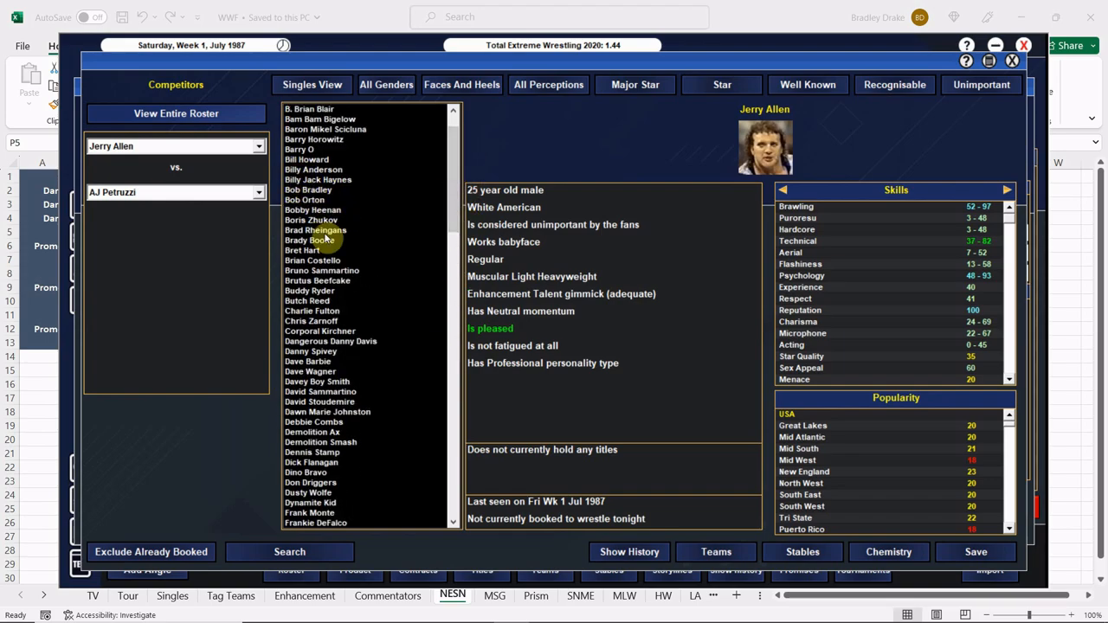
pyautogui.click(304, 199)
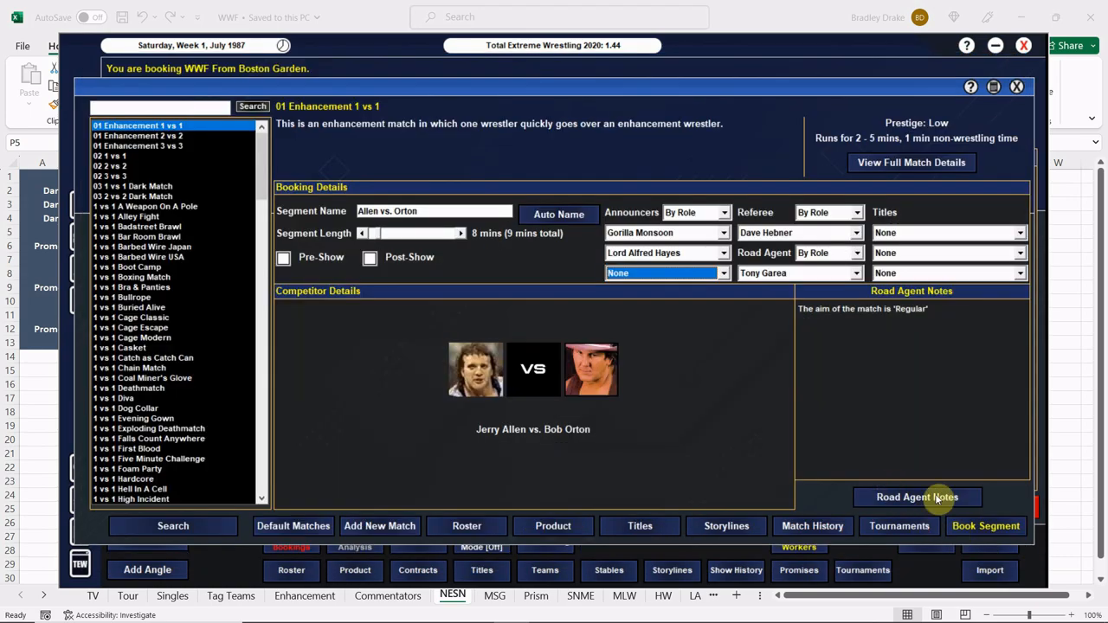
# - Make Bob Orton the winner, book the match past the invalid time warning, and check the spreadsheet
pyautogui.click(917, 497)
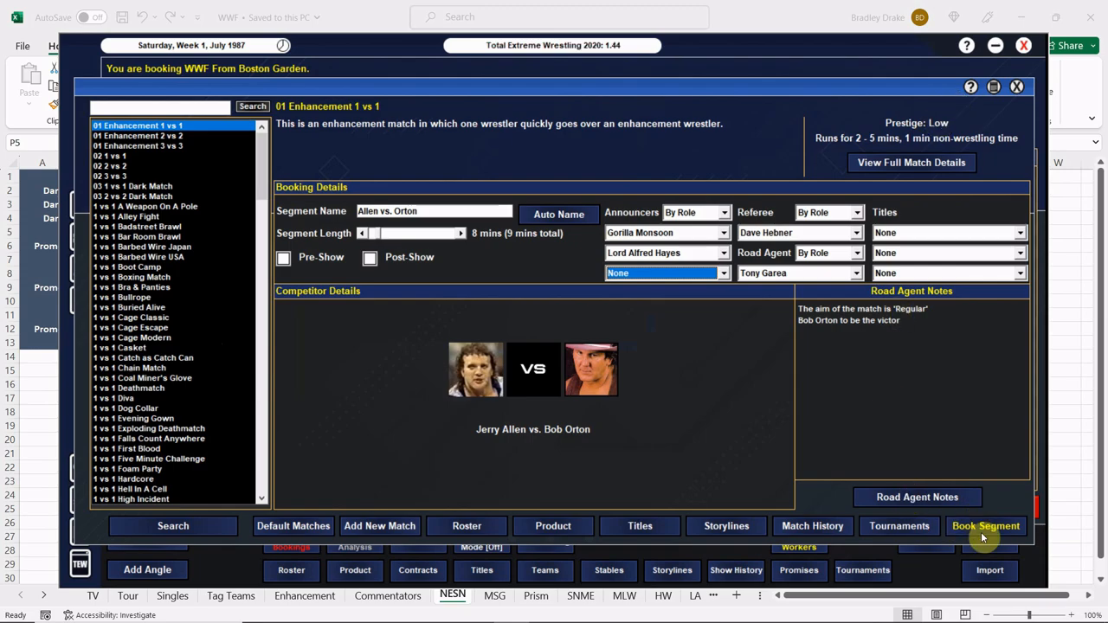
pyautogui.click(985, 526)
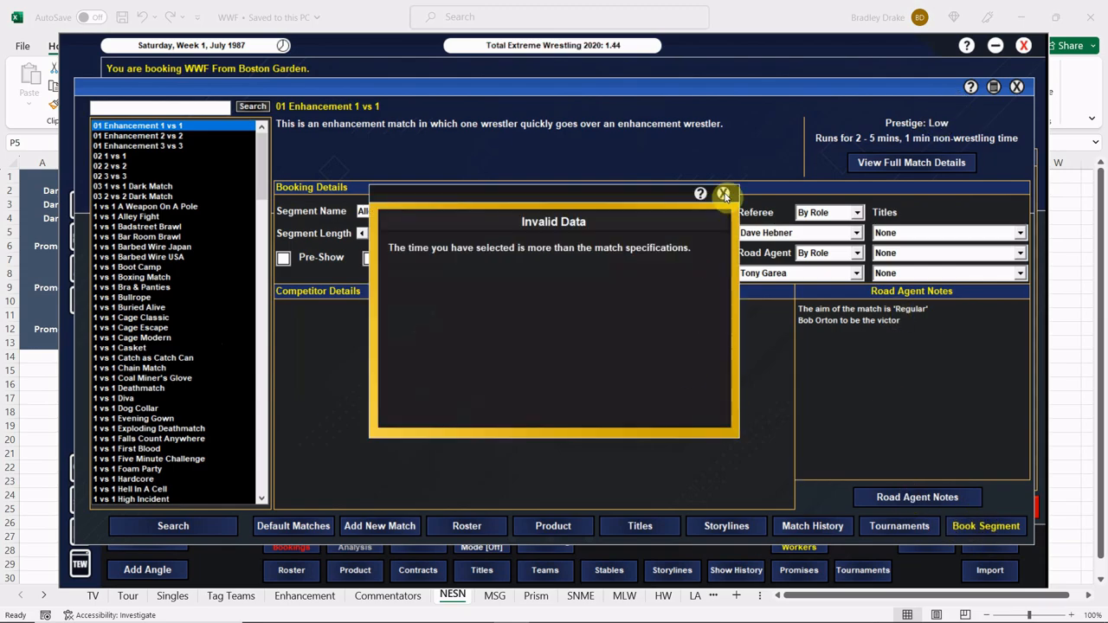
pyautogui.click(723, 193)
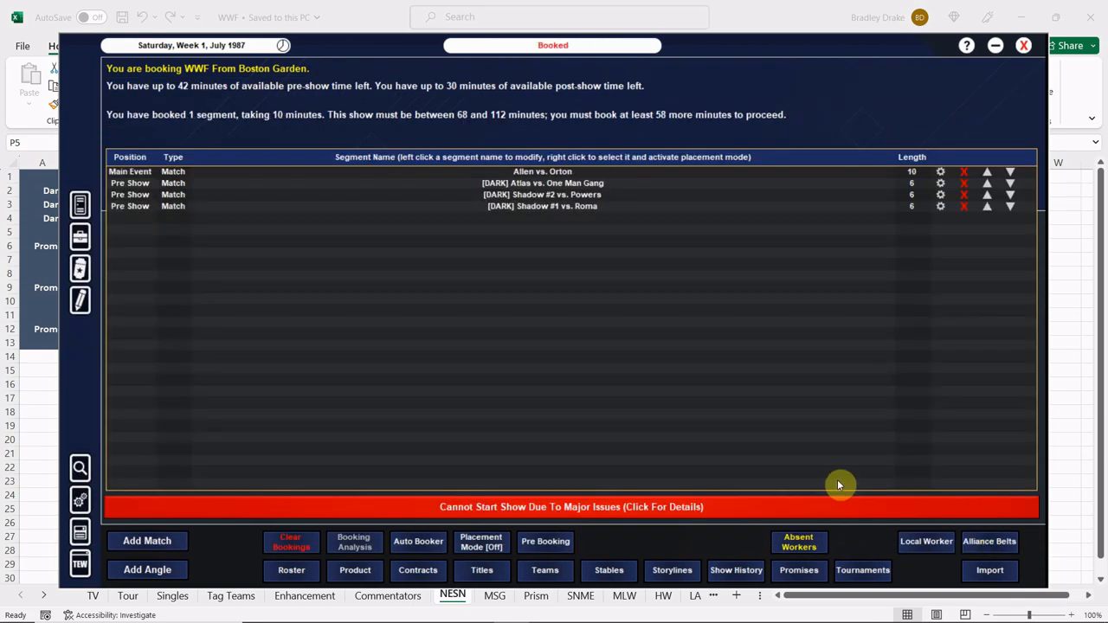
pyautogui.click(474, 609)
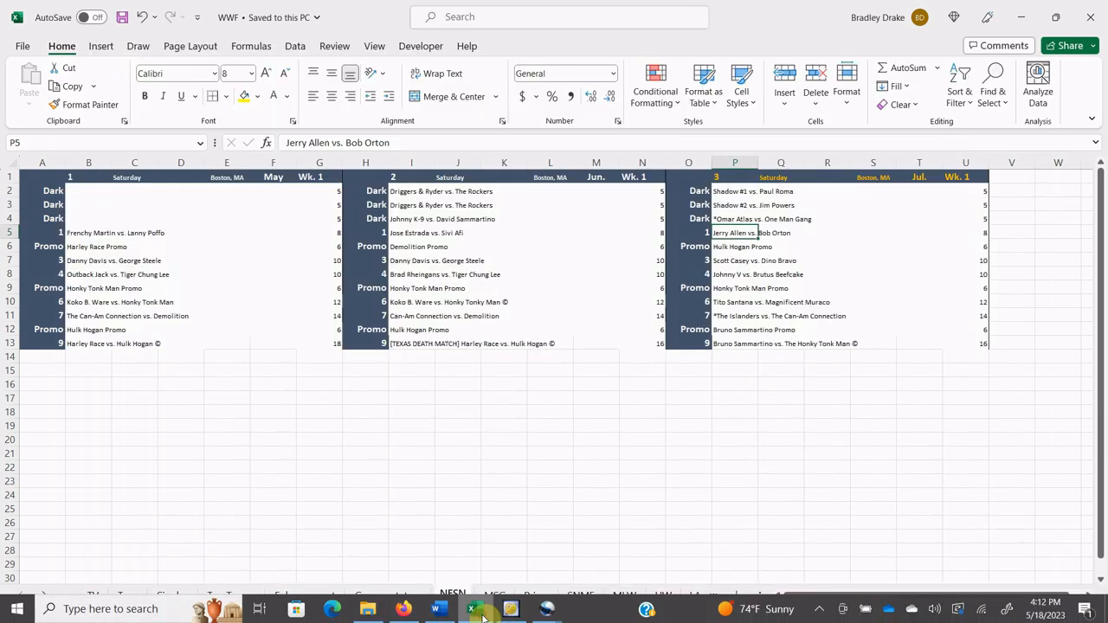
pyautogui.click(735, 246)
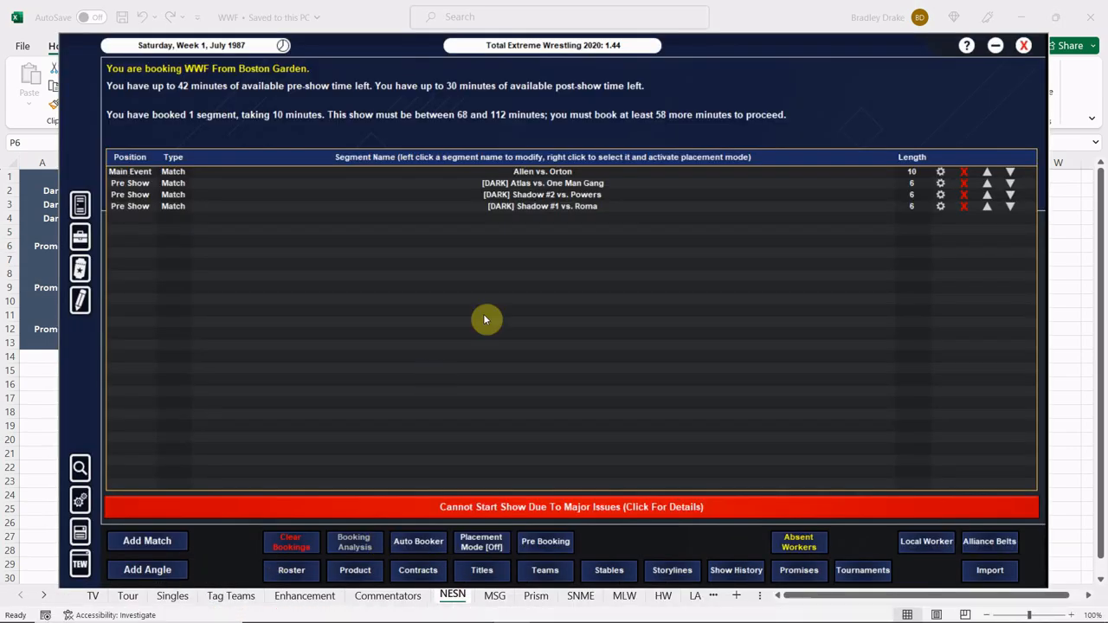
# - Book the freestyle angle 'Hulk Hogan cuts a promo.' featuring Hulk Hogan and Gorilla Monsoon
pyautogui.click(147, 570)
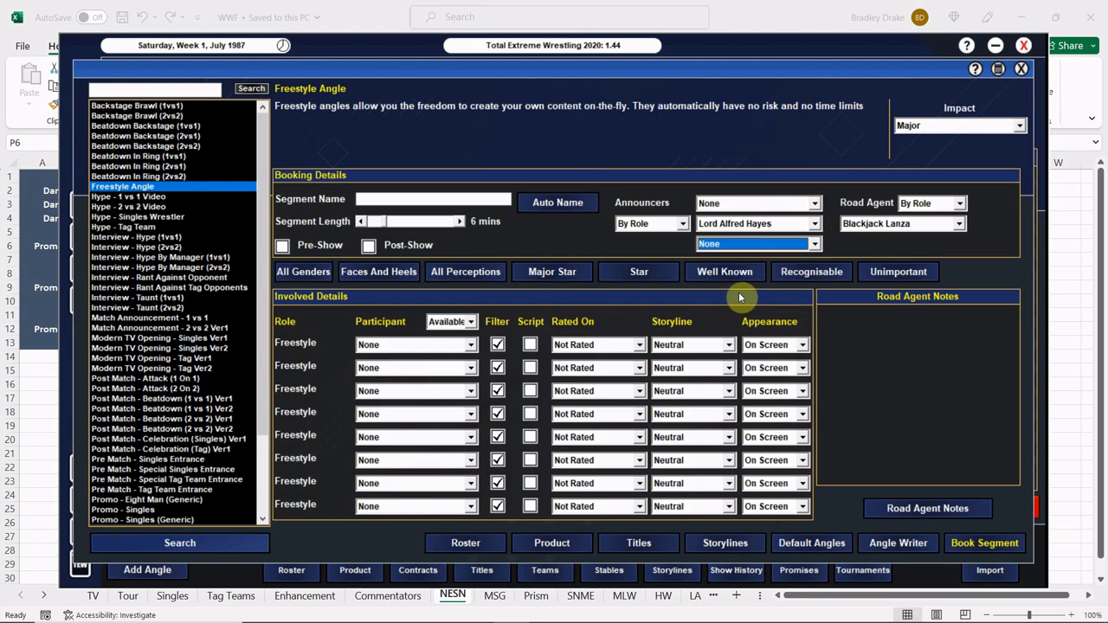
pyautogui.write('Hulk Hogan cuts a promo.')
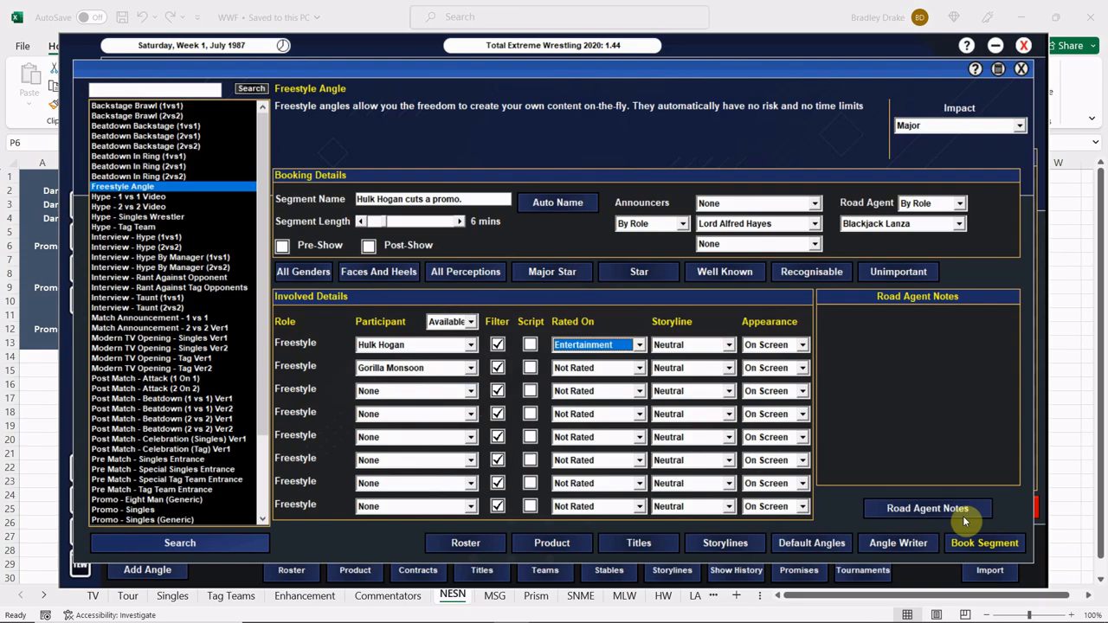
pyautogui.click(985, 543)
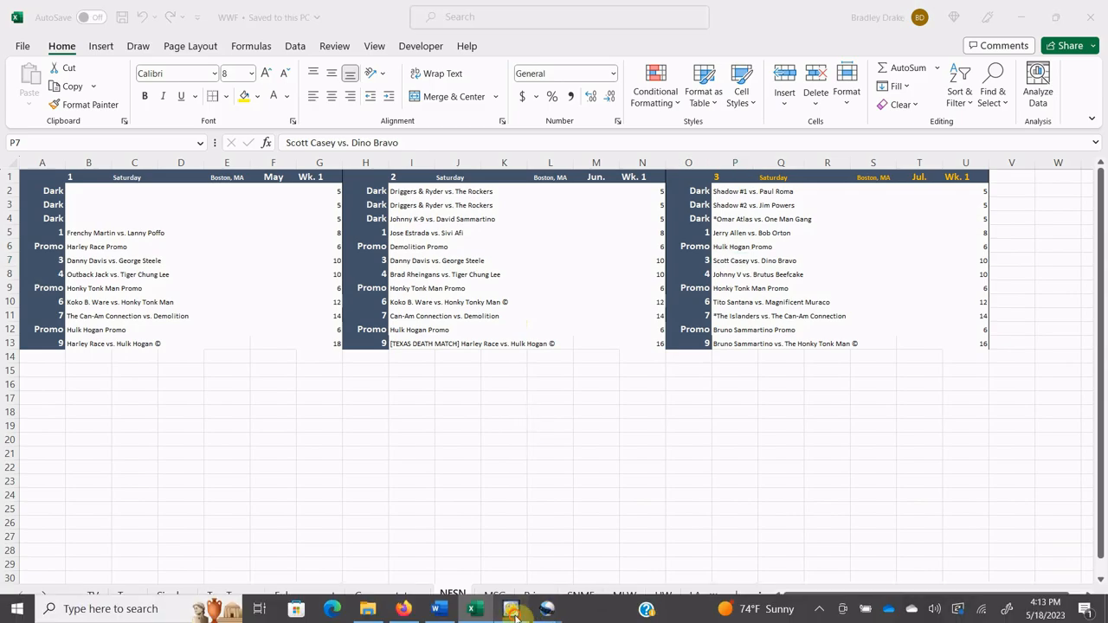
# - Book Scott Casey vs. Dino Bravo as a 12-minute singles main event without a third announcer
pyautogui.click(509, 609)
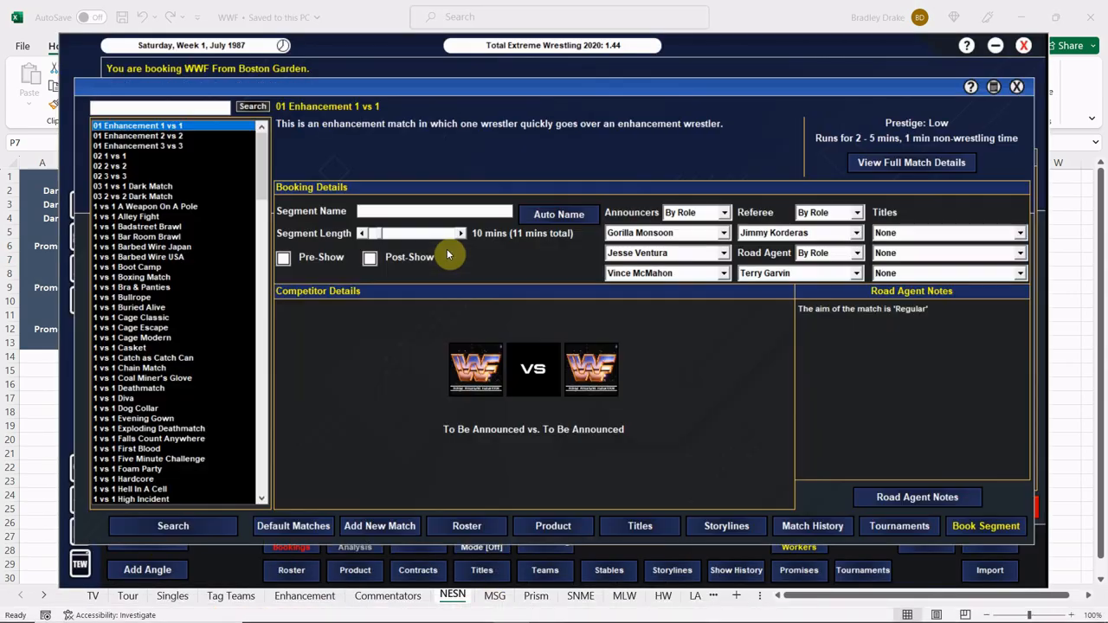
pyautogui.write('Casey vs. Bravo')
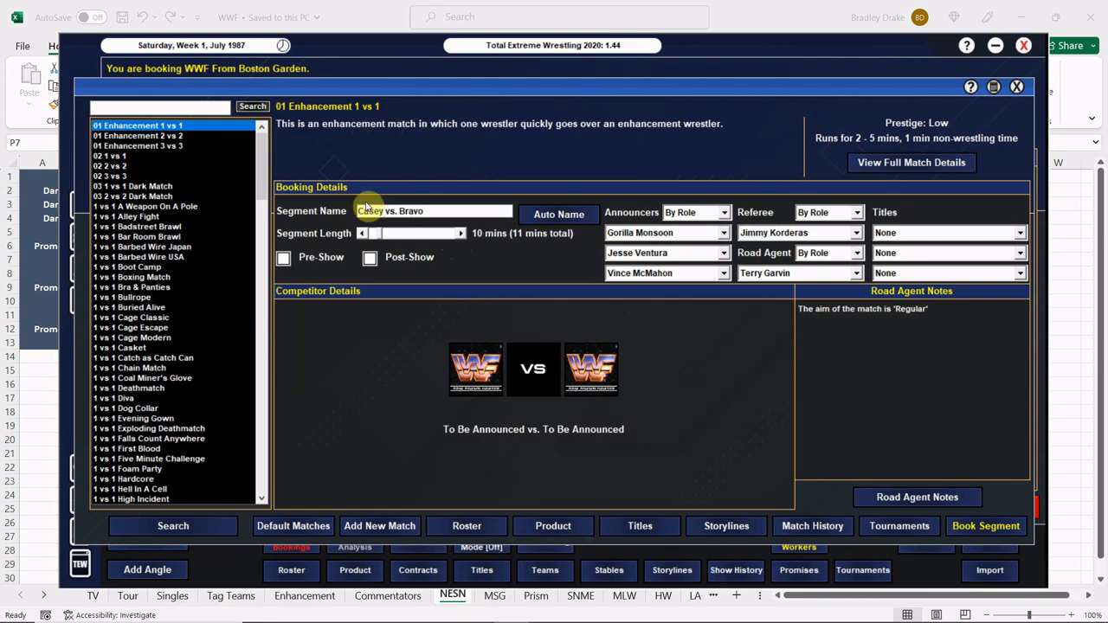
pyautogui.click(110, 156)
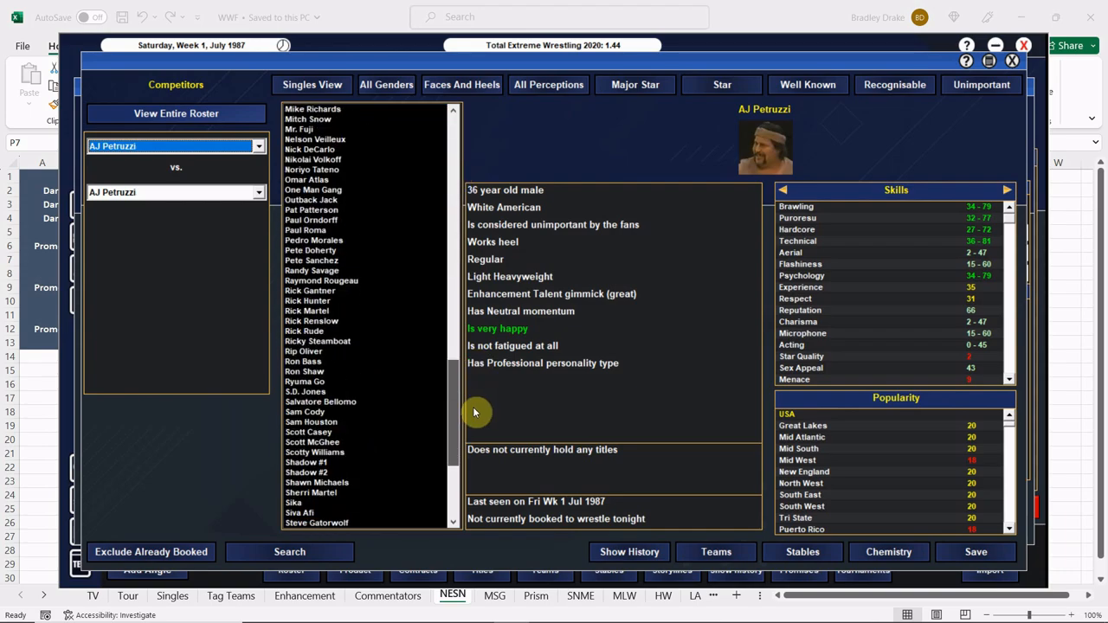
pyautogui.click(309, 422)
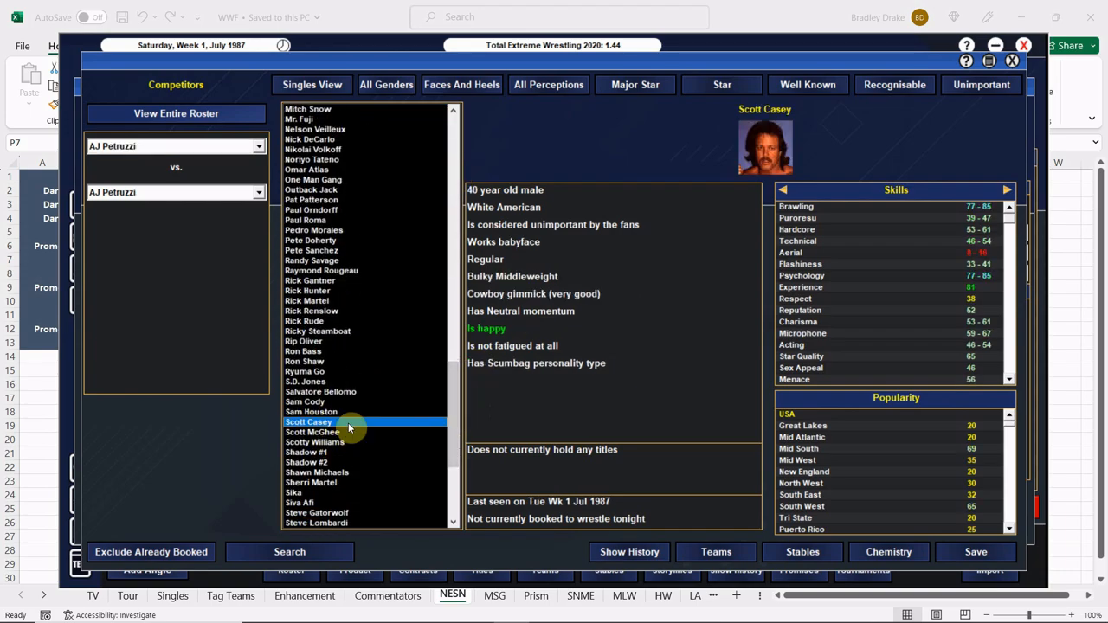
pyautogui.click(309, 422)
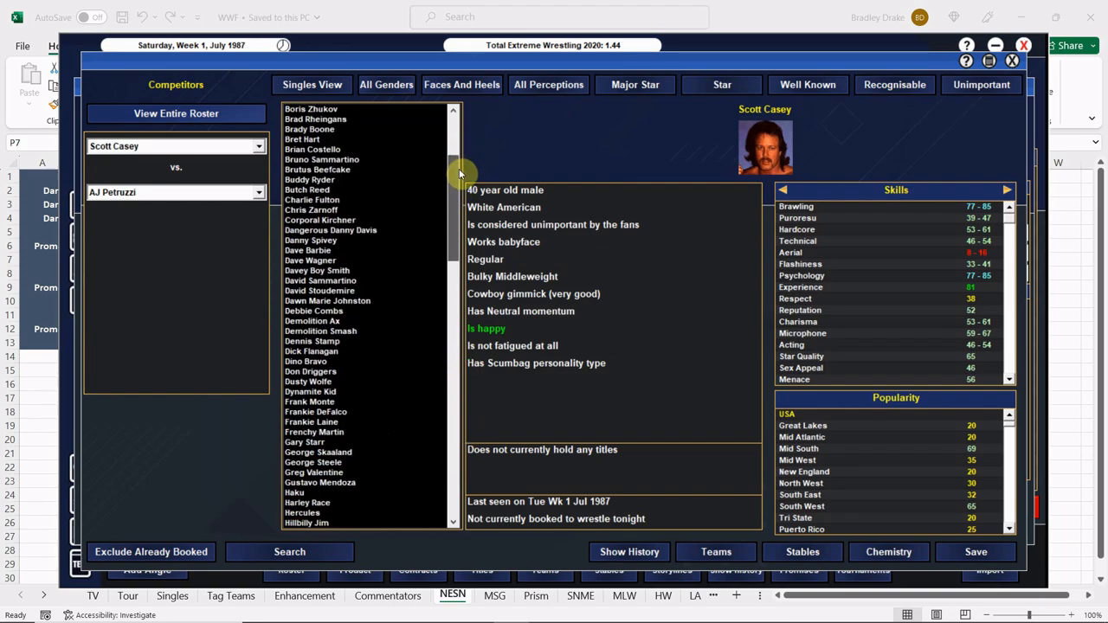
pyautogui.click(310, 350)
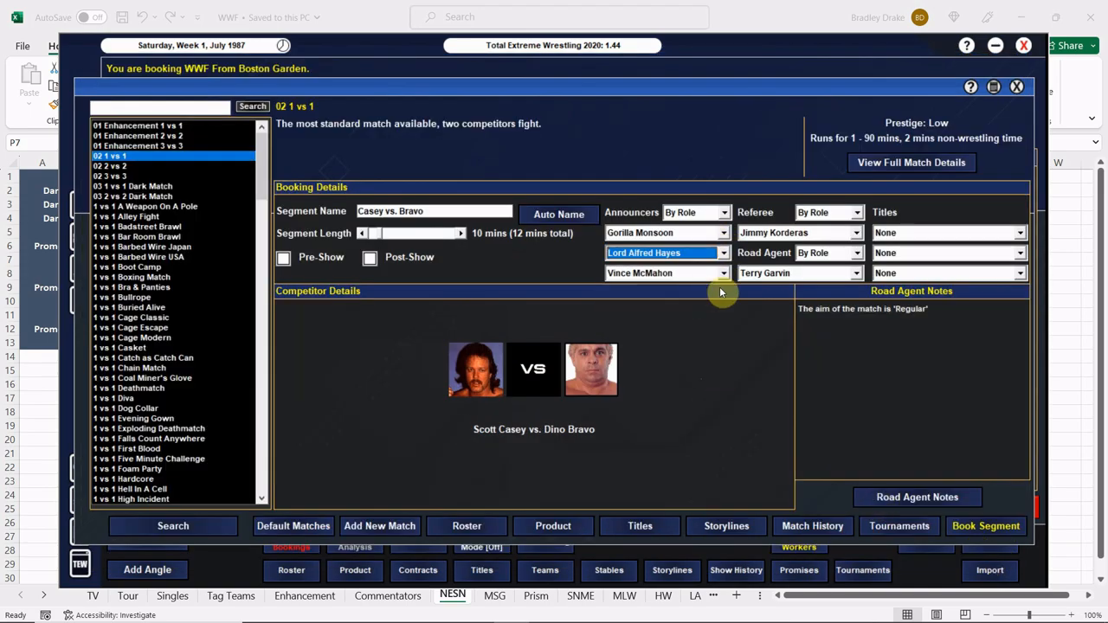
pyautogui.click(667, 273)
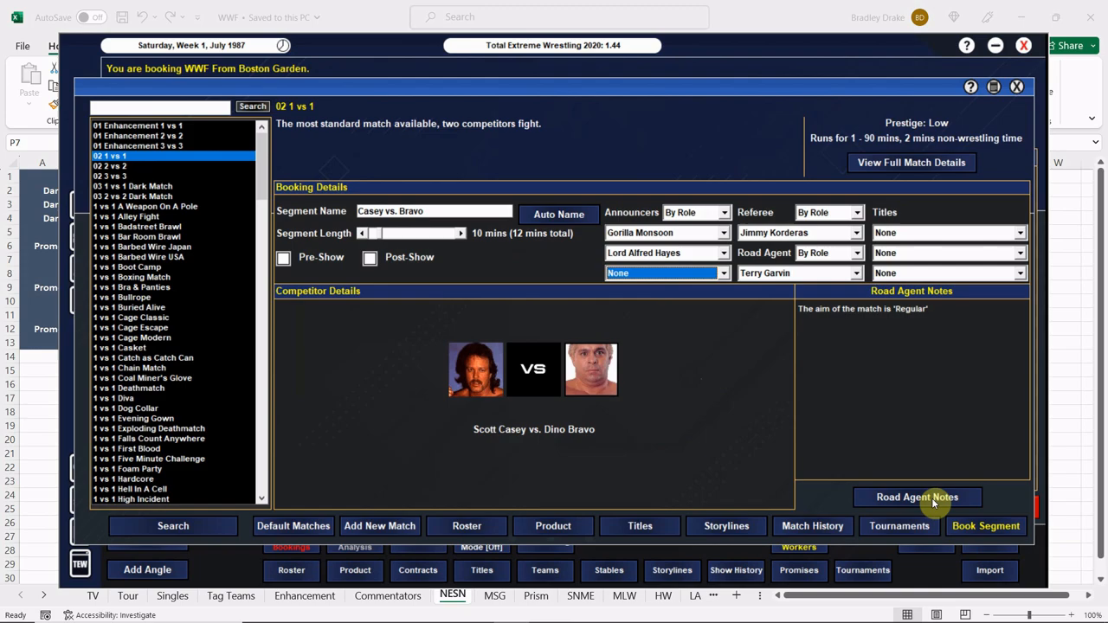
pyautogui.click(917, 497)
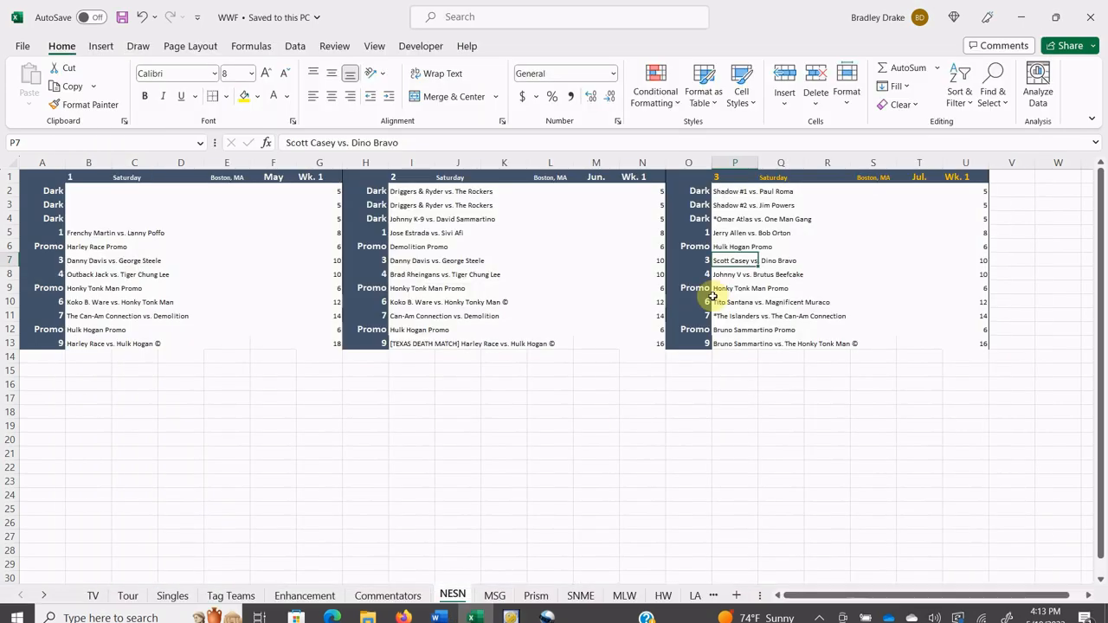
pyautogui.click(509, 609)
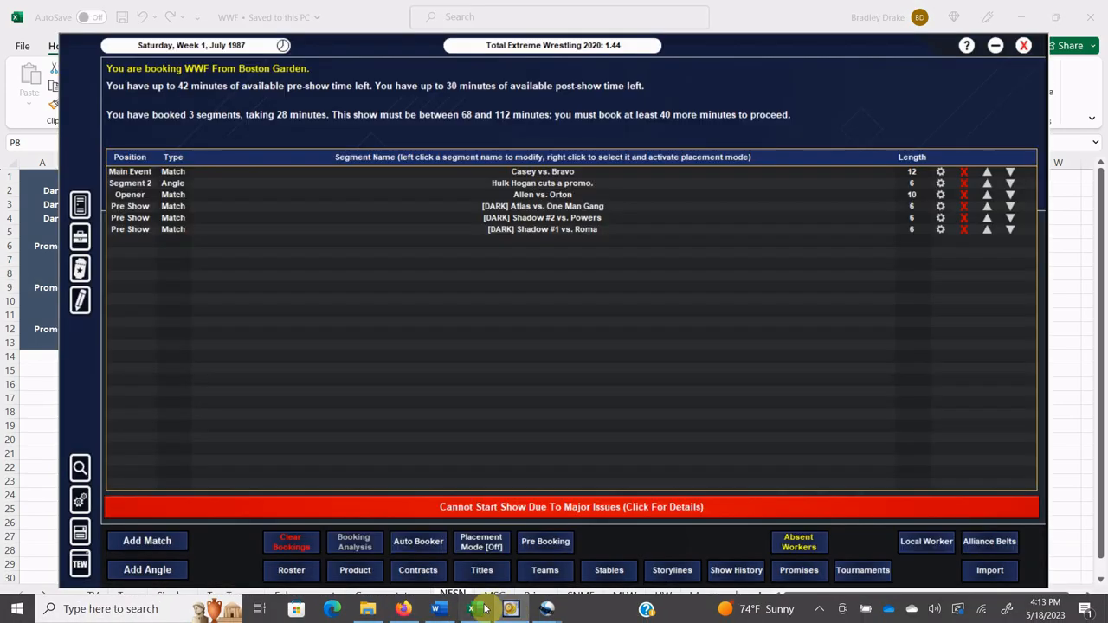
pyautogui.click(147, 541)
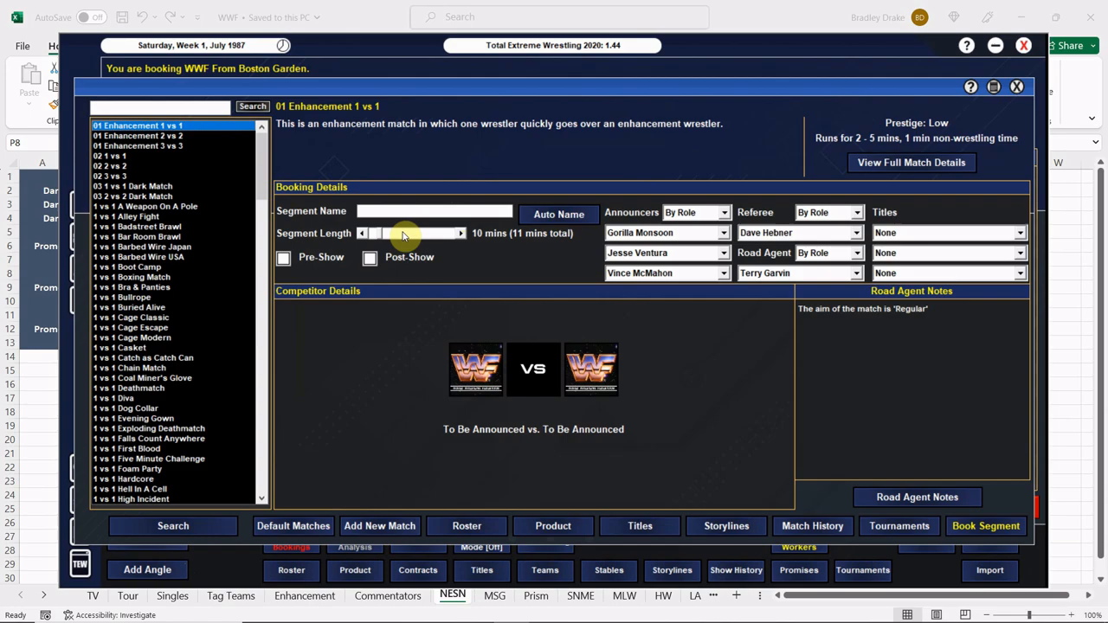
# - Book Johnny V. vs. Brutus Beefcake as a 12-minute 1 vs 1 main event, Beefcake winning
pyautogui.click(110, 155)
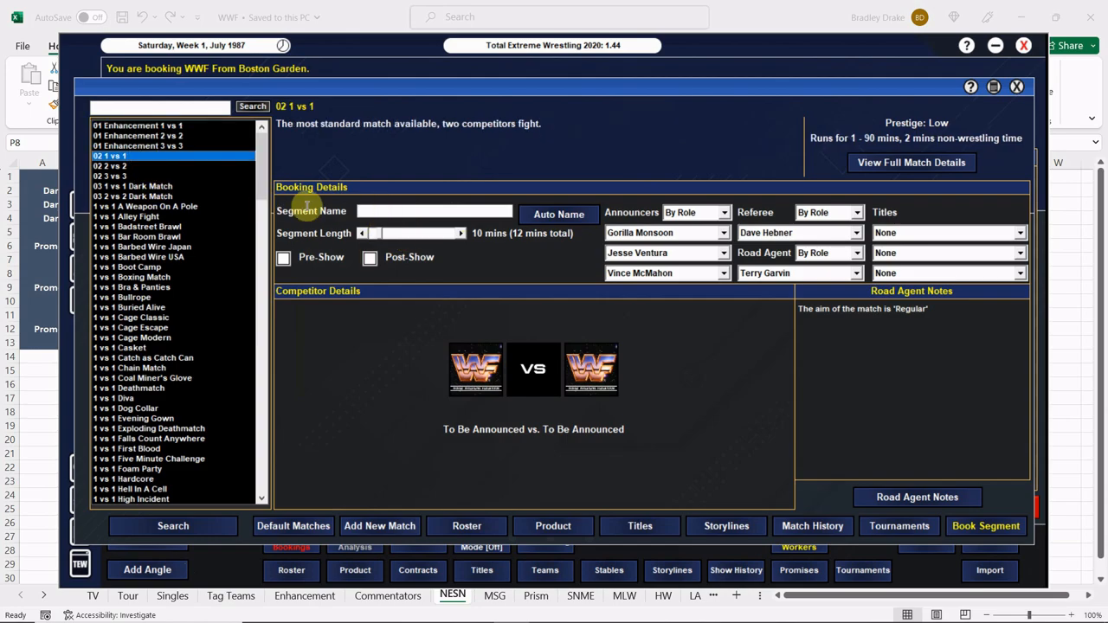
pyautogui.write('Johnny')
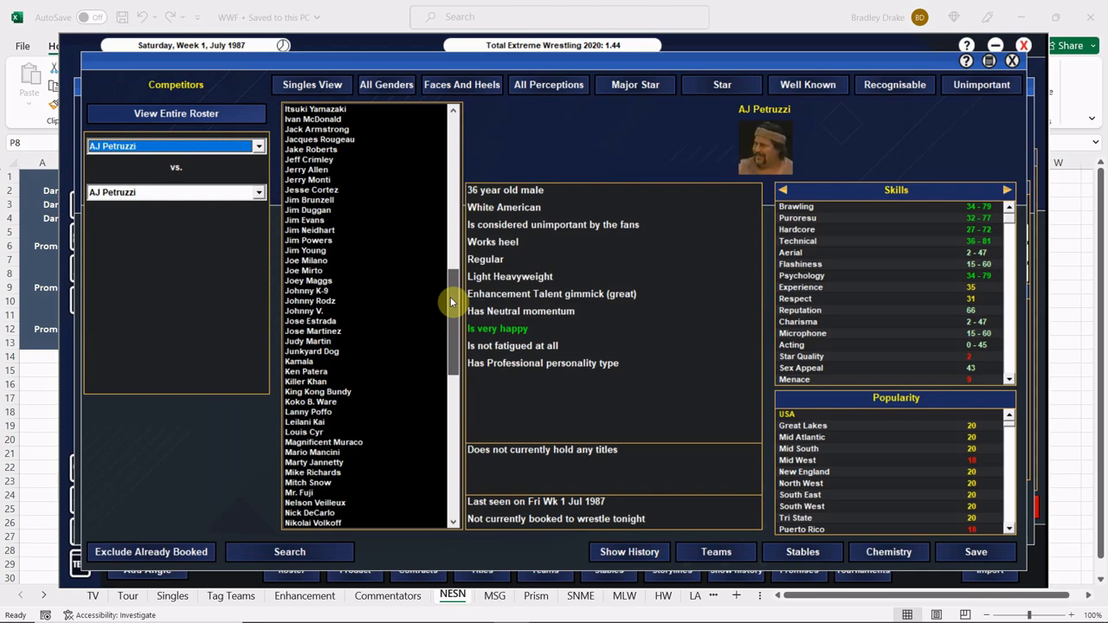
pyautogui.click(304, 310)
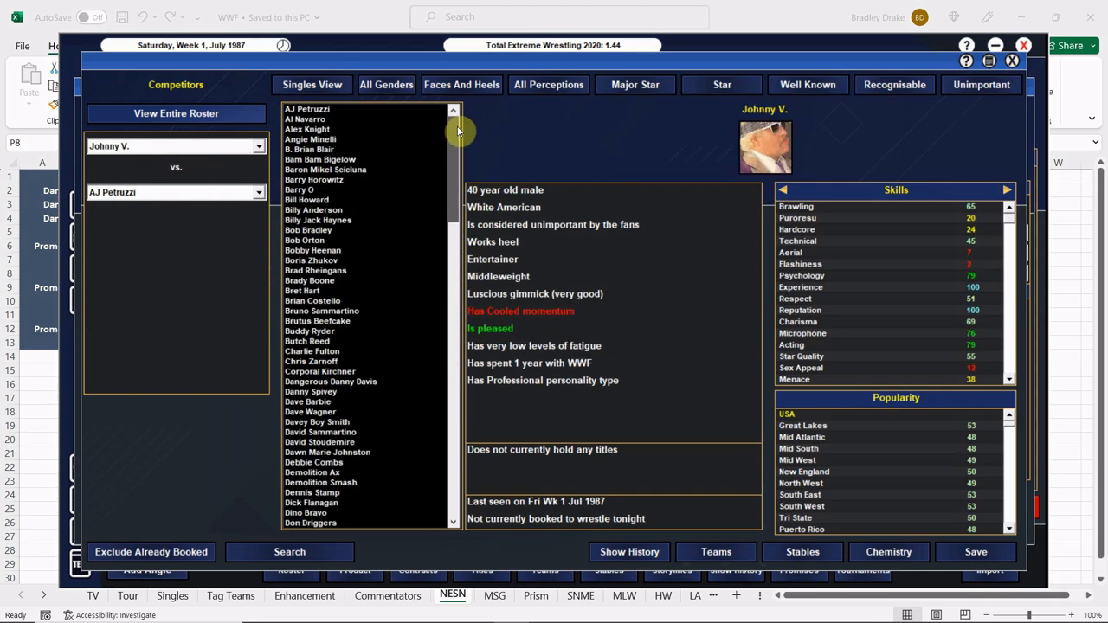
pyautogui.click(321, 310)
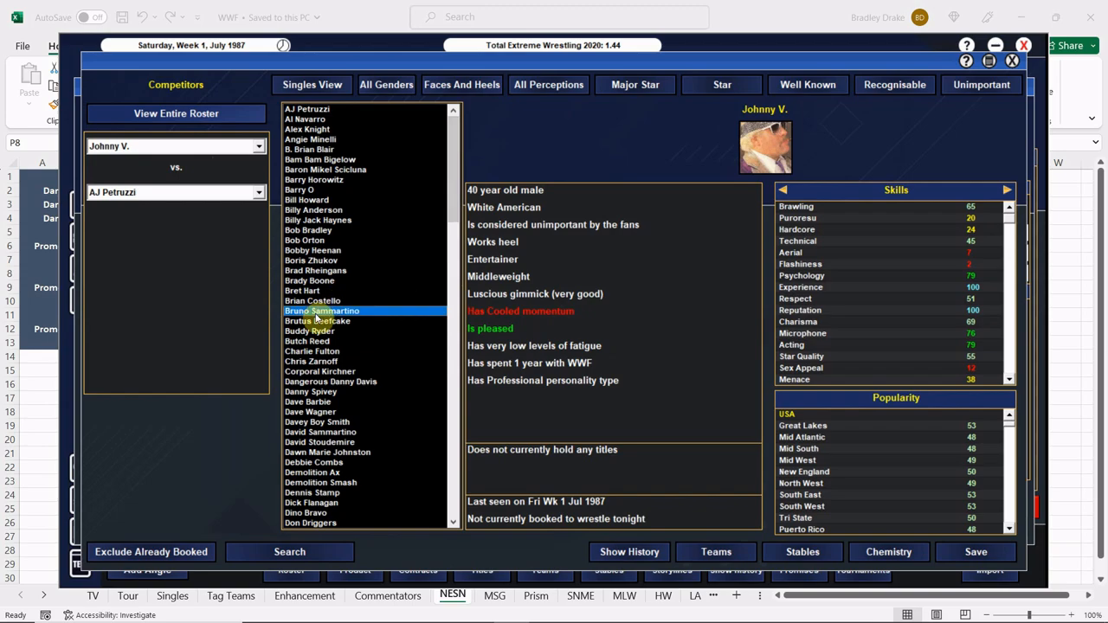
pyautogui.click(317, 321)
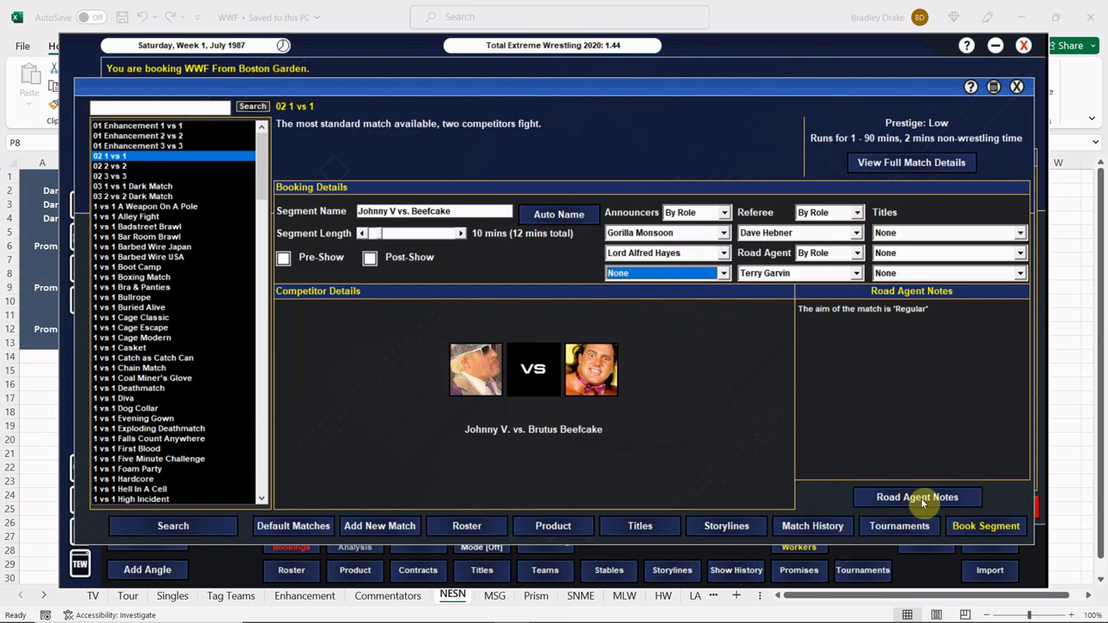
pyautogui.click(917, 497)
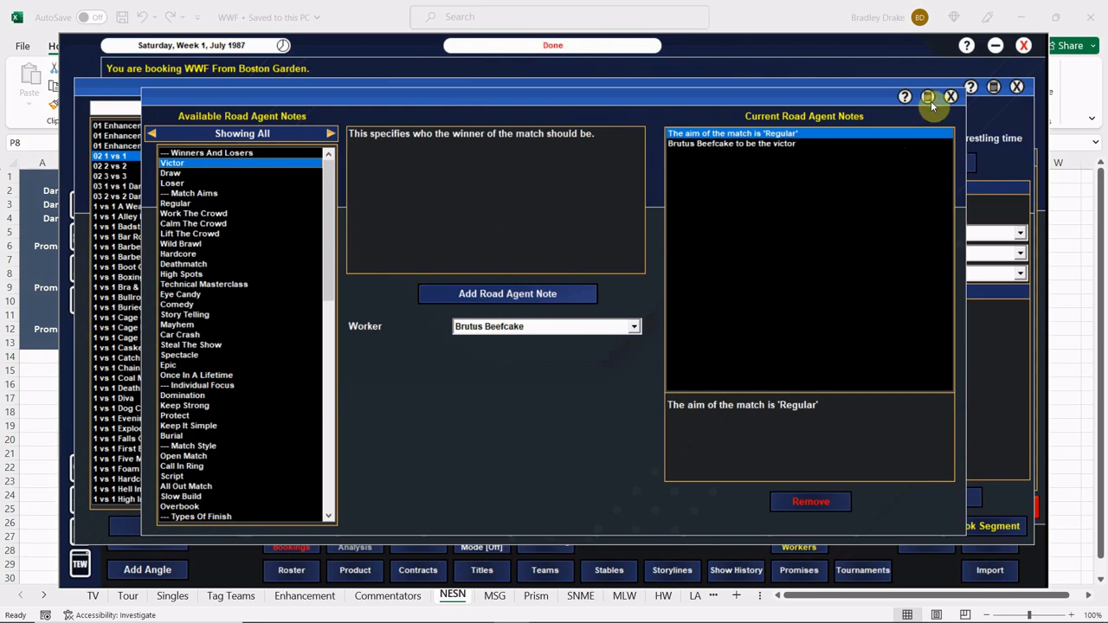
pyautogui.click(951, 96)
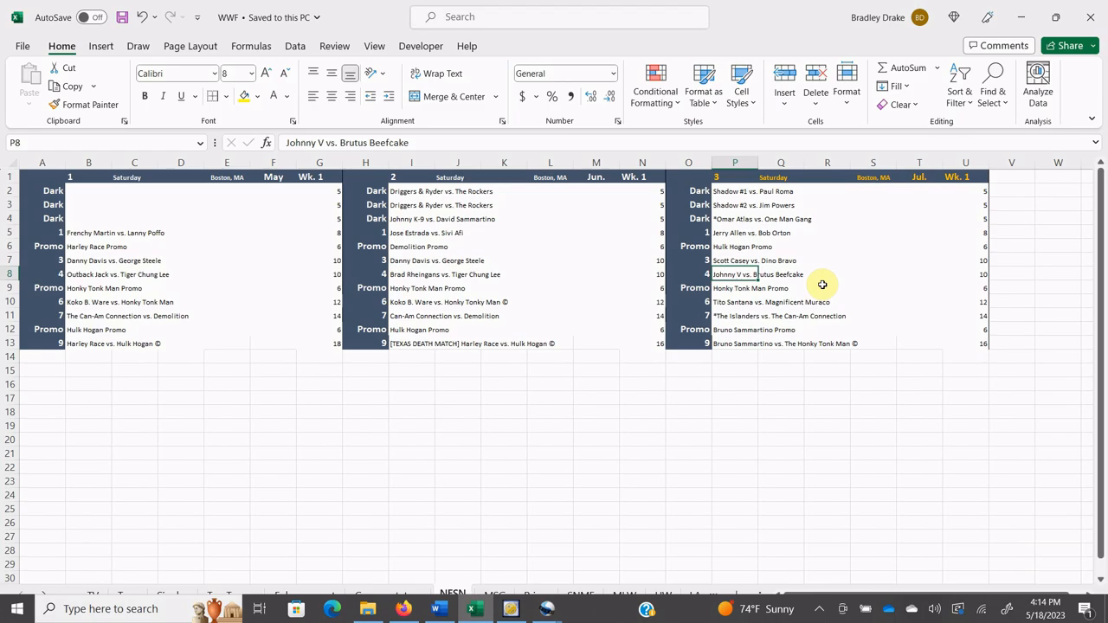
pyautogui.click(509, 609)
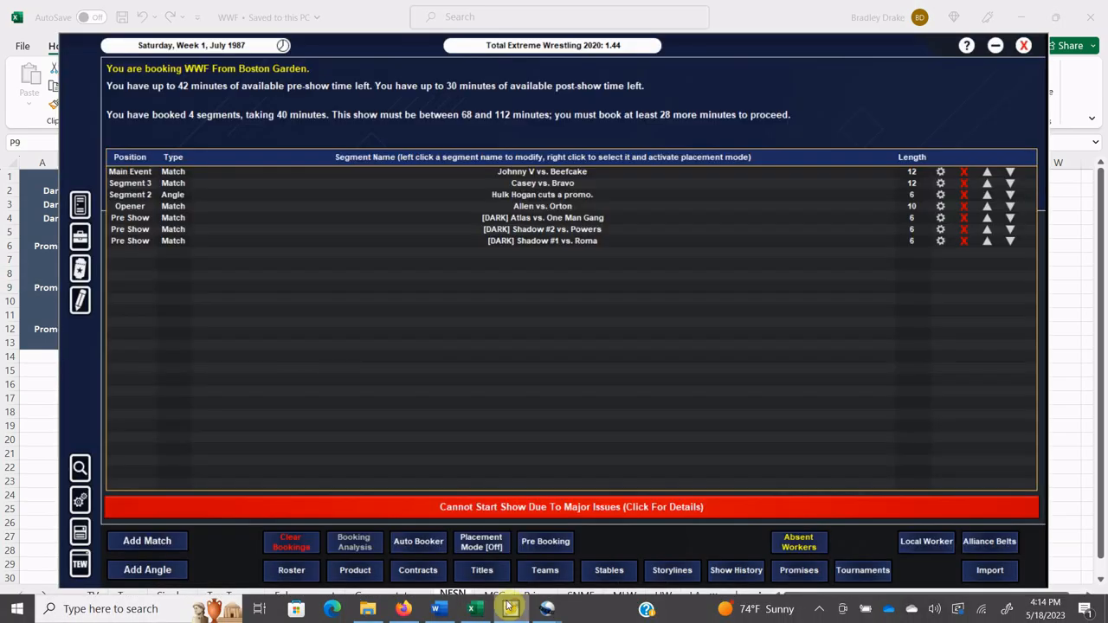
# - Book a six-minute Honky Tonk Man promo angle with Gorilla Monsoon, rated on Entertainment
pyautogui.click(147, 569)
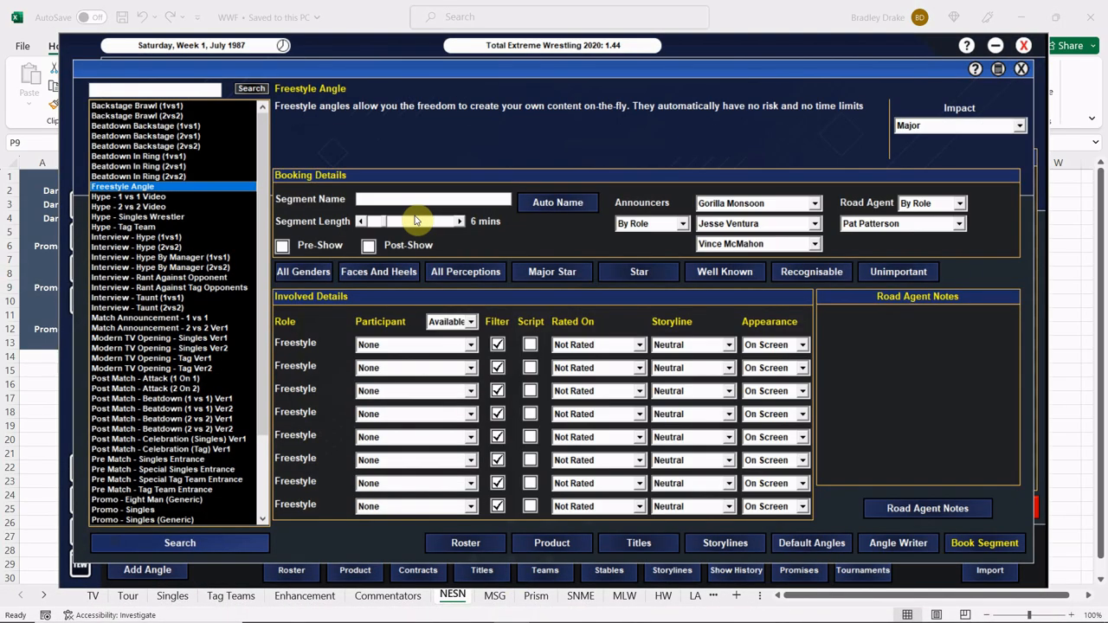
pyautogui.write('Honky Tonk Man cuts a promo.')
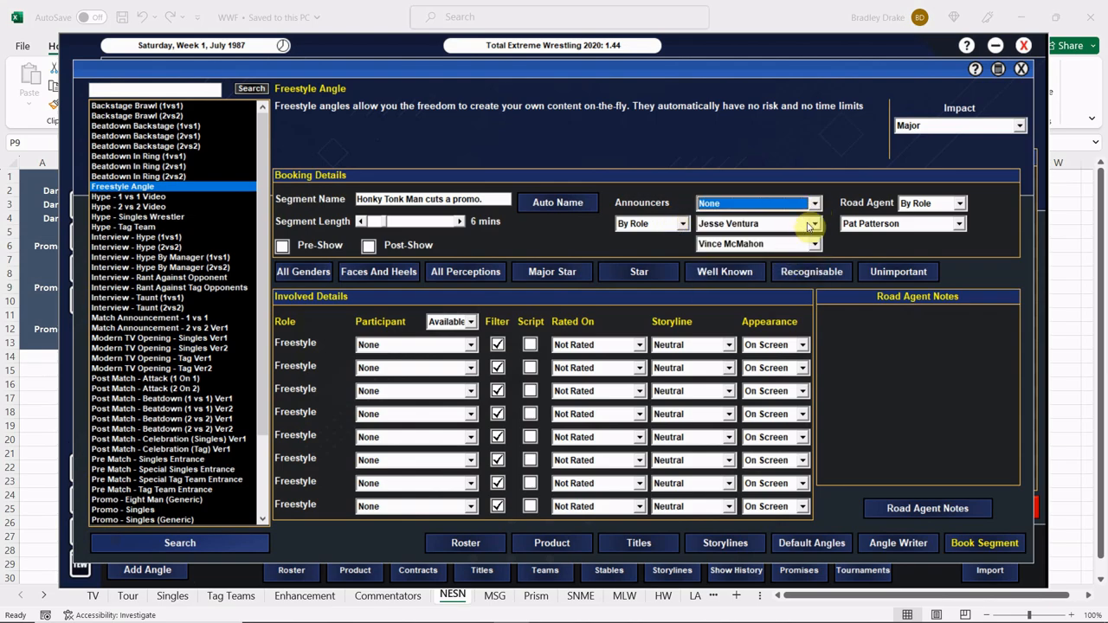
pyautogui.click(812, 224)
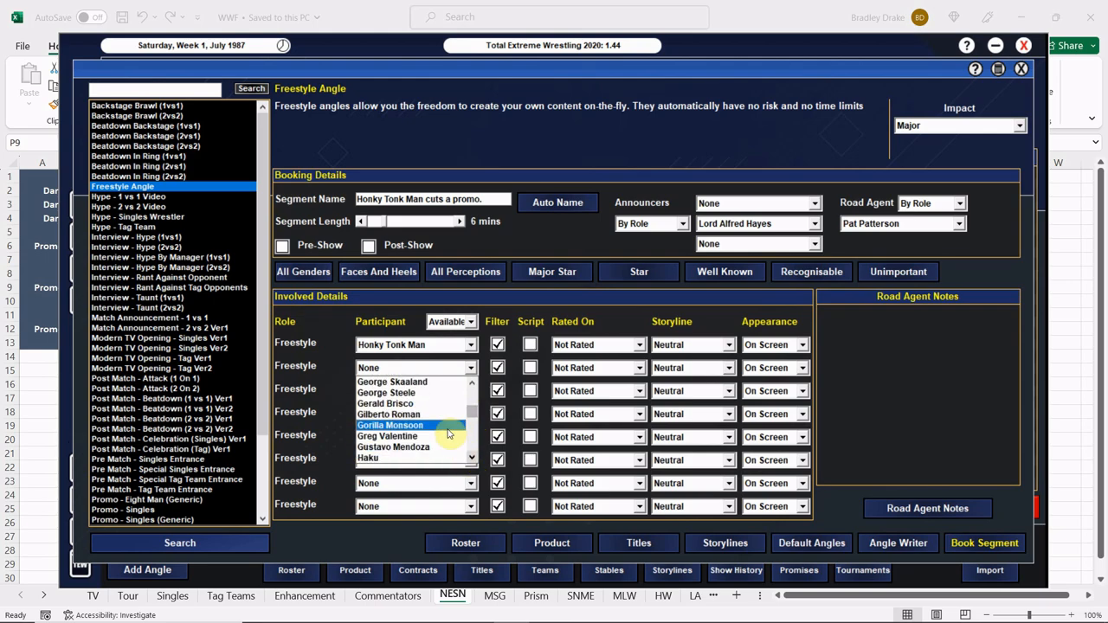
pyautogui.click(390, 425)
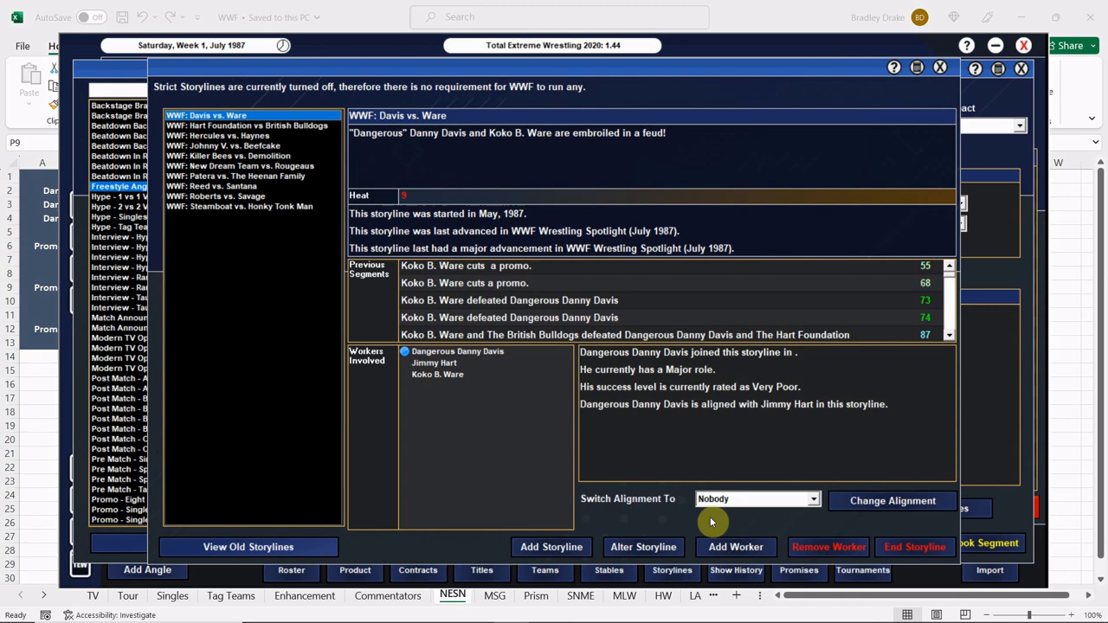
pyautogui.moveTo(926, 106)
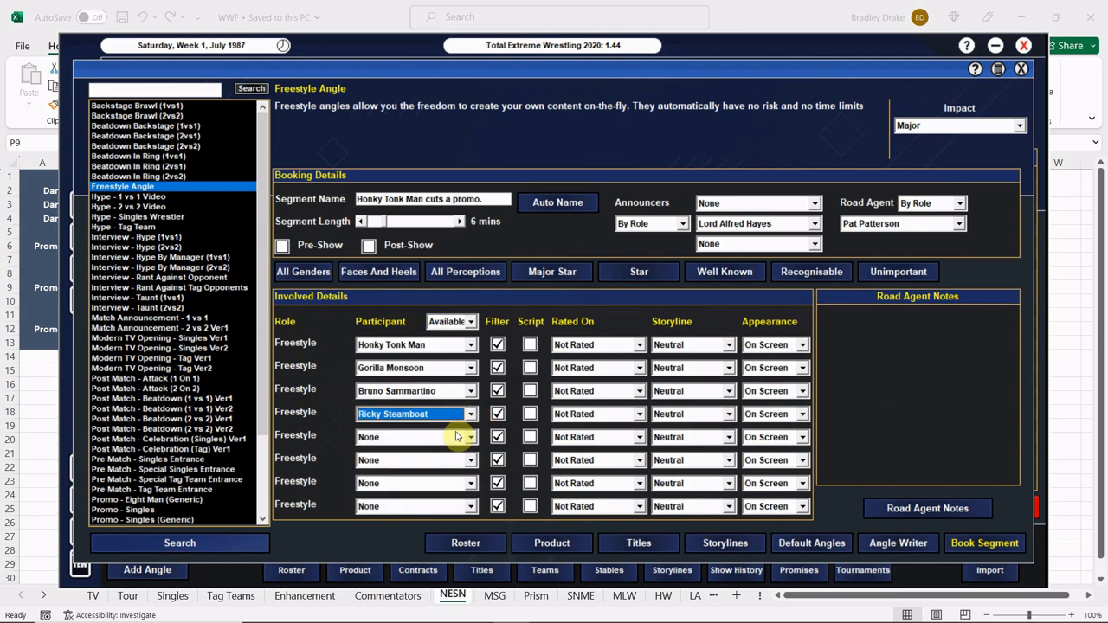
pyautogui.click(800, 391)
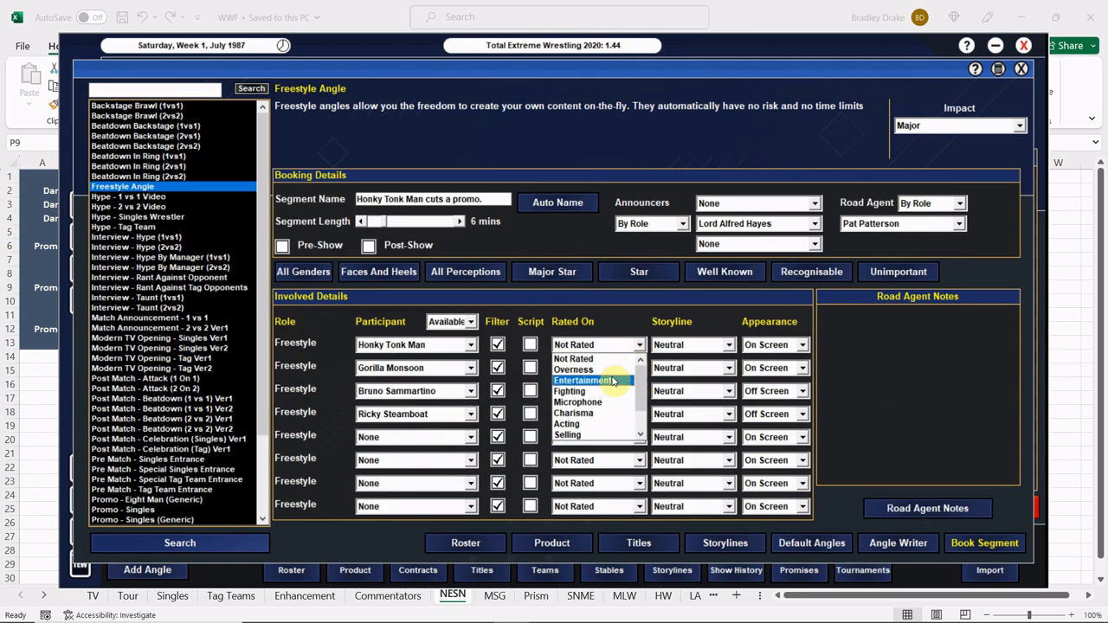
pyautogui.click(582, 381)
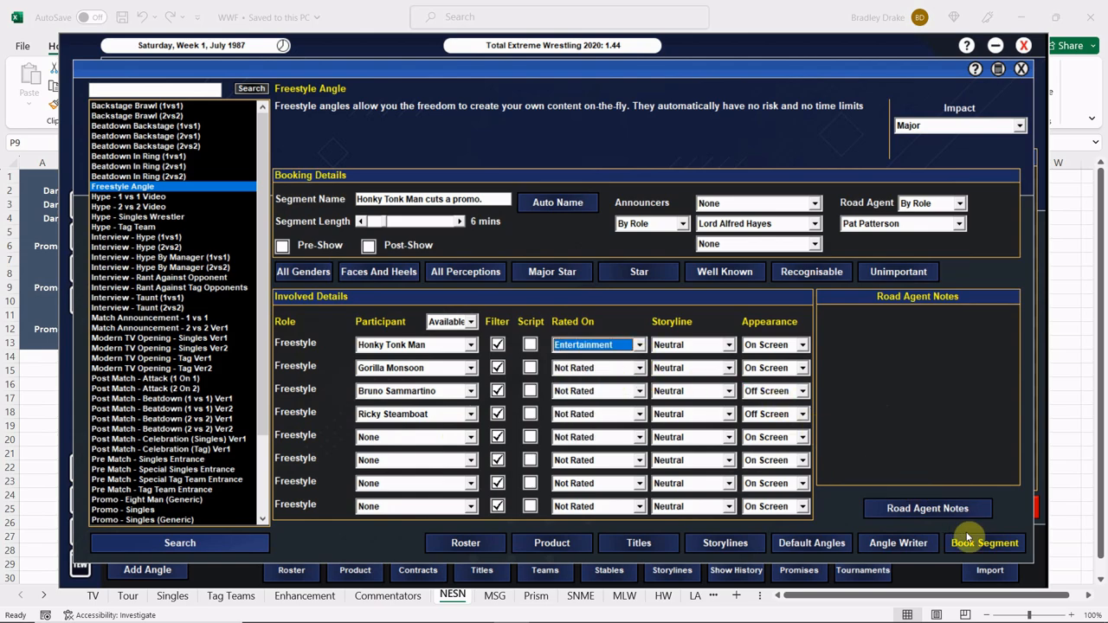
pyautogui.click(985, 543)
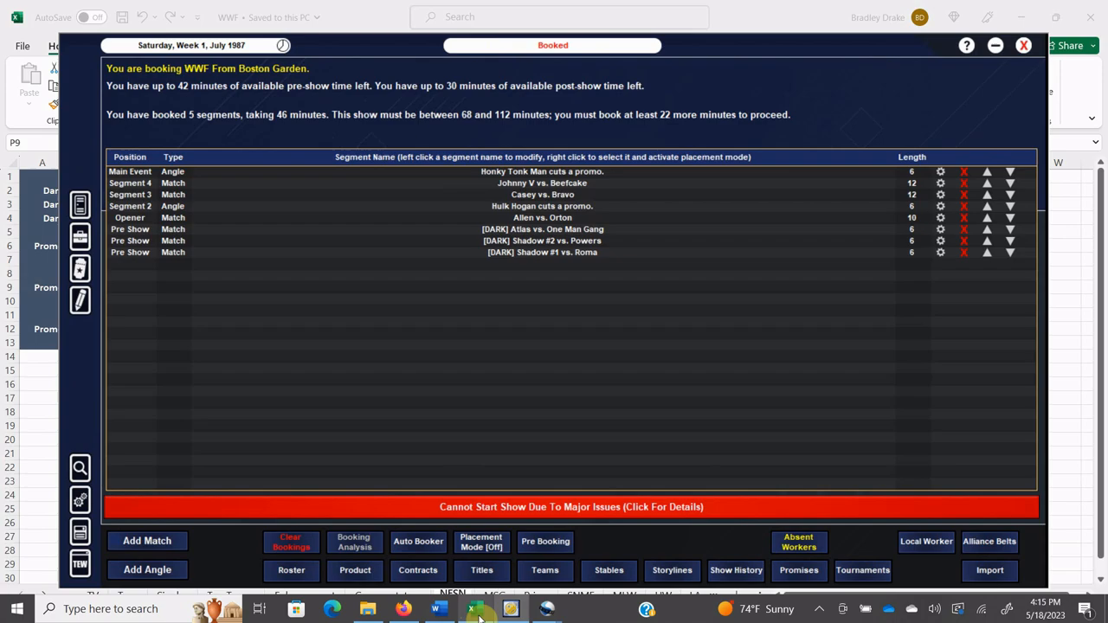
pyautogui.click(479, 609)
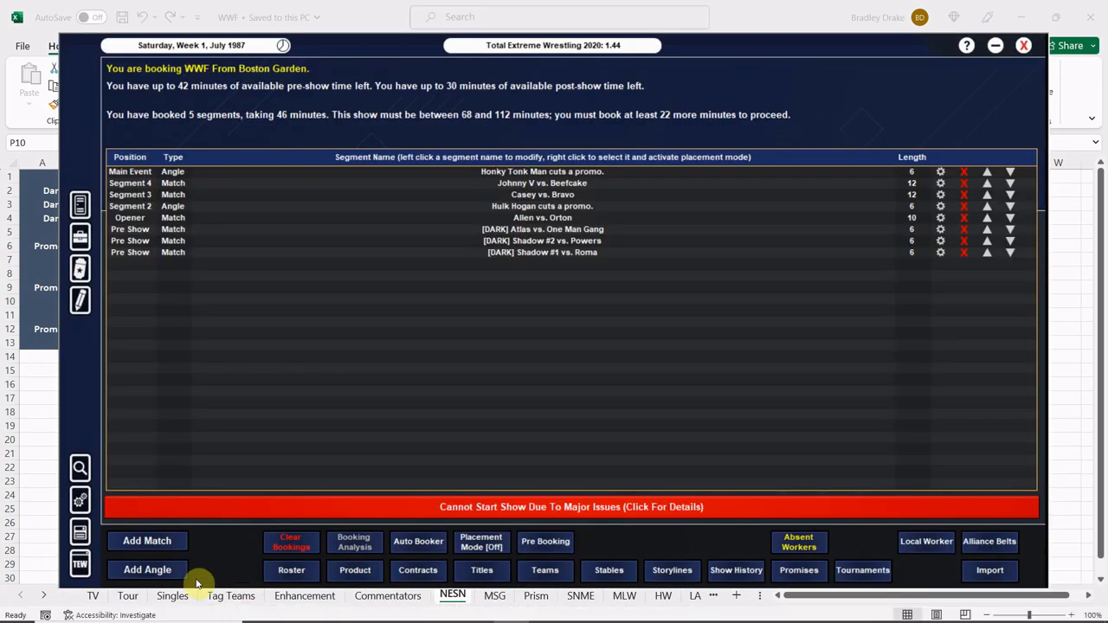
# - Book Tito Santana vs. Magnificent Muraco as a 14-minute 1 vs 1 main event, Santana by DQ
pyautogui.click(147, 541)
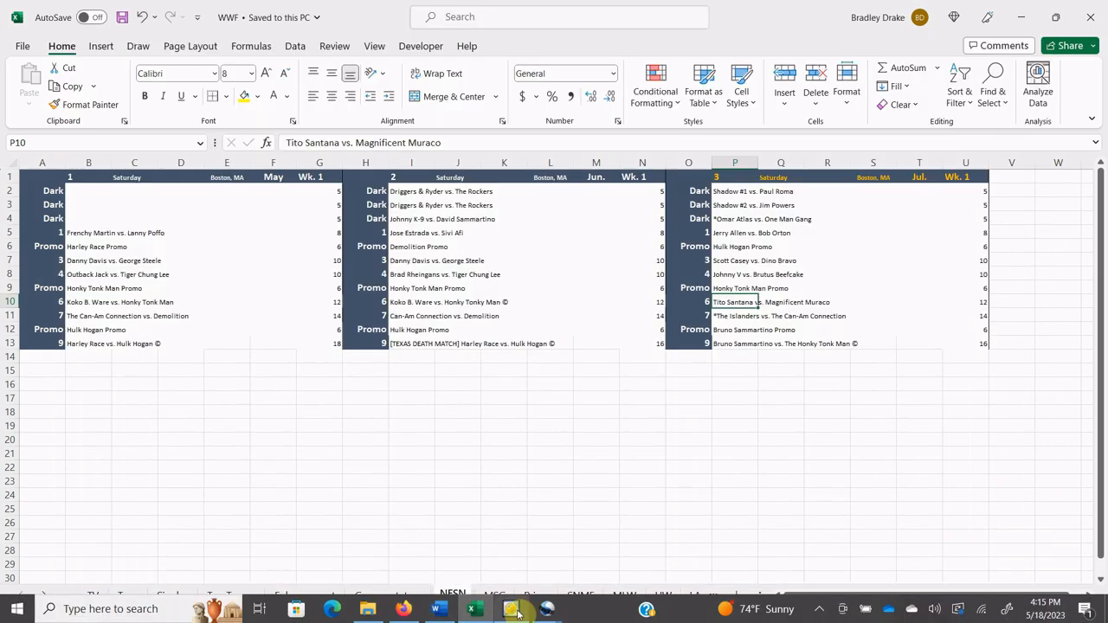
pyautogui.click(516, 609)
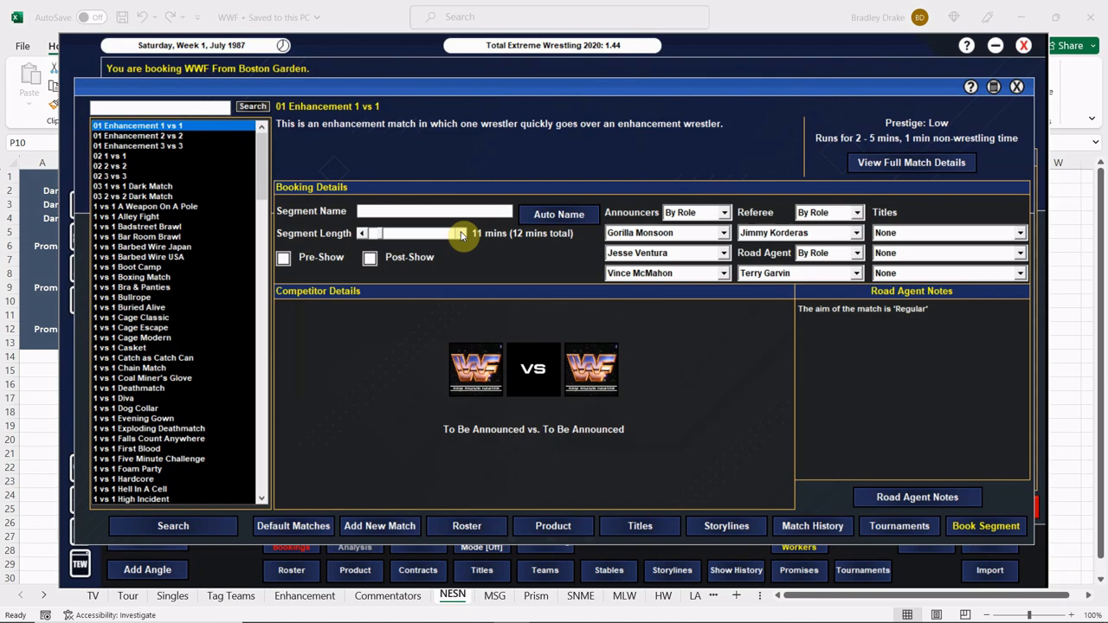
pyautogui.click(109, 156)
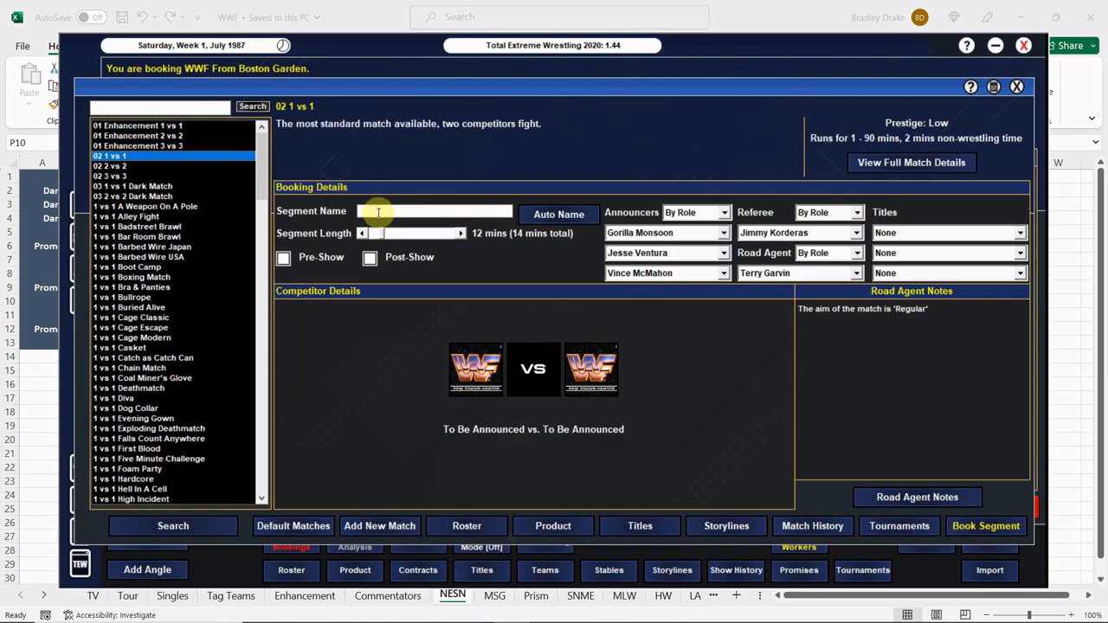
pyautogui.write('Santana')
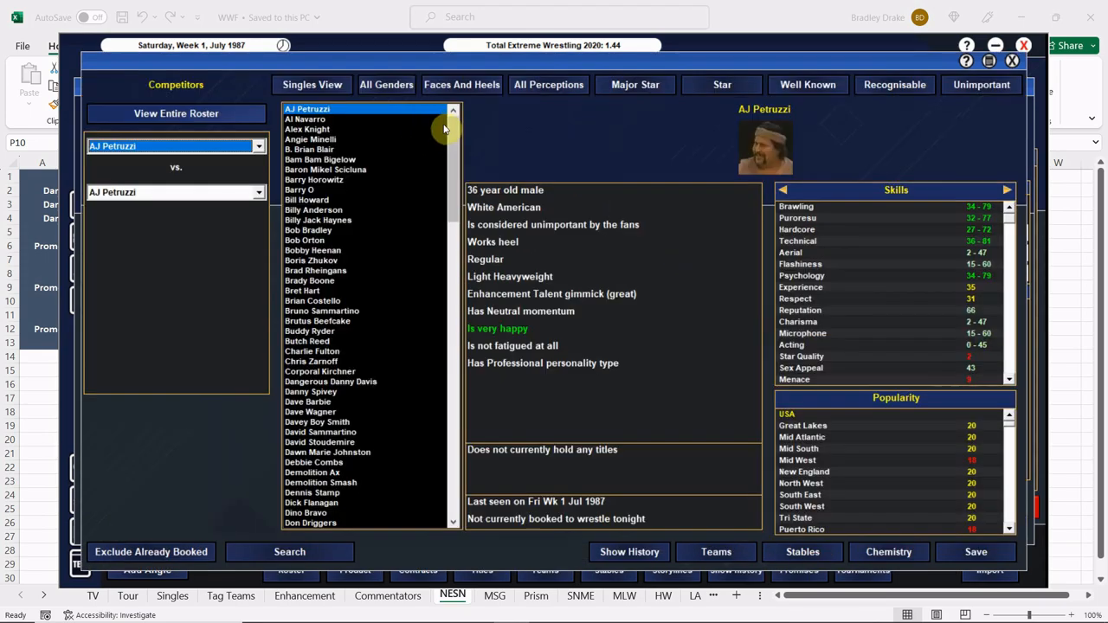
pyautogui.scroll(-3)
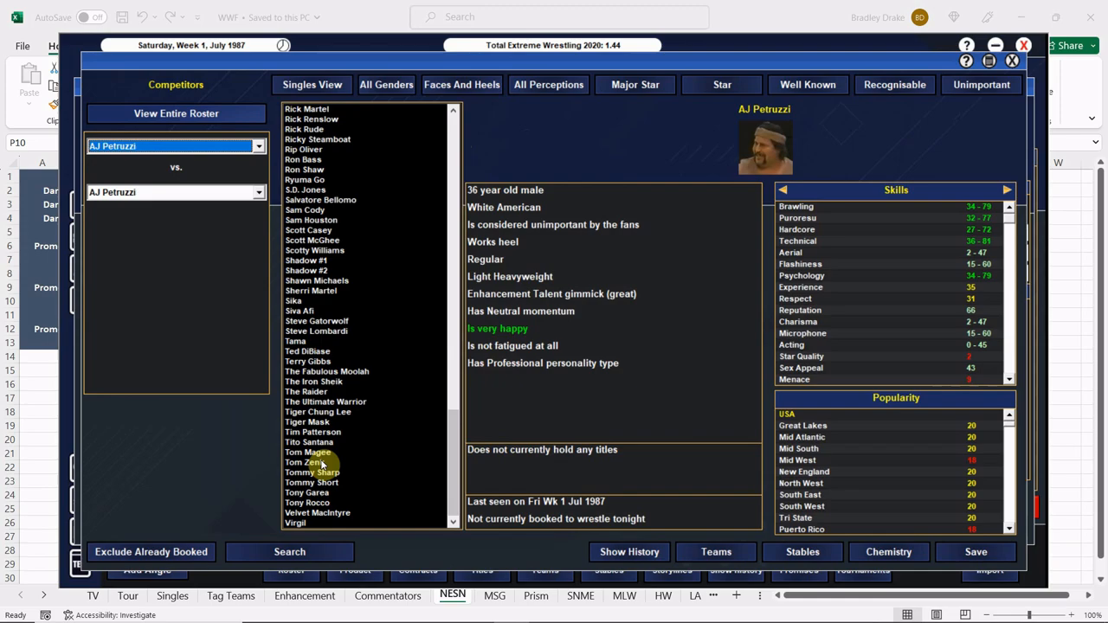
pyautogui.click(309, 441)
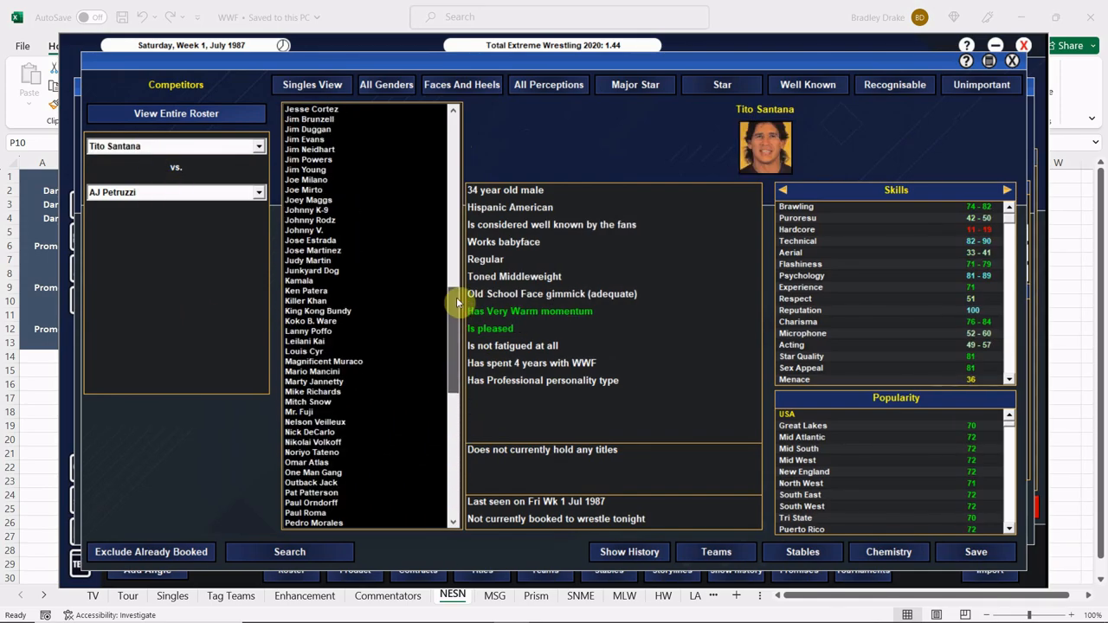
pyautogui.click(324, 361)
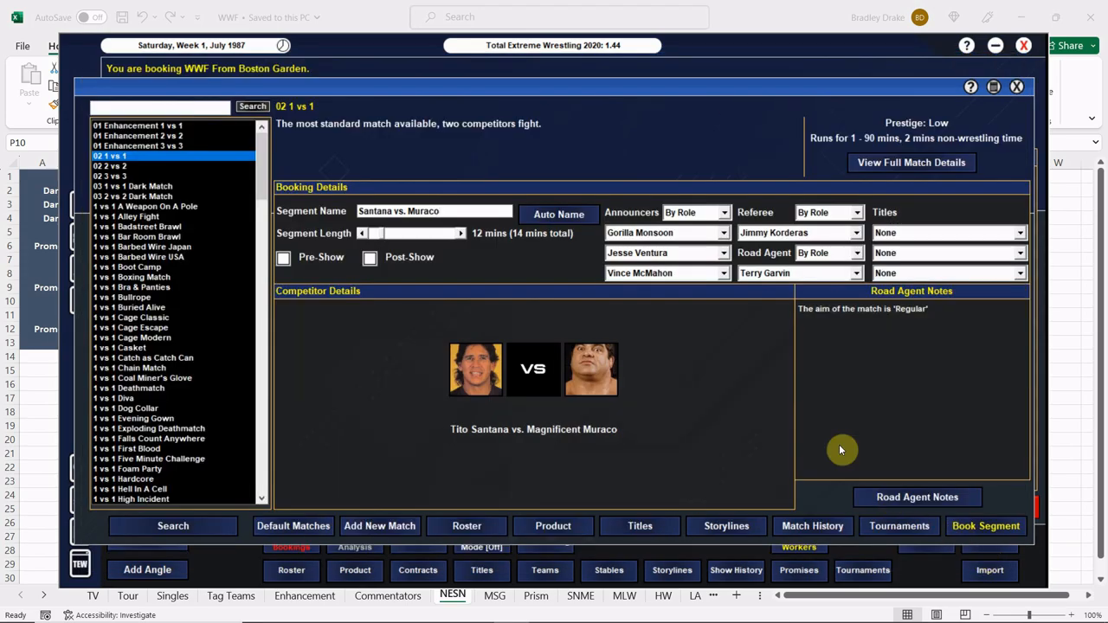
pyautogui.click(723, 253)
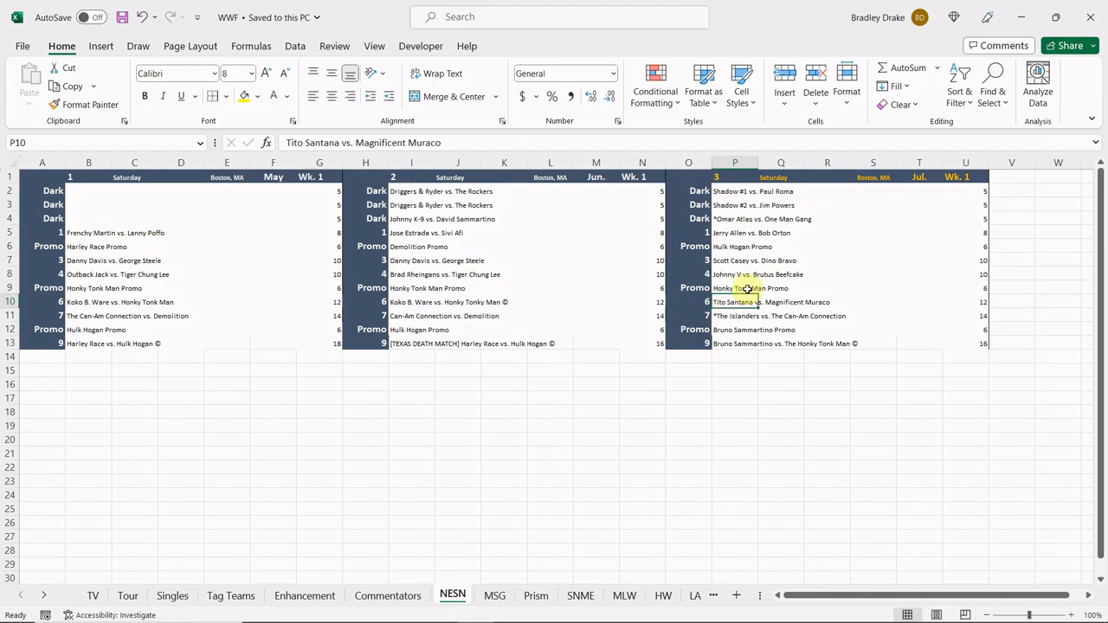
pyautogui.moveTo(769, 276)
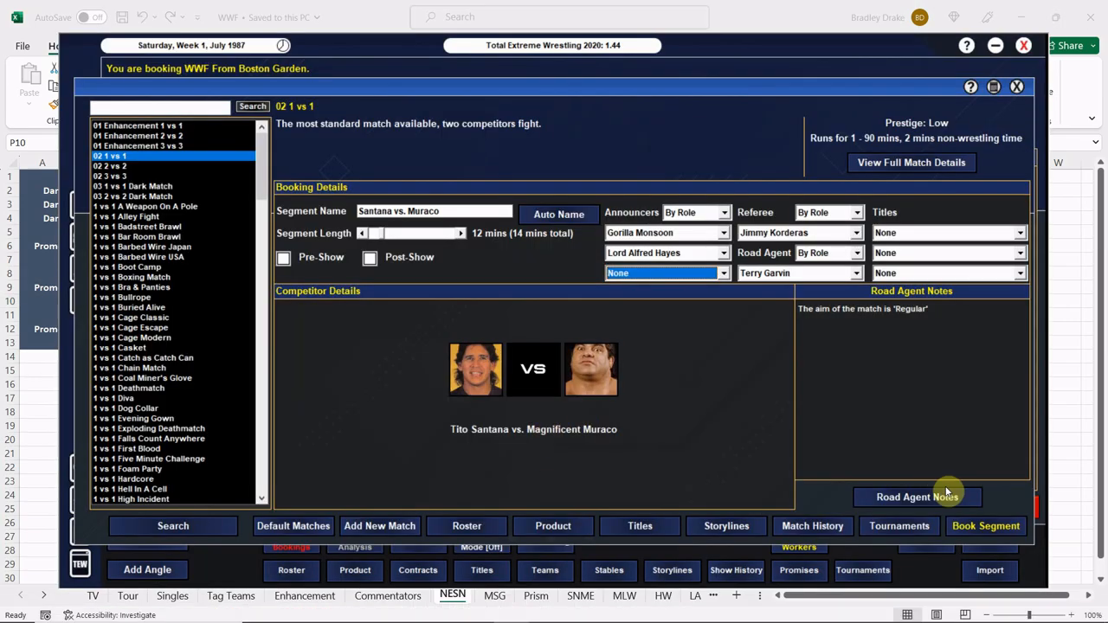
pyautogui.click(917, 496)
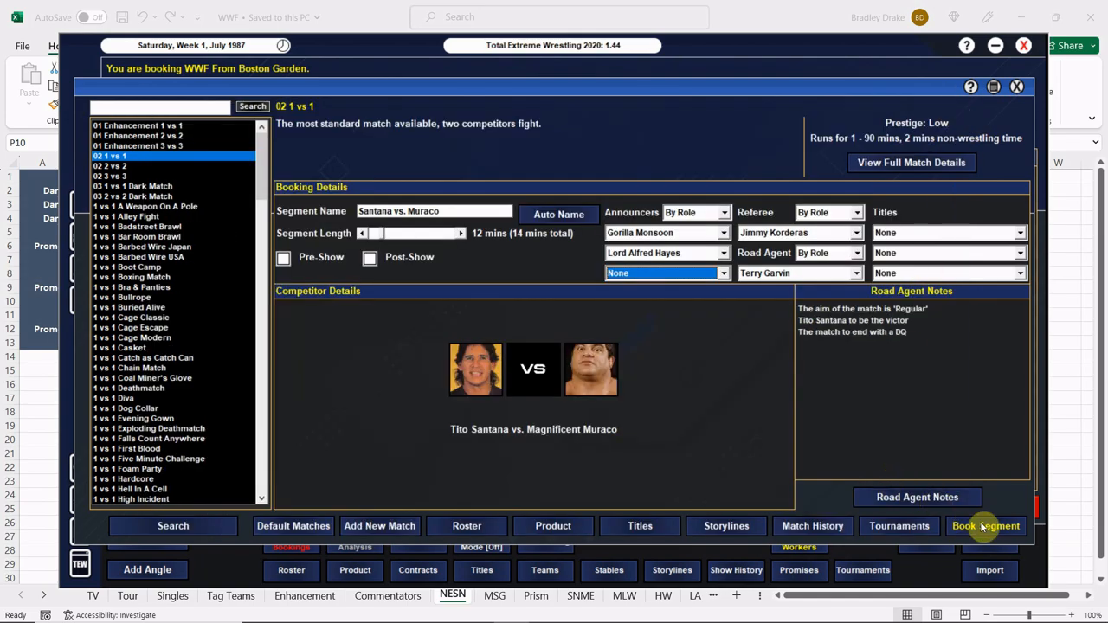
pyautogui.click(985, 525)
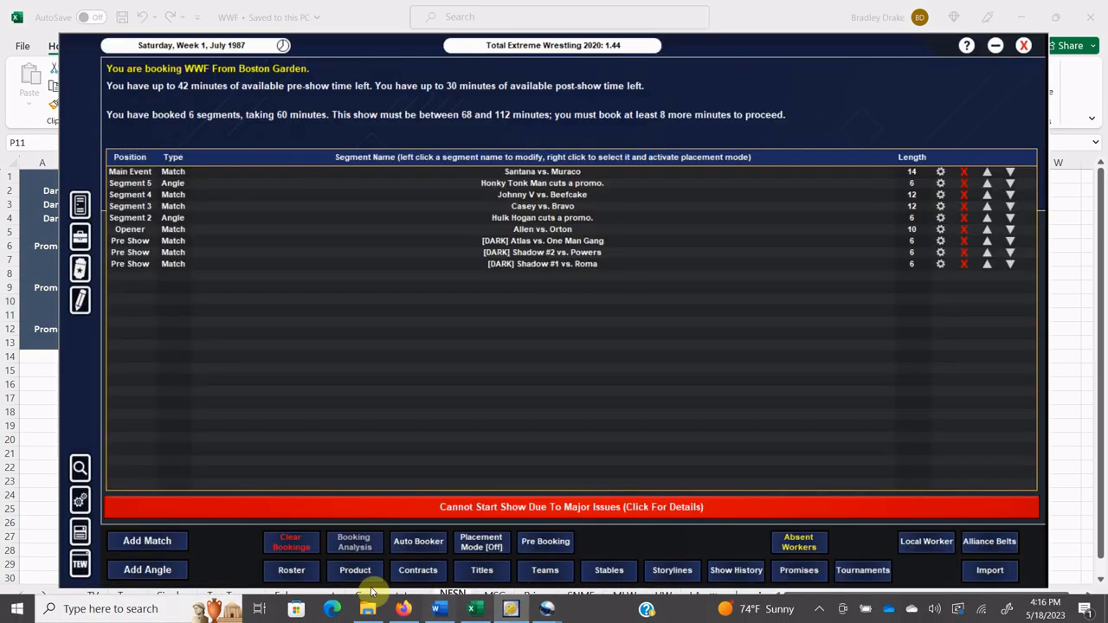
# - Book The Islanders vs. The Can-Am Connection as a 14-minute 2 vs 2 tag match
pyautogui.click(146, 540)
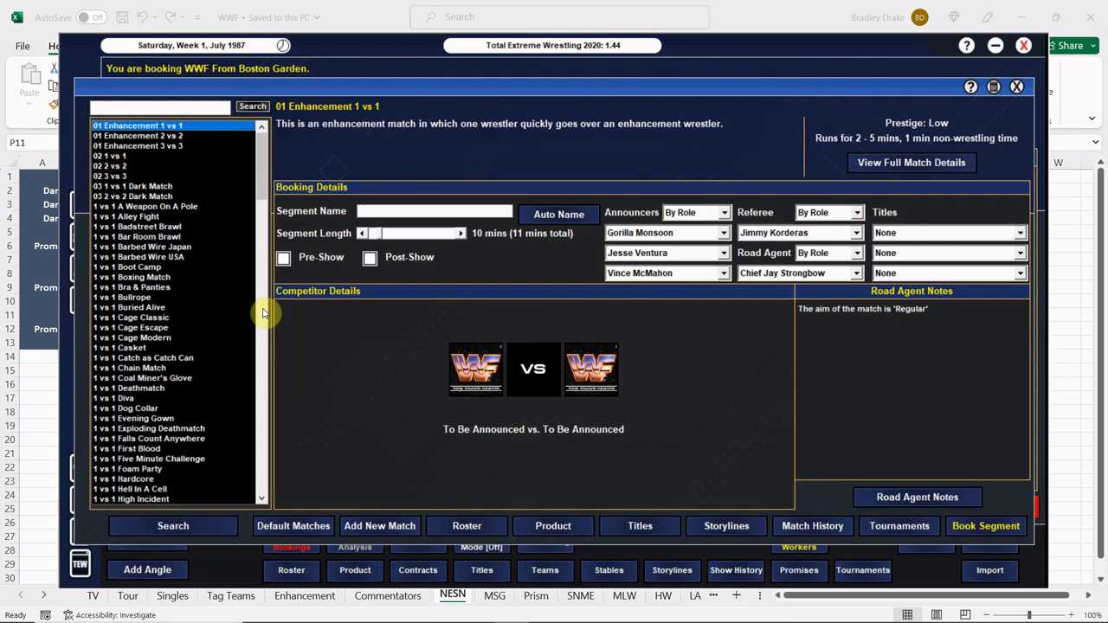
pyautogui.click(113, 165)
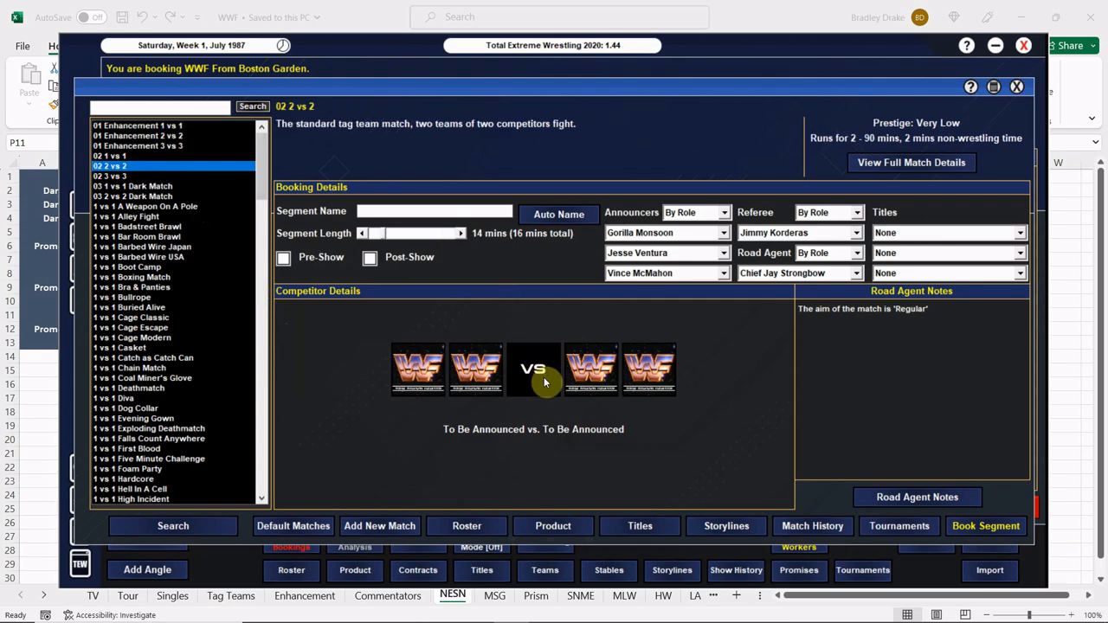
pyautogui.click(533, 368)
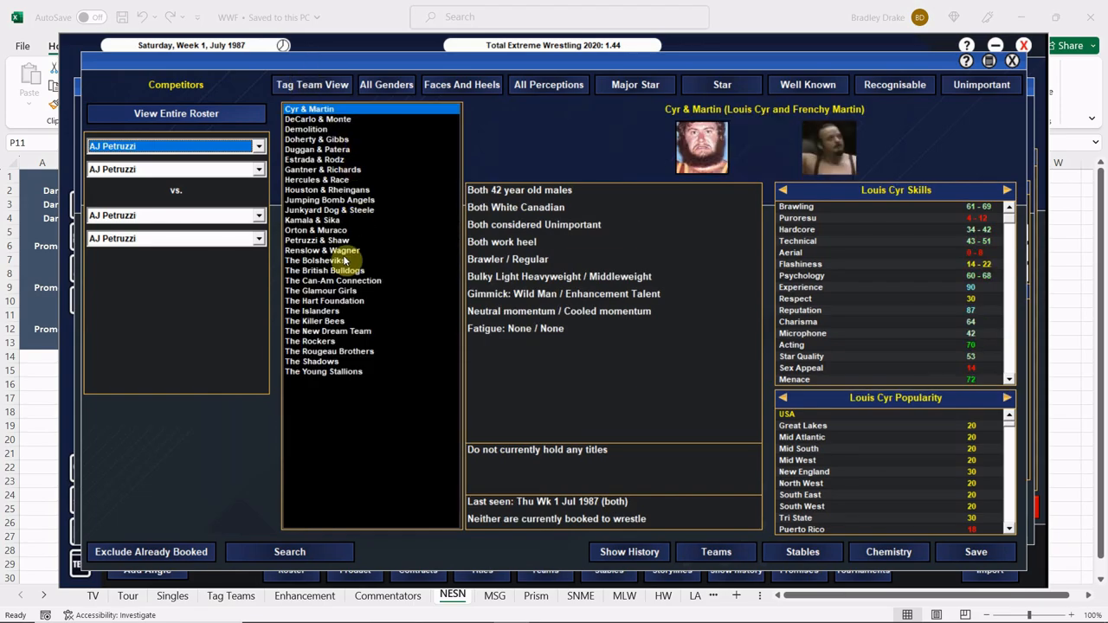
pyautogui.click(311, 311)
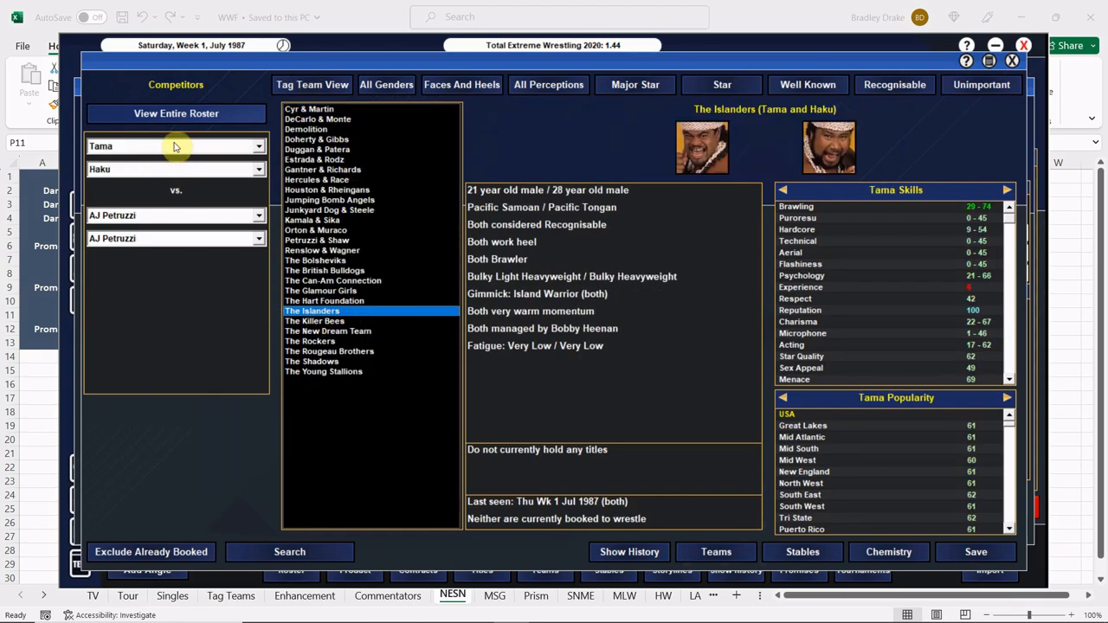
pyautogui.click(332, 280)
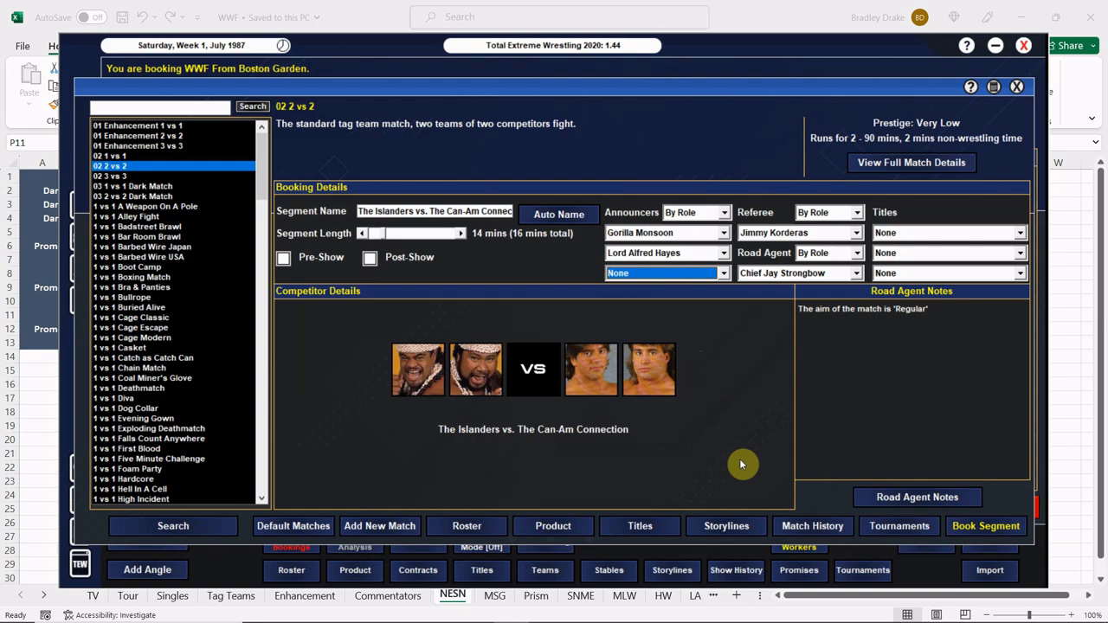
pyautogui.click(985, 526)
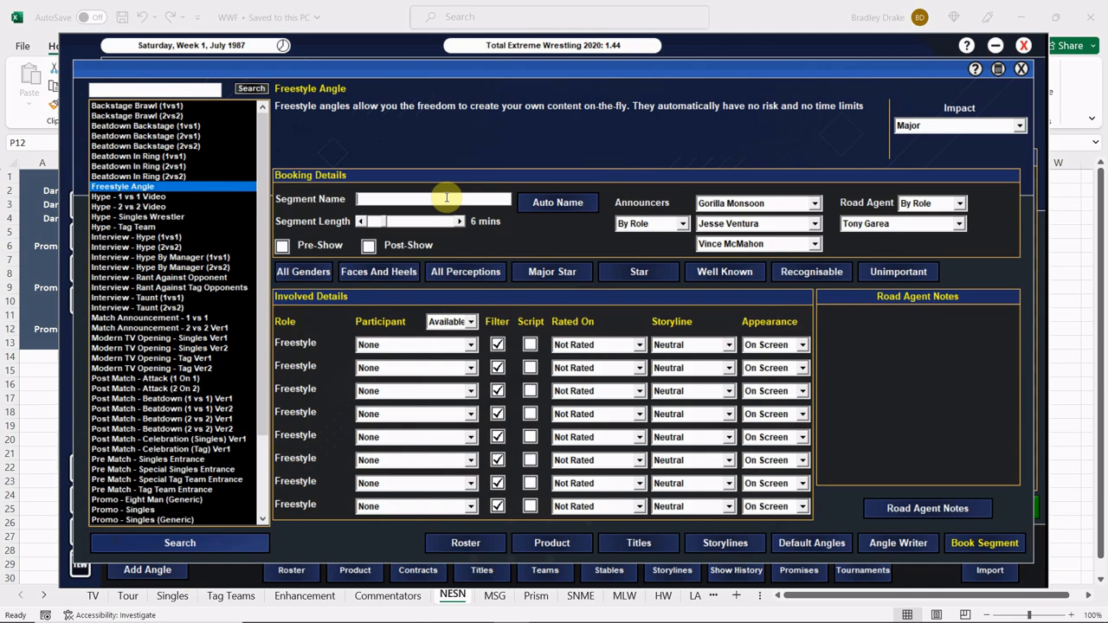
# - Book the six-minute angle 'Bruno Sammartino cuts a promo.' with Gorilla Monsoon and off-screen Honky Tonk Man
pyautogui.write('Bruno Sammartino cuts a')
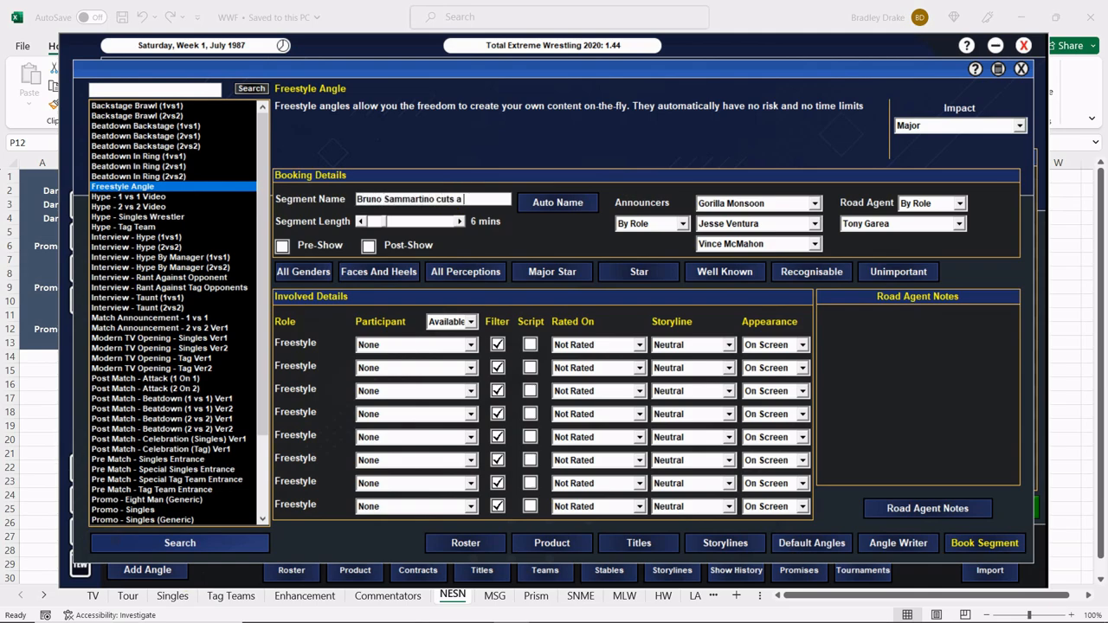
pyautogui.write('promo.')
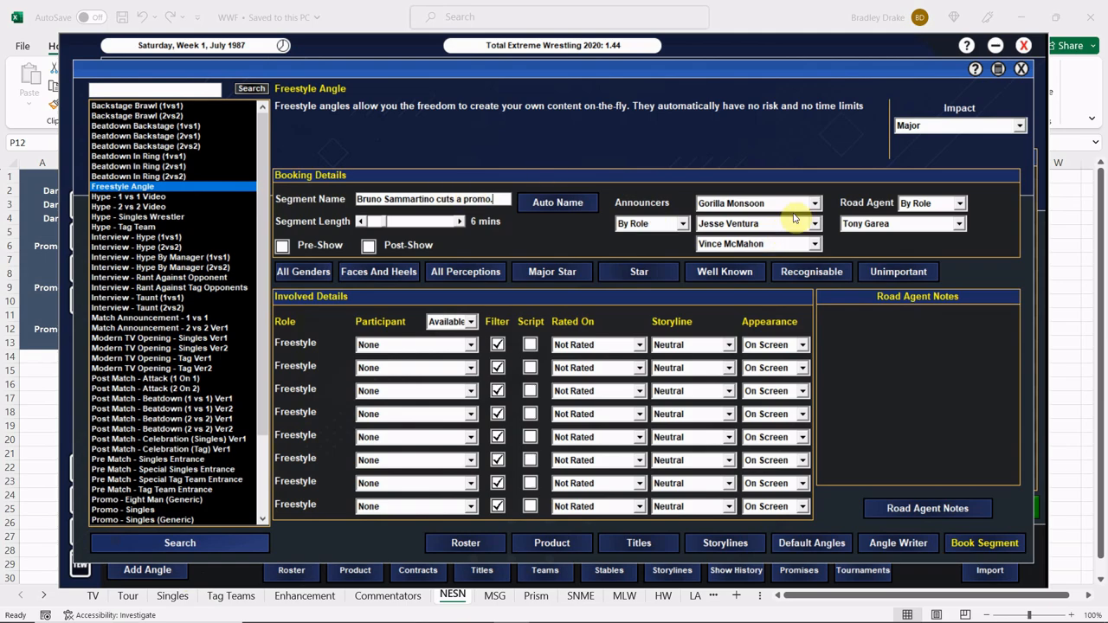
pyautogui.click(810, 223)
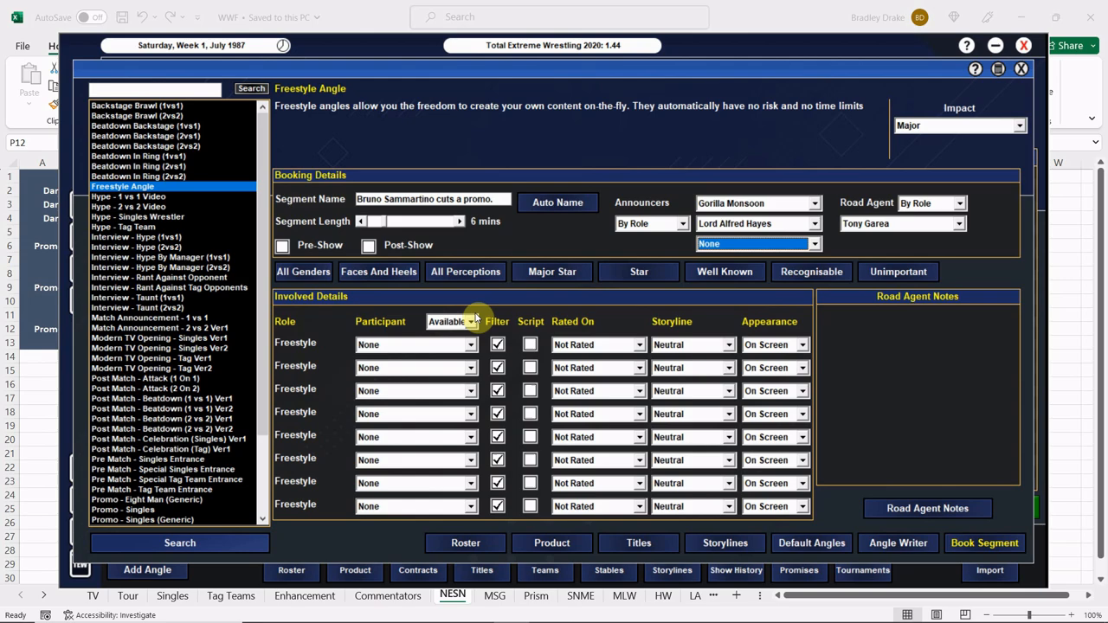
pyautogui.click(471, 344)
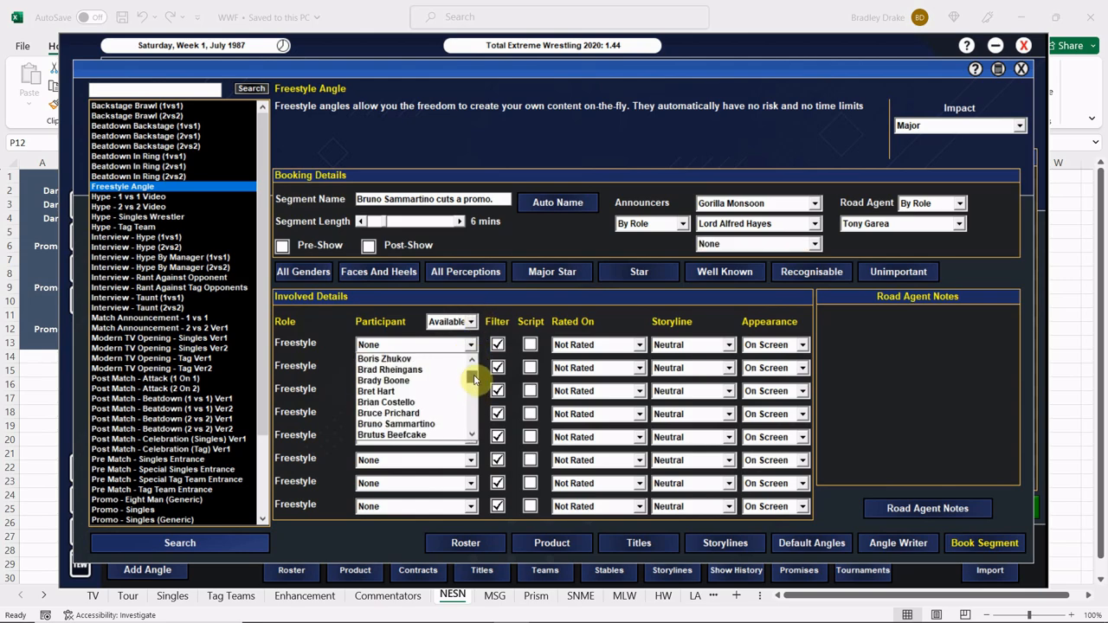
pyautogui.click(396, 424)
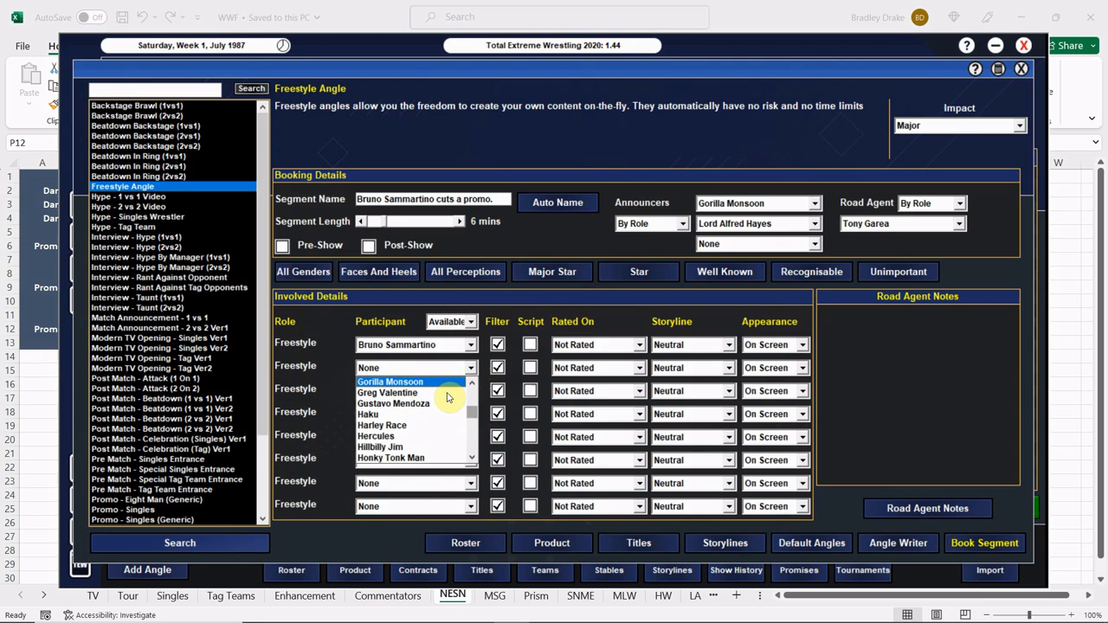
pyautogui.click(389, 381)
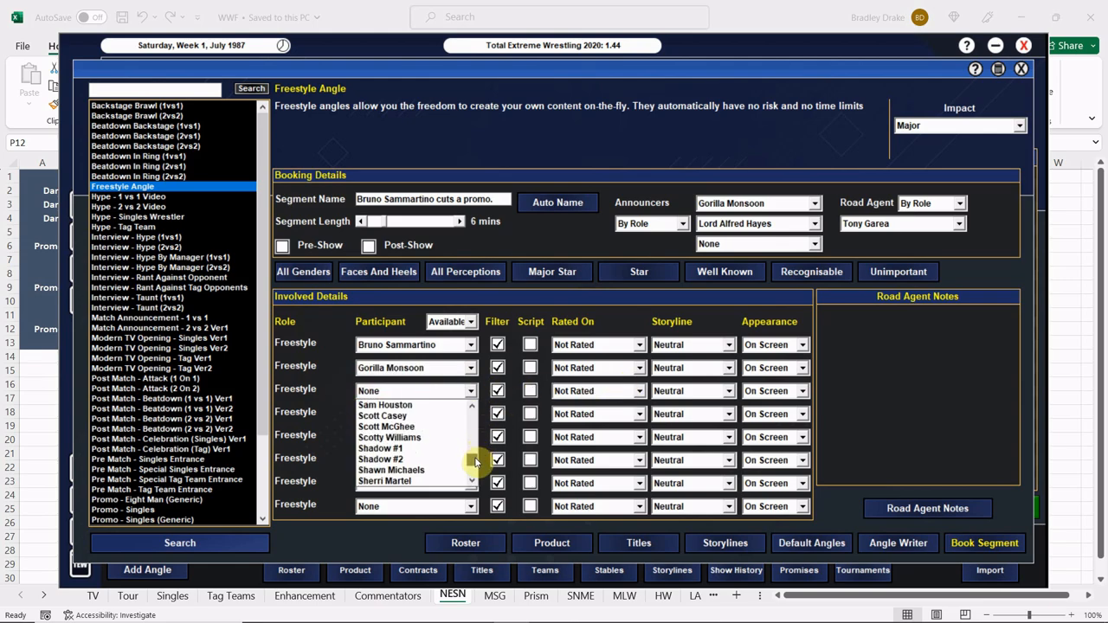
pyautogui.scroll(-3)
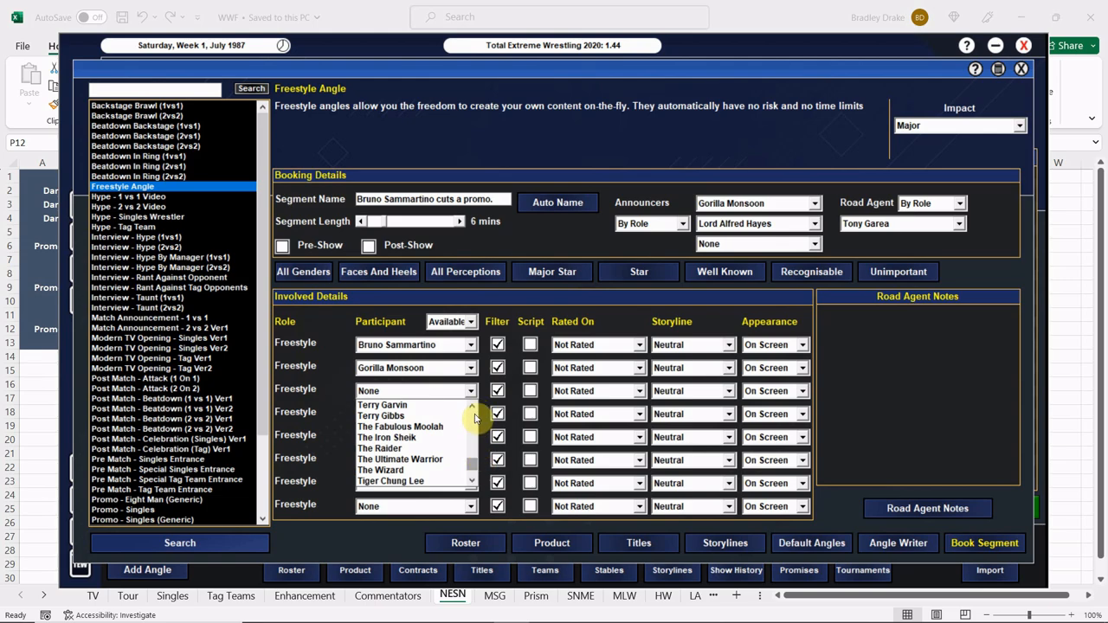
pyautogui.scroll(-3)
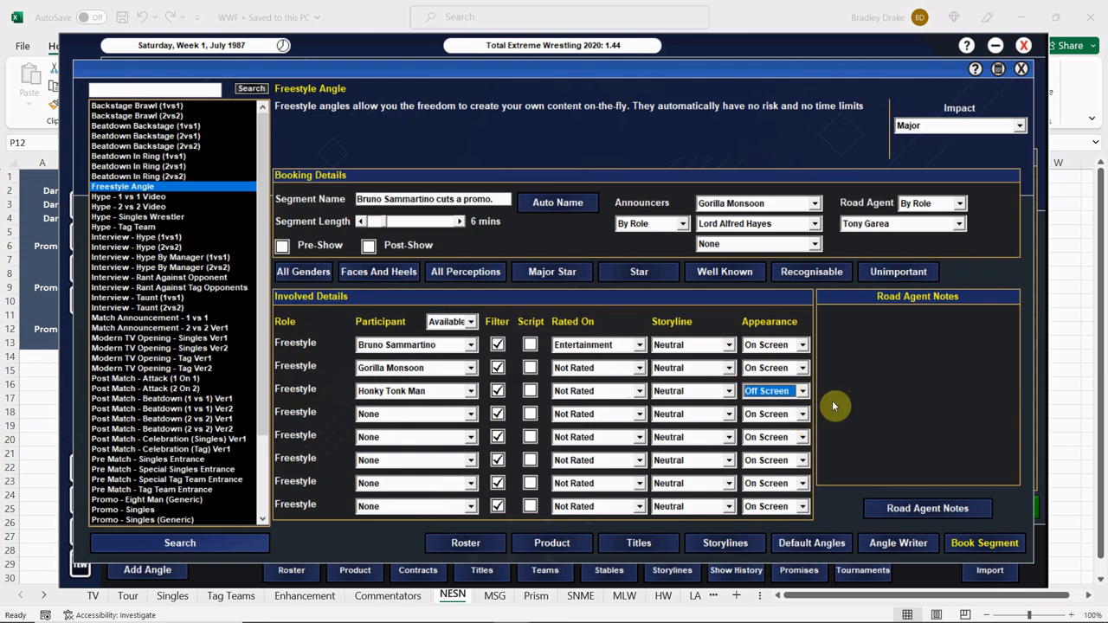
pyautogui.click(812, 202)
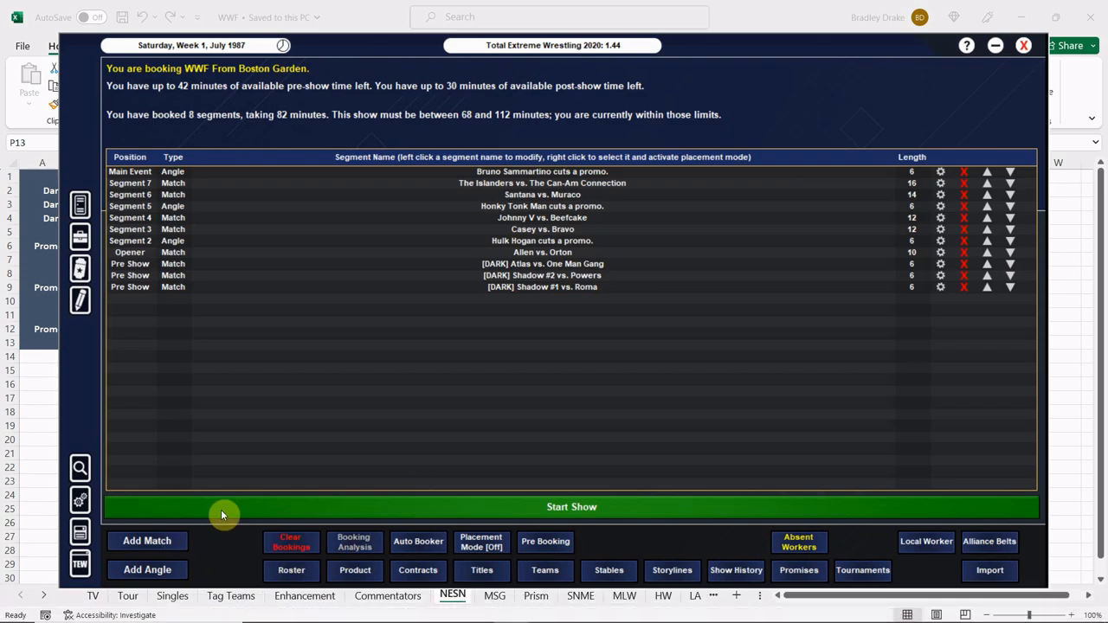
# - Set up Sammartino vs. Honky Tonk Man as a longer 1 vs 1 match with Bruno Sammartino
pyautogui.click(146, 540)
pyautogui.write('Sammartino')
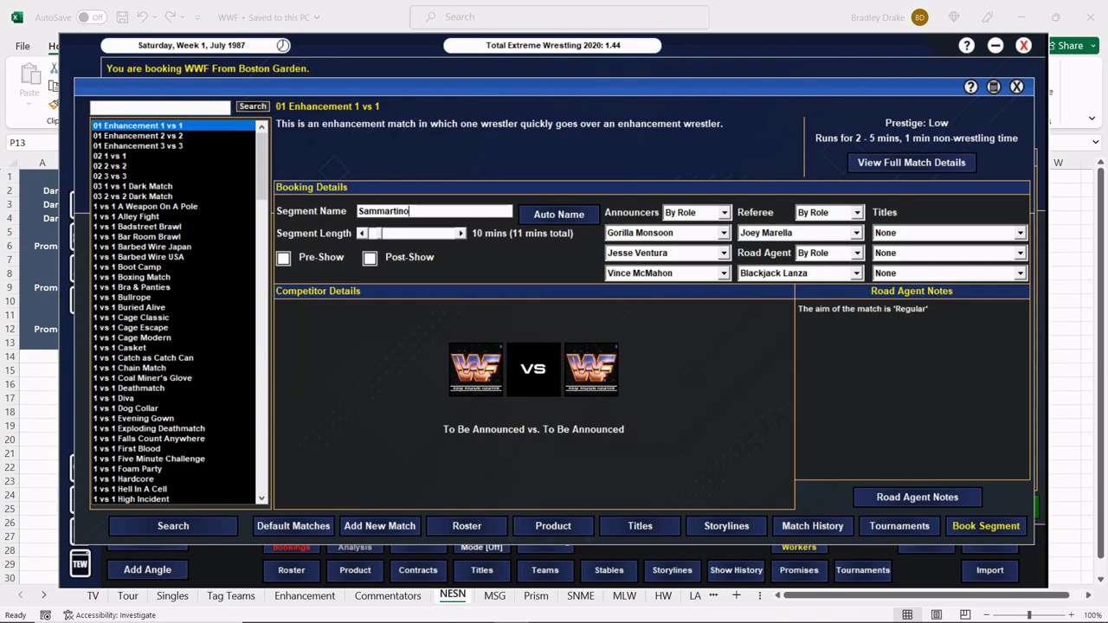
pyautogui.write('vs. Honky Tonk Man')
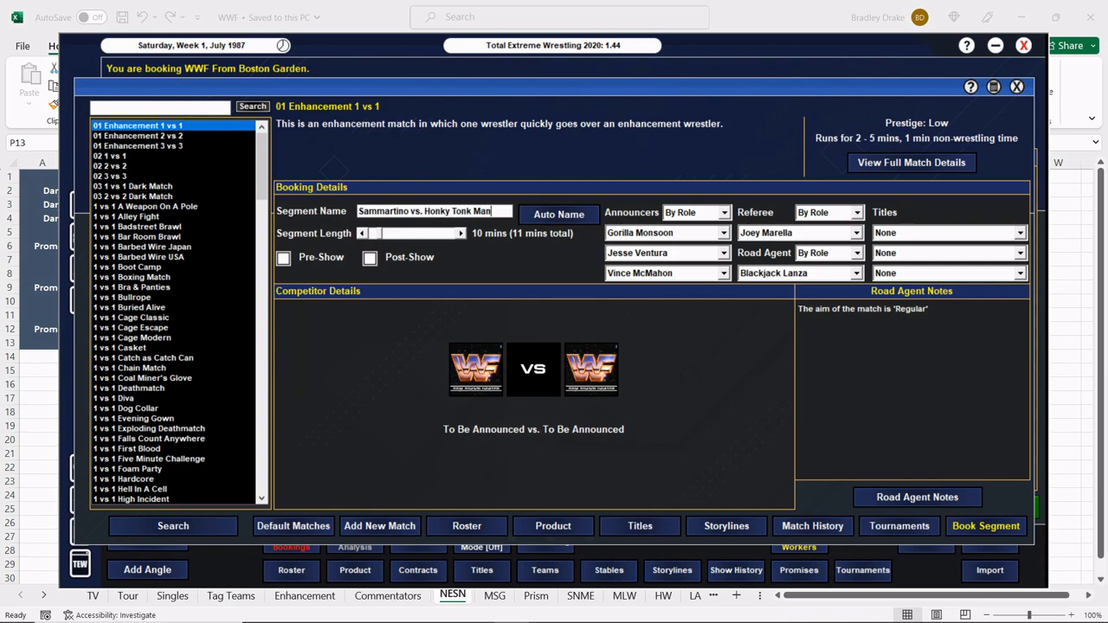
pyautogui.click(462, 233)
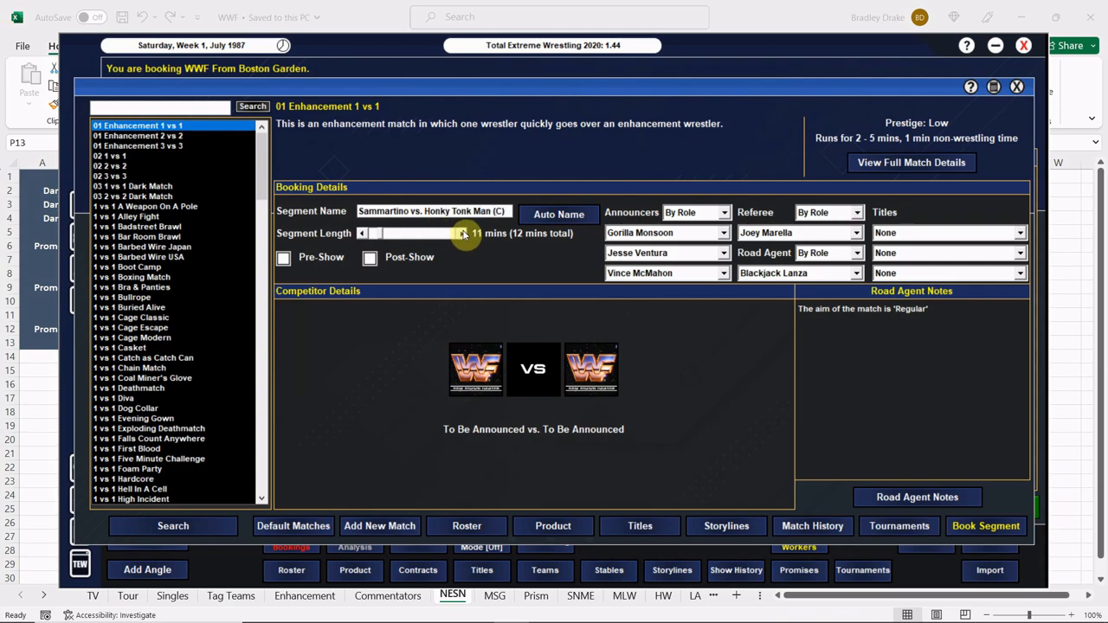
pyautogui.click(463, 233)
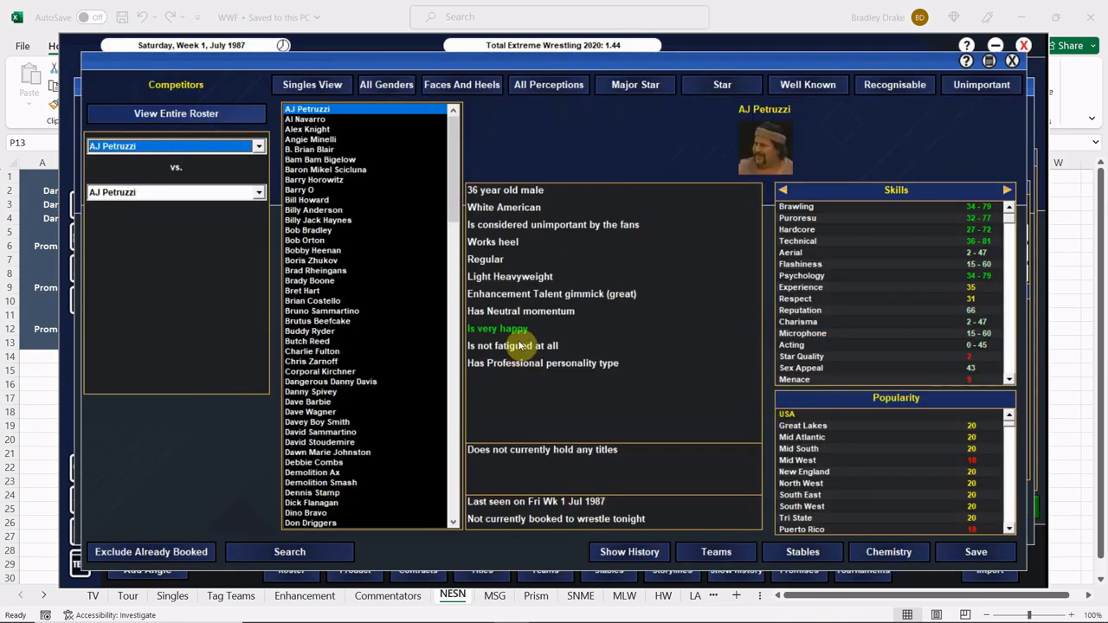
pyautogui.click(323, 311)
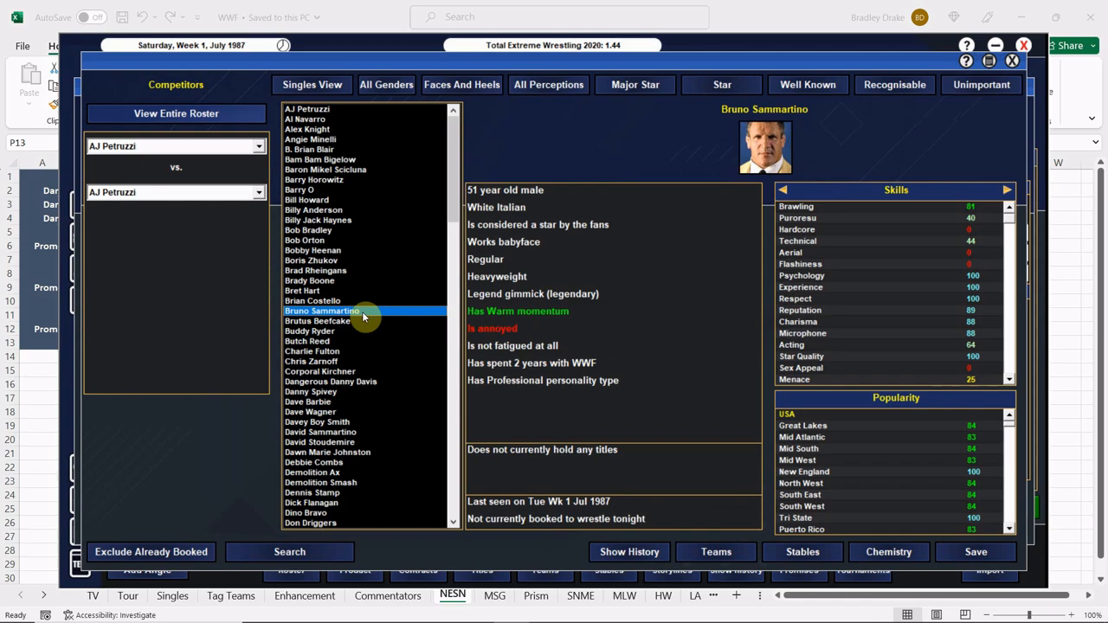
pyautogui.scroll(-3)
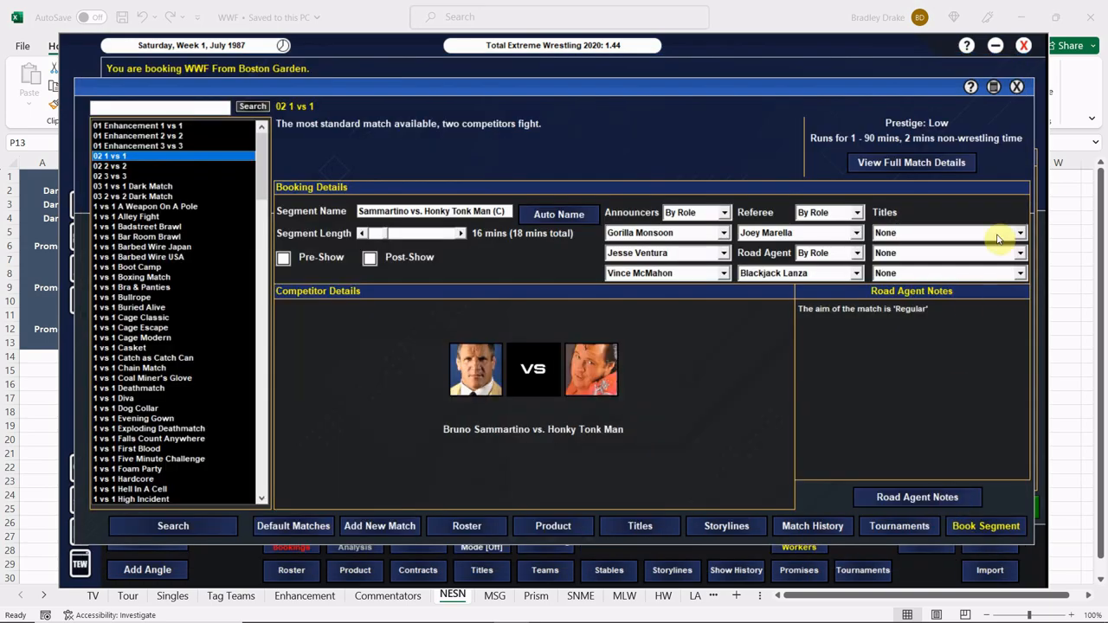
# - Put the Intercontinental title on the line with a count out finish, and book it as main event
pyautogui.click(1020, 232)
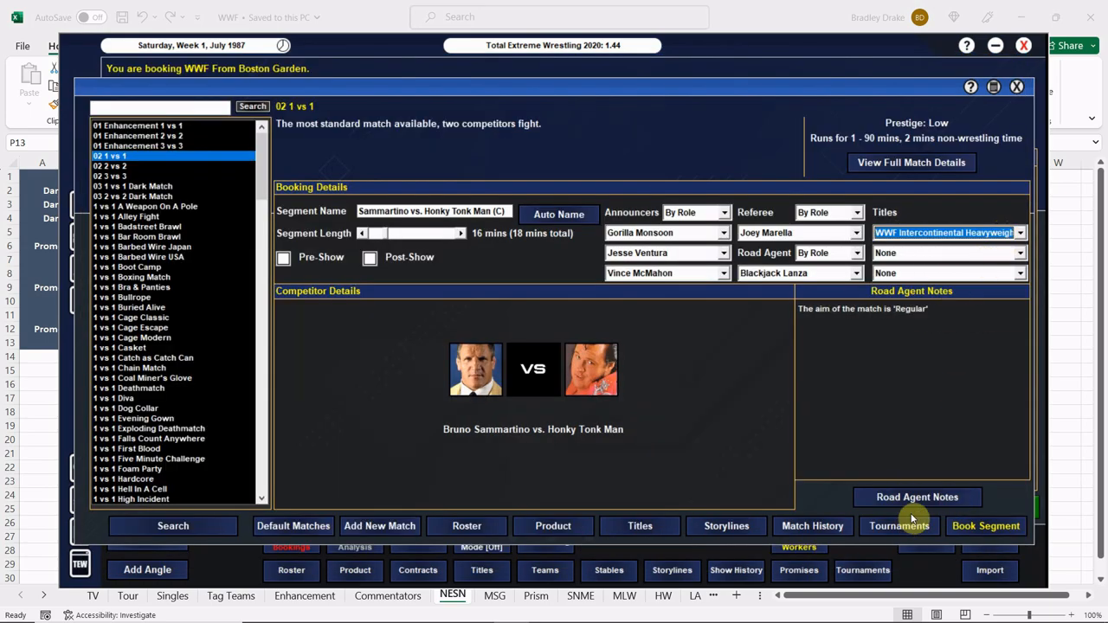
pyautogui.click(917, 497)
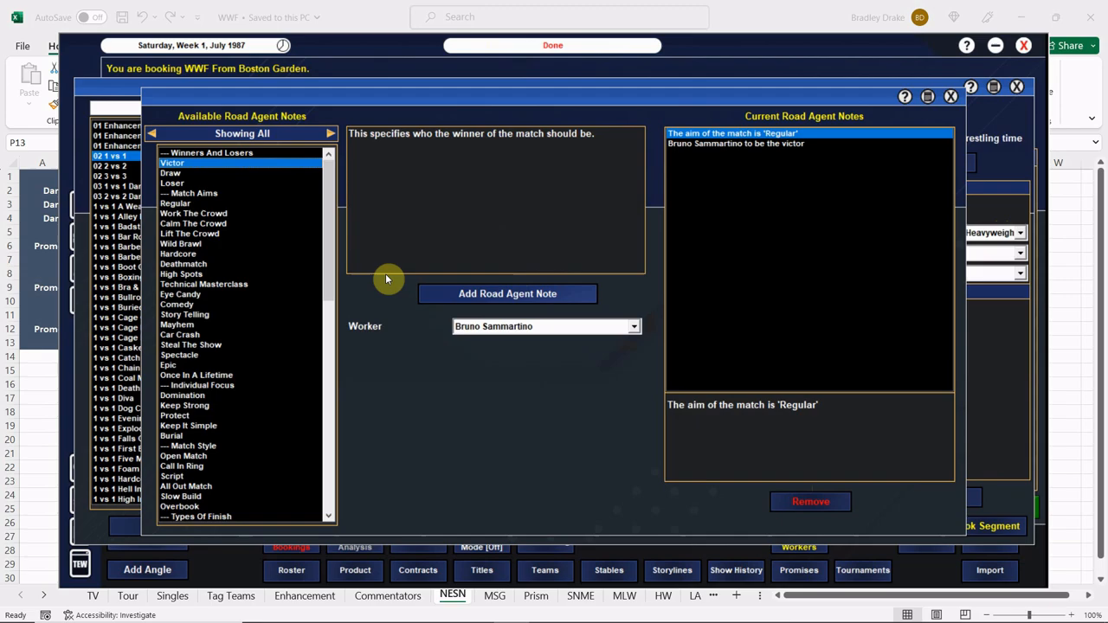
pyautogui.scroll(-3)
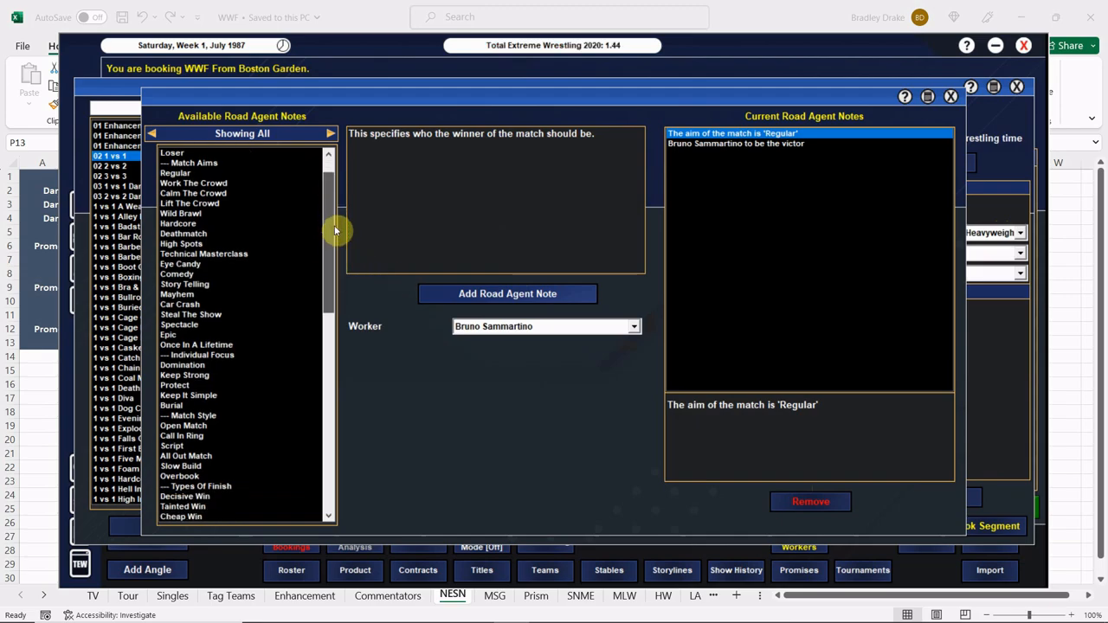
pyautogui.scroll(-3)
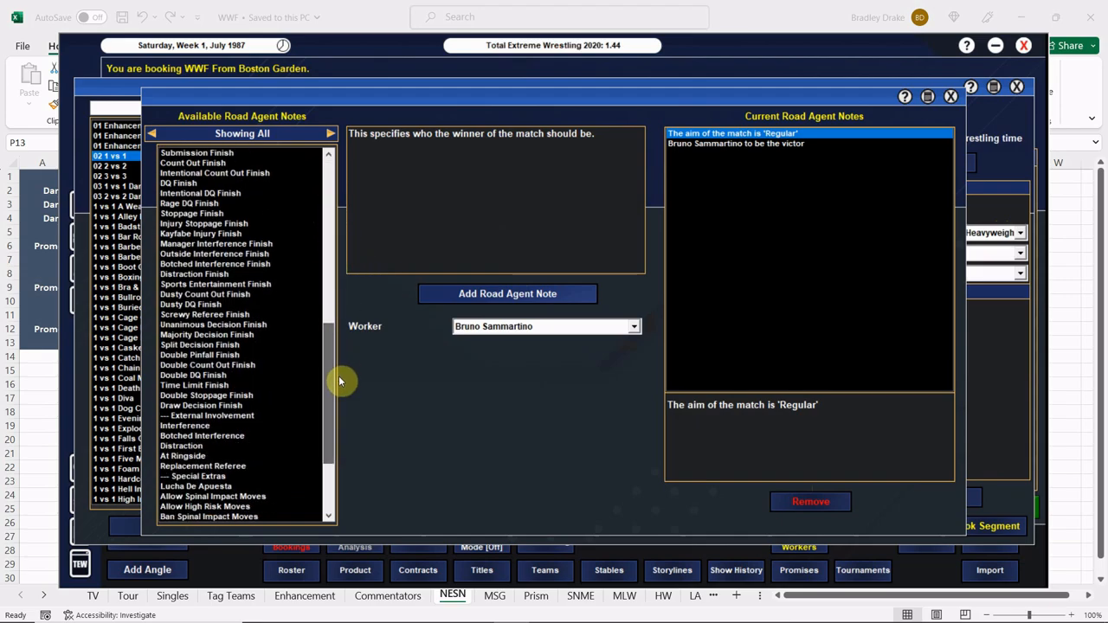
pyautogui.click(192, 163)
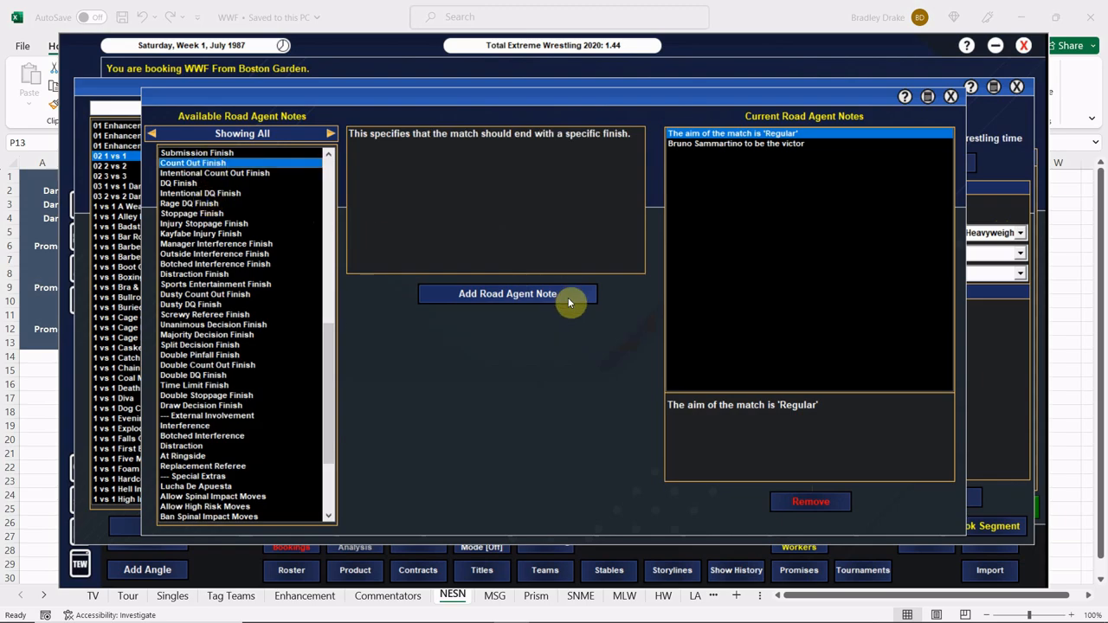
pyautogui.click(508, 293)
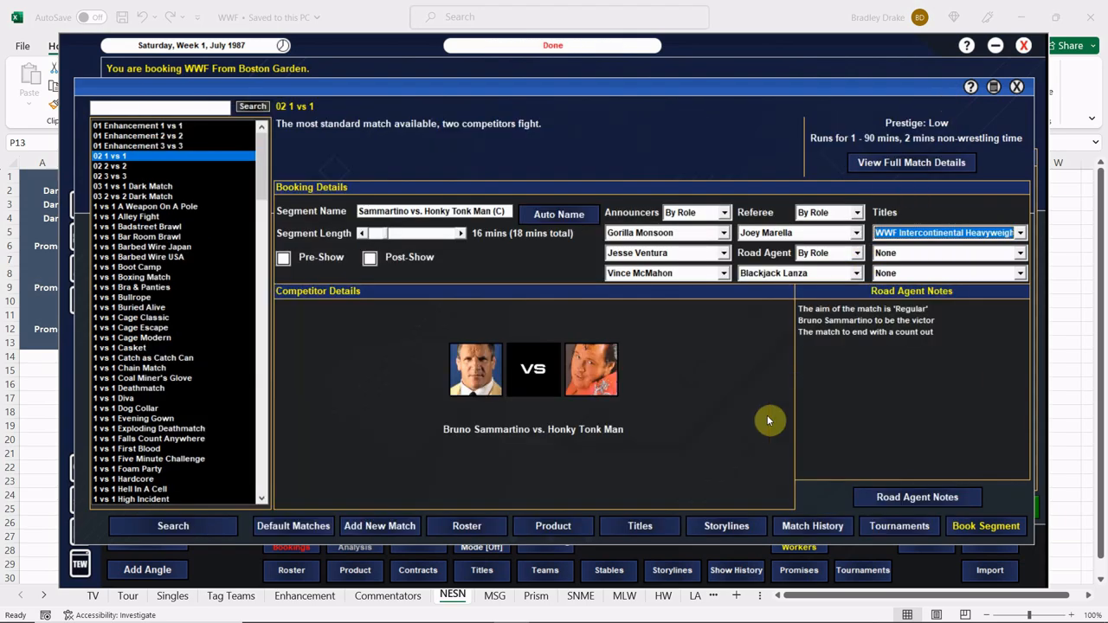
pyautogui.click(724, 253)
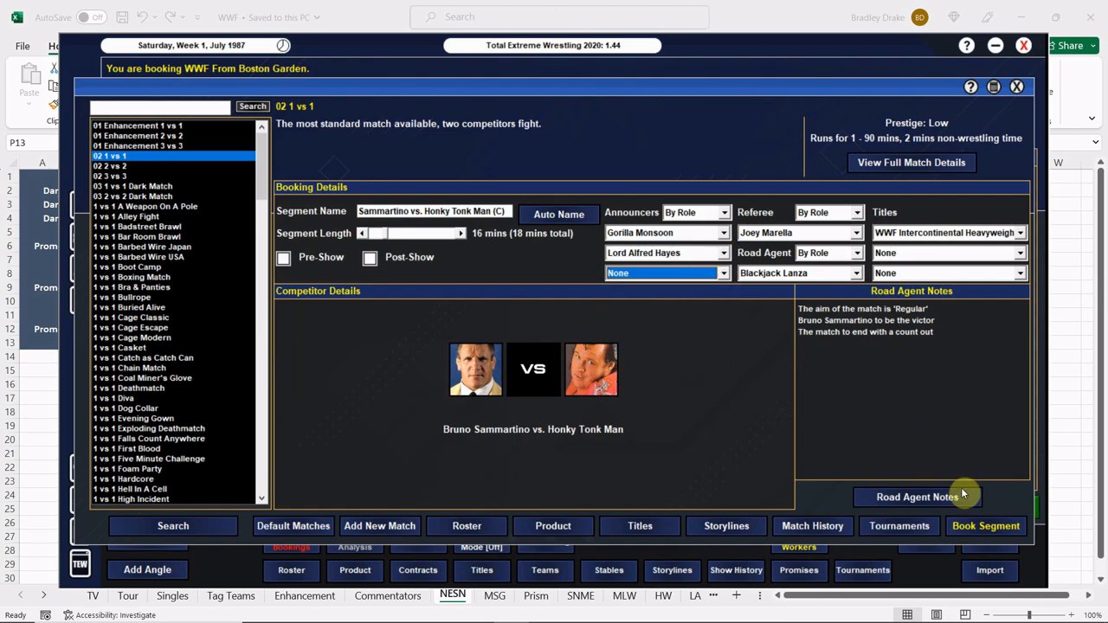
pyautogui.click(986, 526)
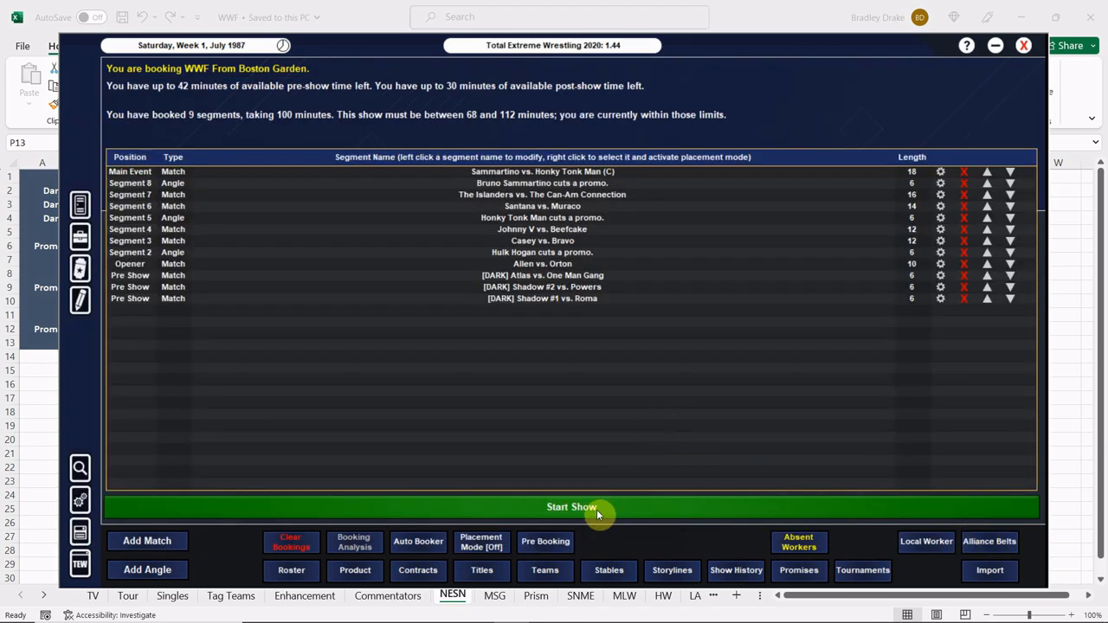
# - Start the show and view all three dark match results, ending with Orton beating Allen (70)
pyautogui.click(572, 507)
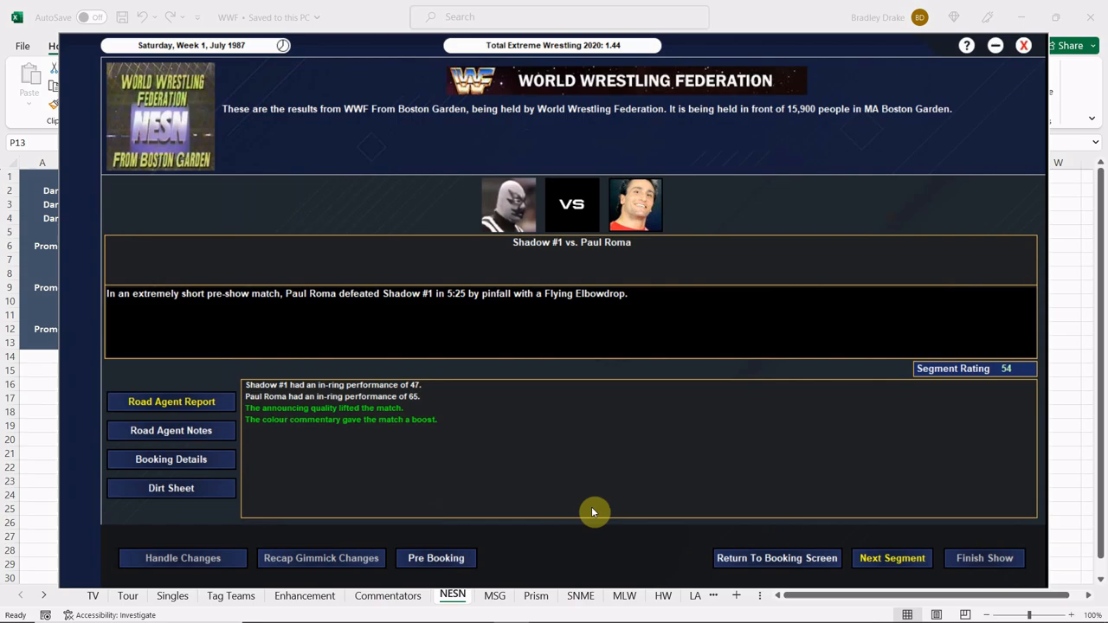
pyautogui.moveTo(741, 518)
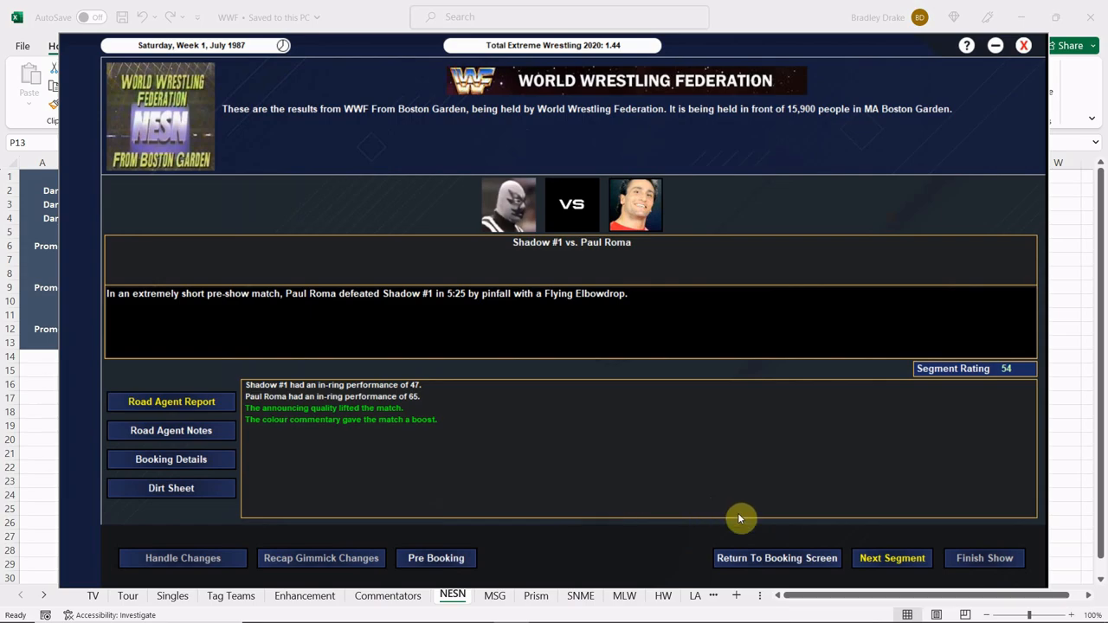
pyautogui.click(892, 558)
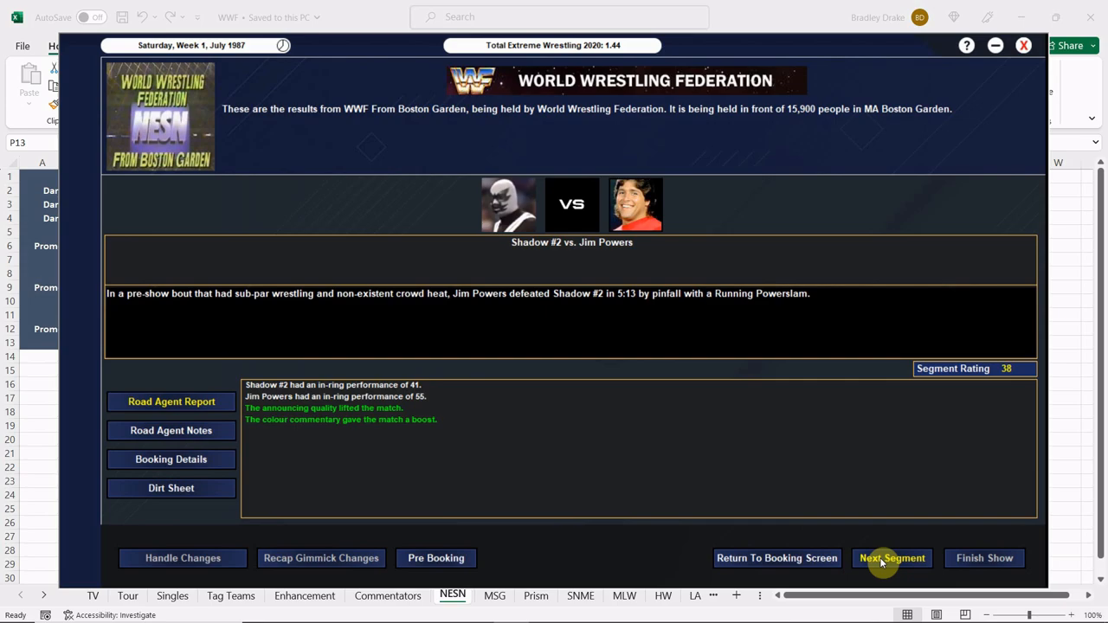
pyautogui.click(892, 558)
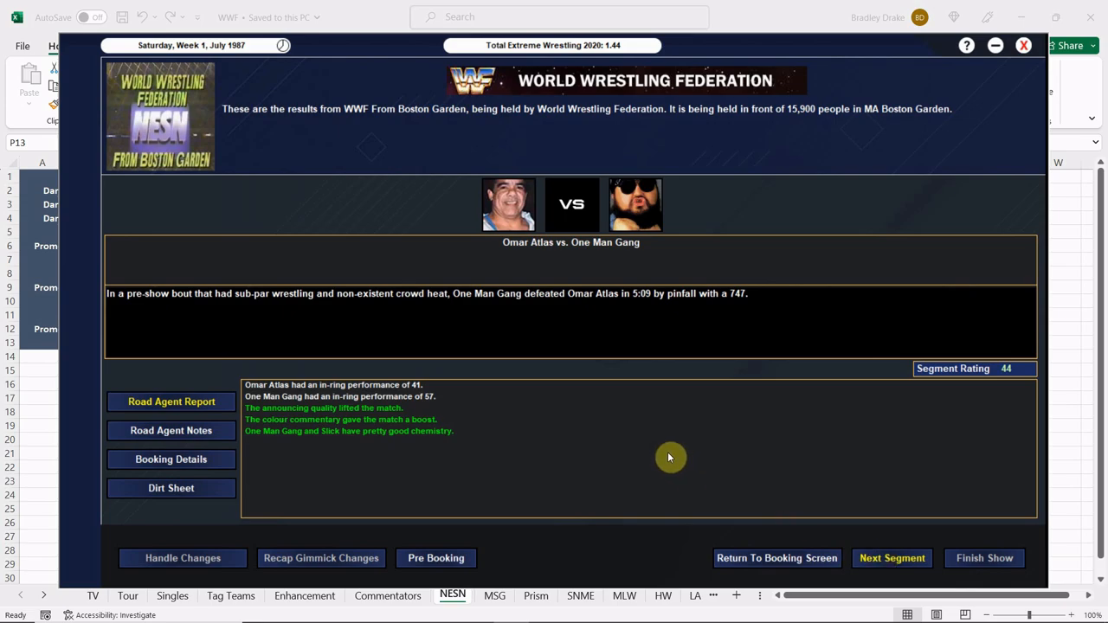
pyautogui.moveTo(790, 128)
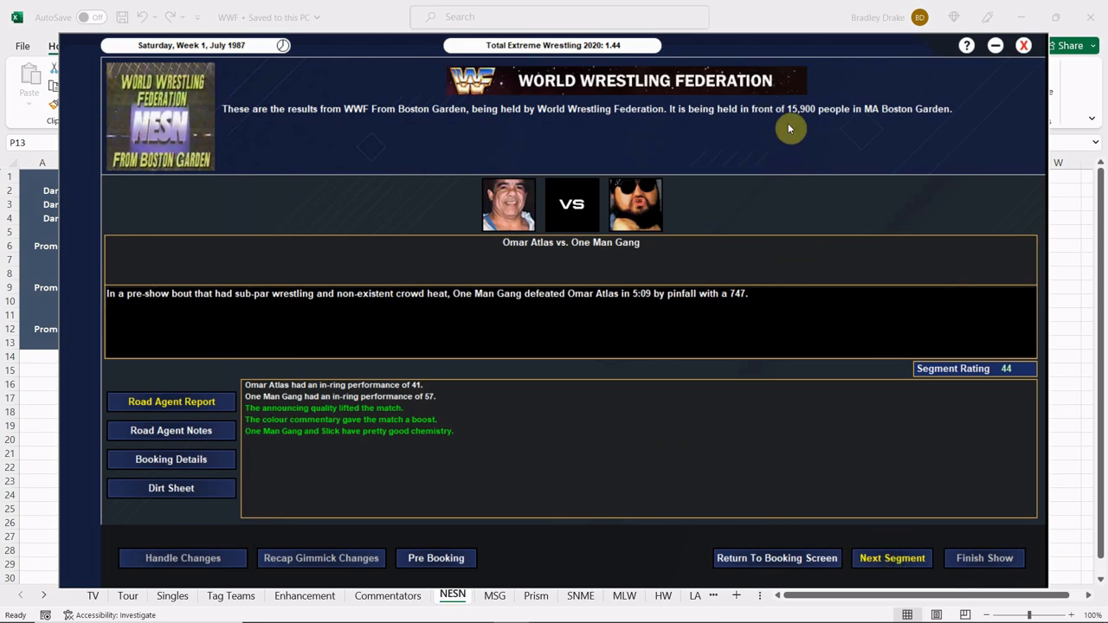
pyautogui.moveTo(879, 217)
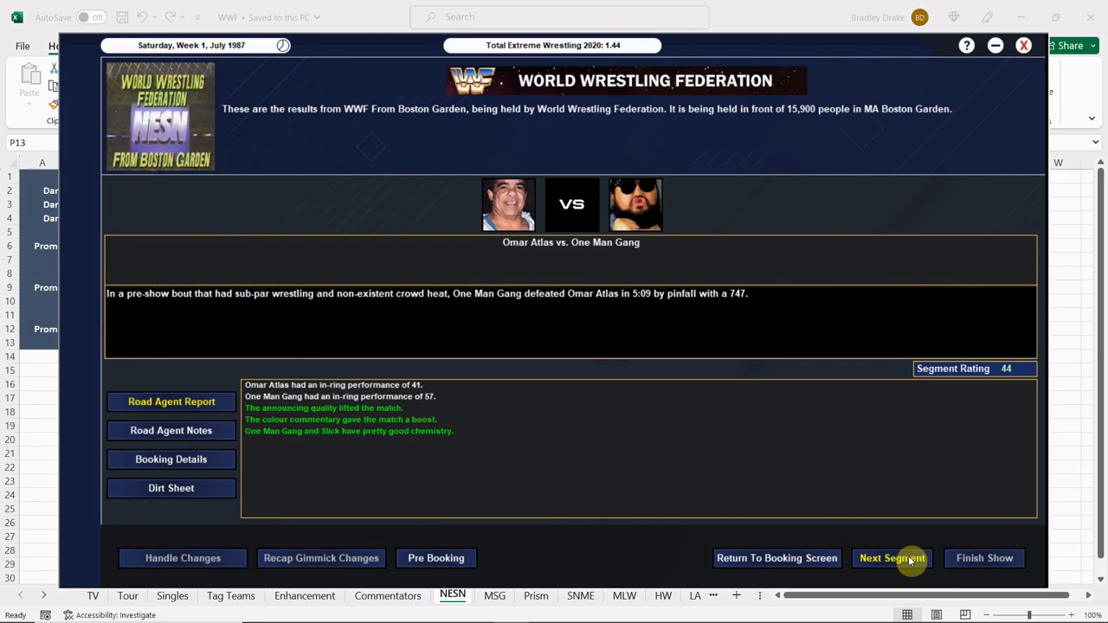
pyautogui.click(892, 558)
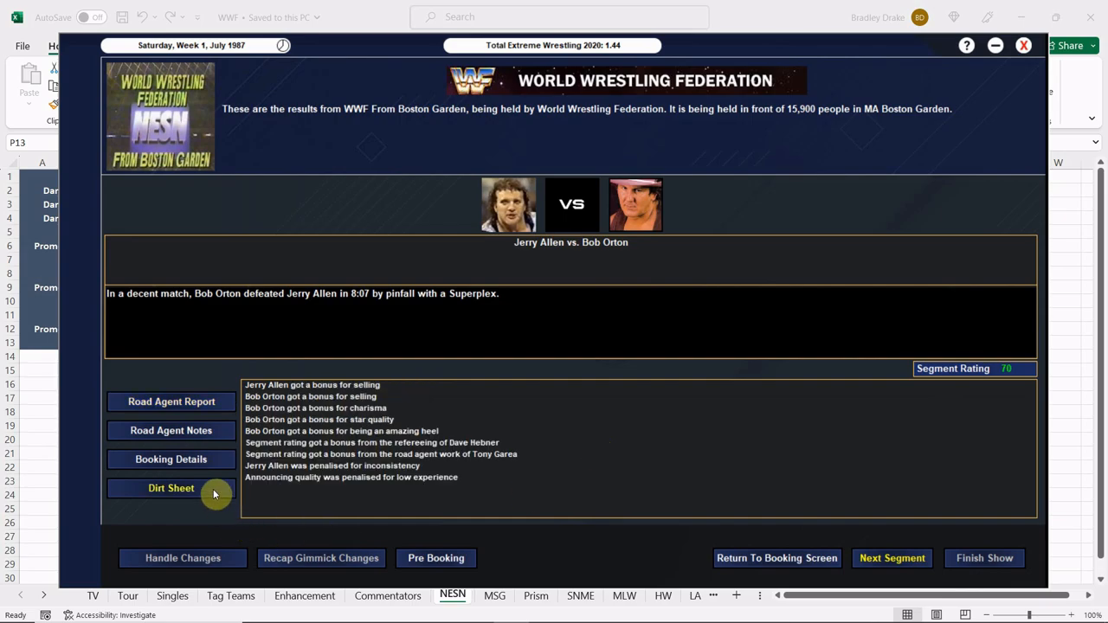
# - Advance past Hulk Hogan's 99-rated promo to Dino Bravo's 74-rated win over Scott Casey
pyautogui.click(892, 558)
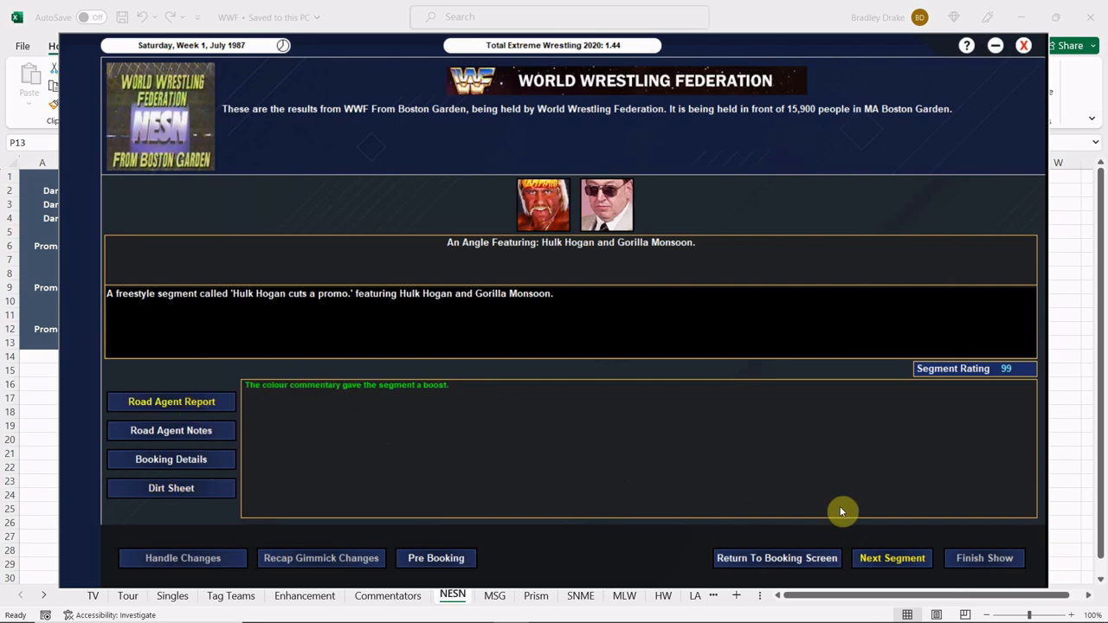
pyautogui.click(891, 558)
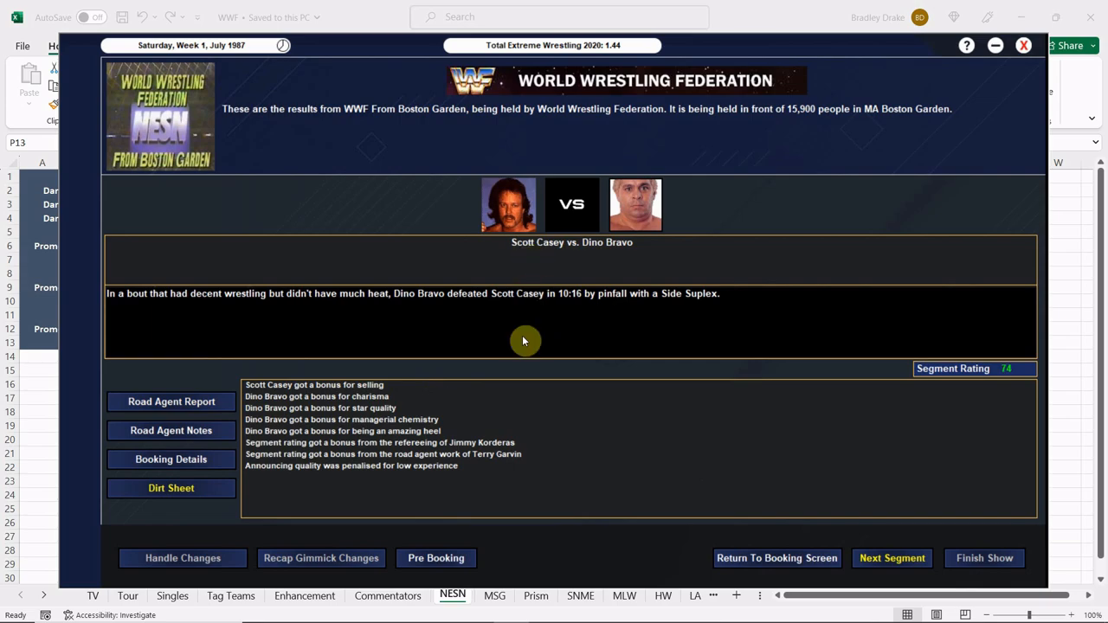
pyautogui.moveTo(535, 335)
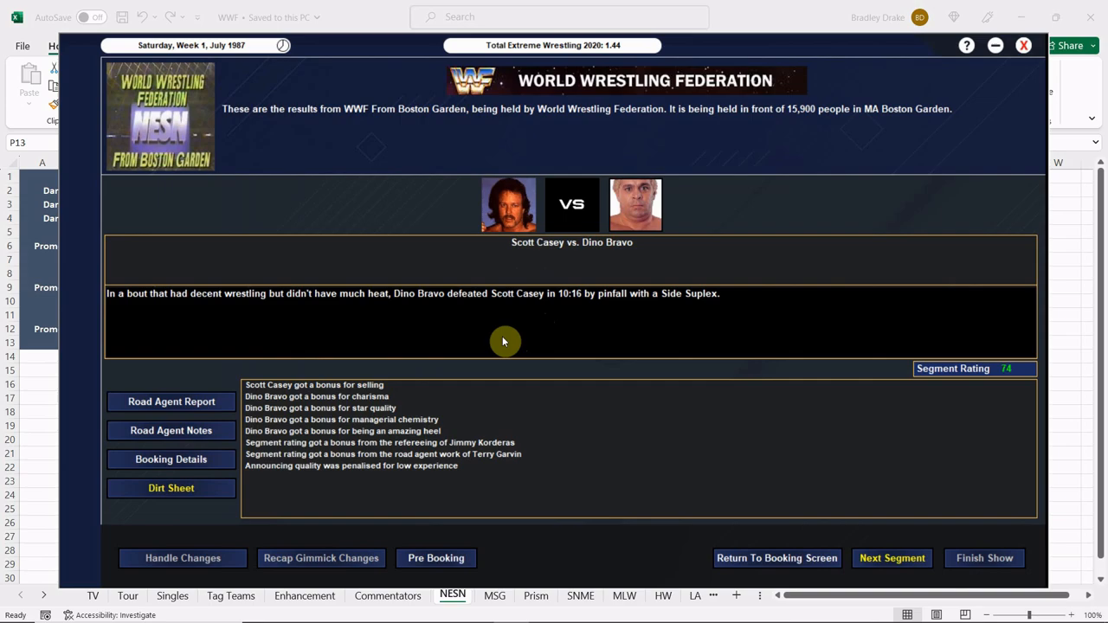
pyautogui.moveTo(195, 407)
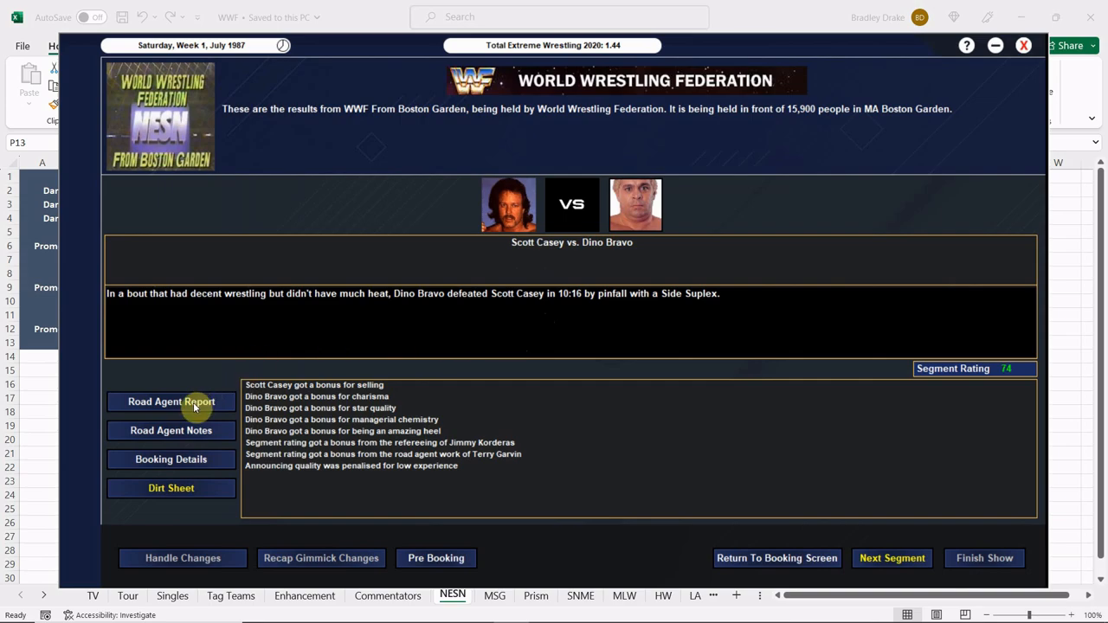
# - Review Beefcake's 69-rated win and Honky Tonk Man's 79 promo, reaching Santana's 81 DQ win
pyautogui.click(892, 558)
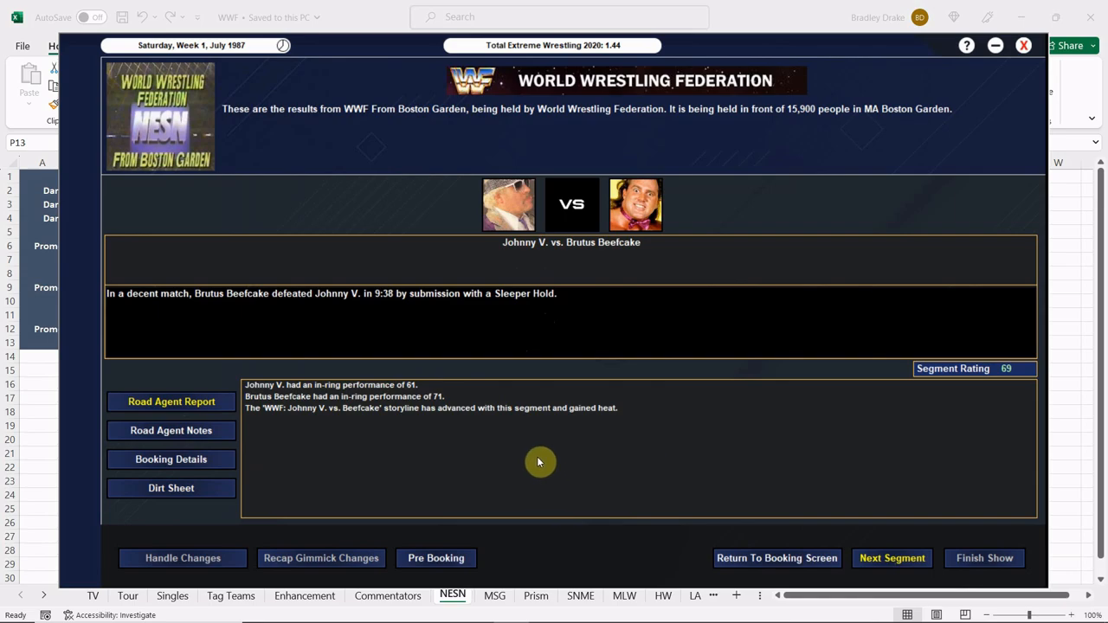
pyautogui.moveTo(471, 444)
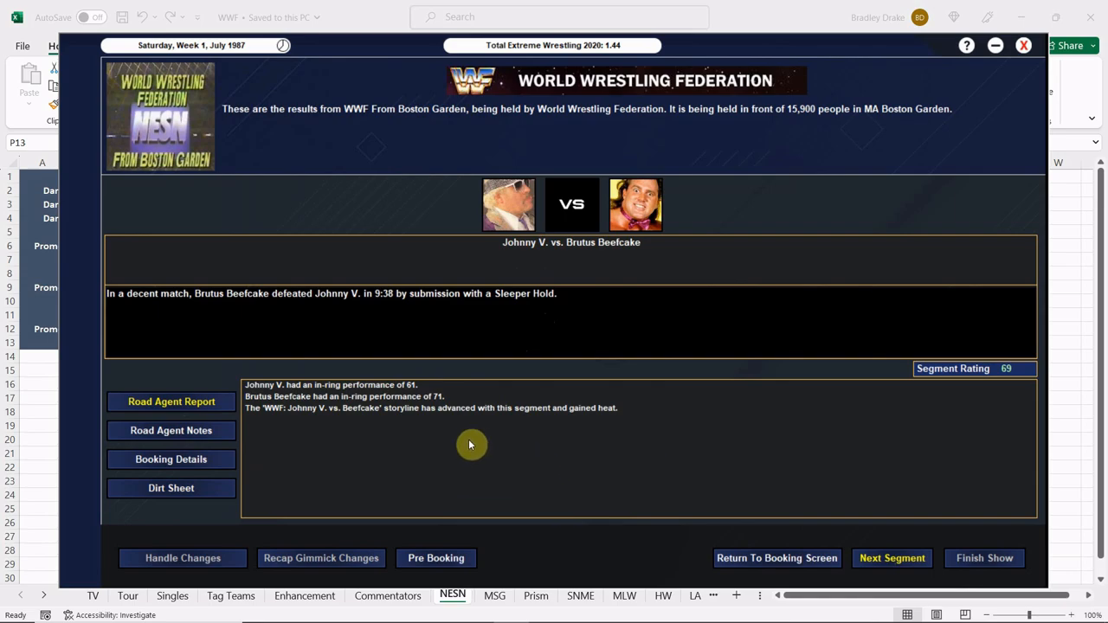
pyautogui.moveTo(989, 388)
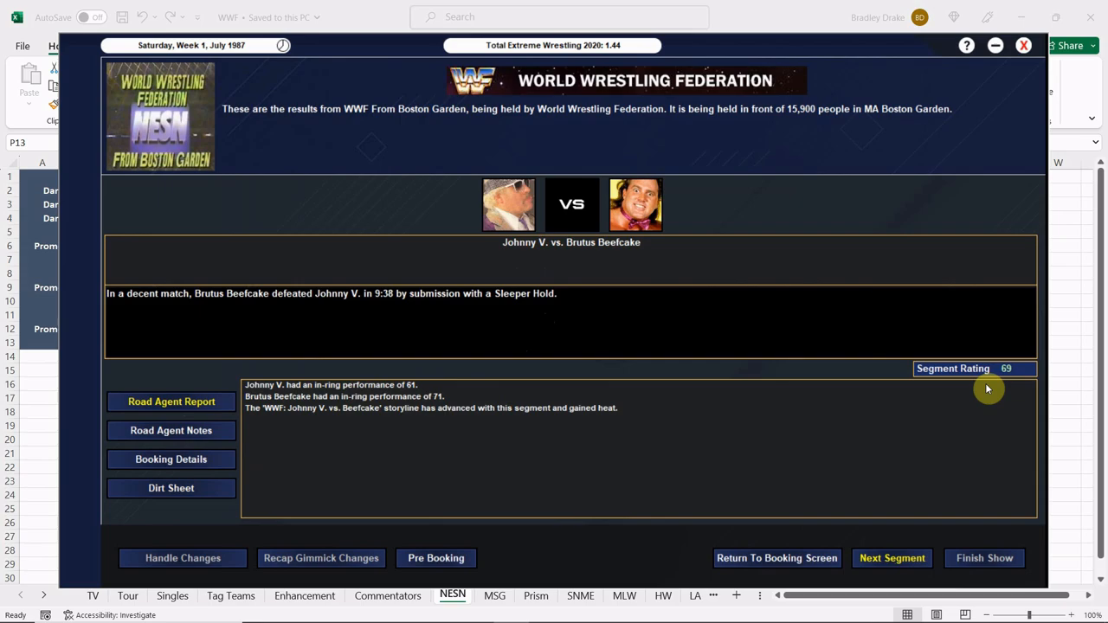
pyautogui.moveTo(871, 426)
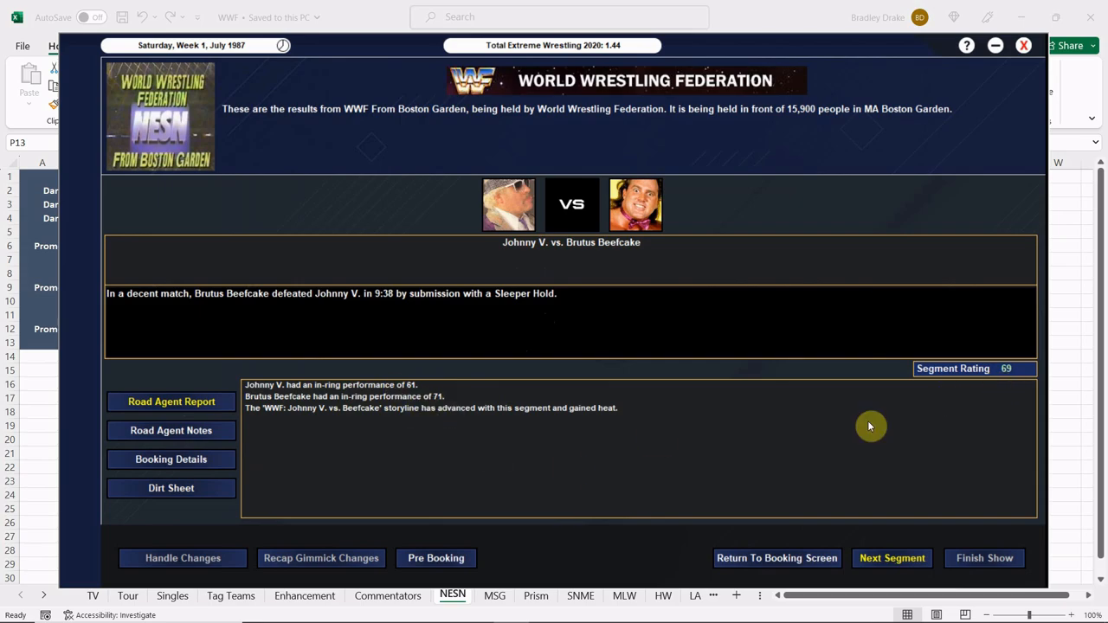
pyautogui.click(171, 430)
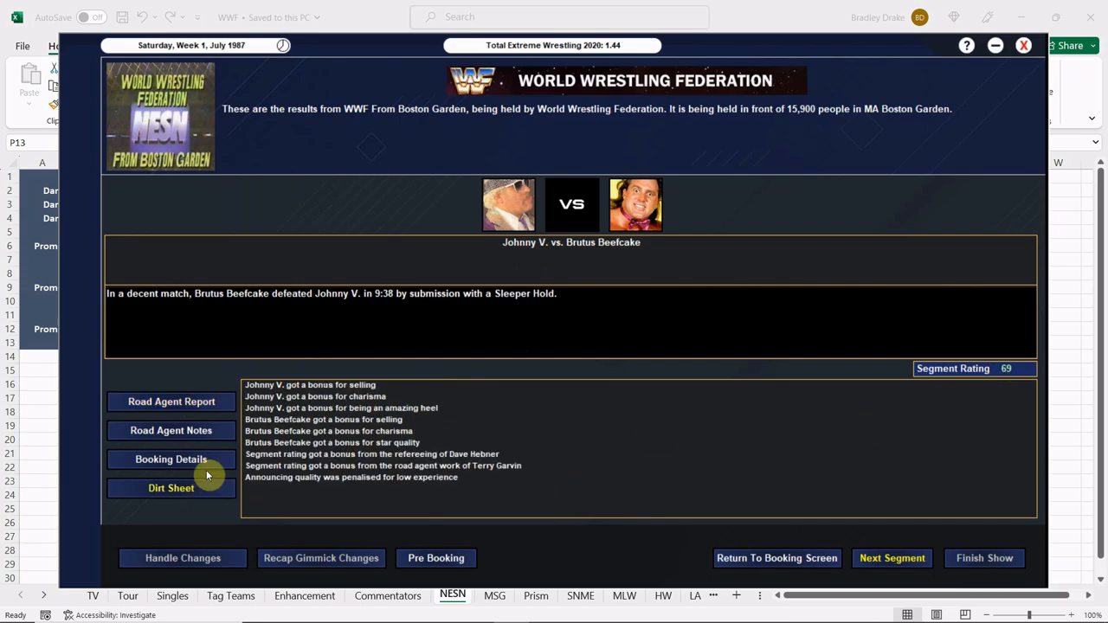
pyautogui.click(171, 401)
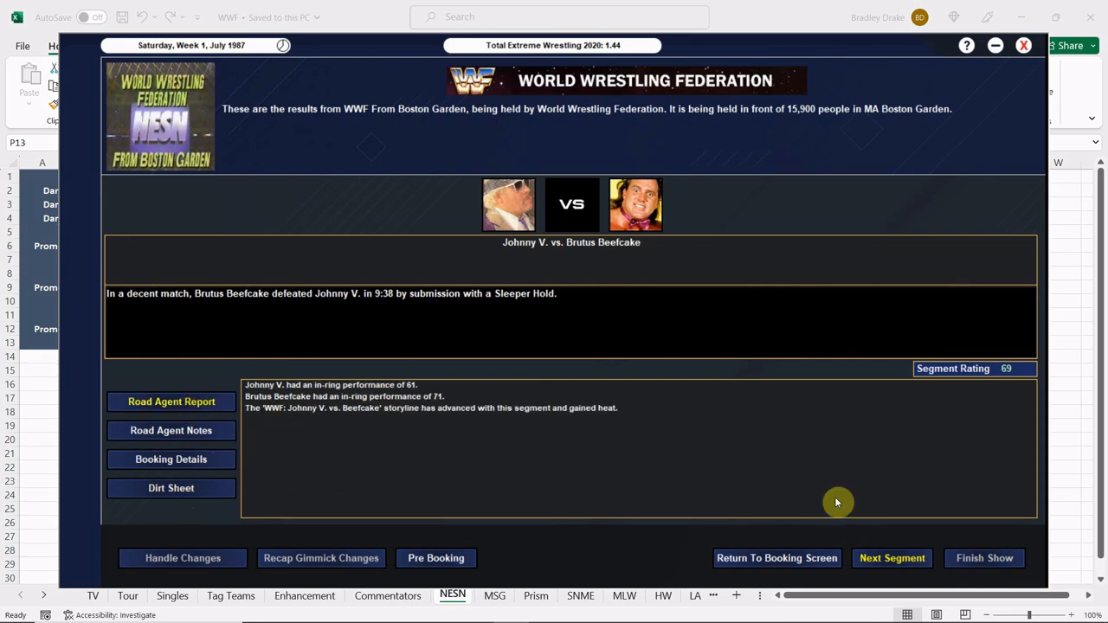
pyautogui.click(892, 558)
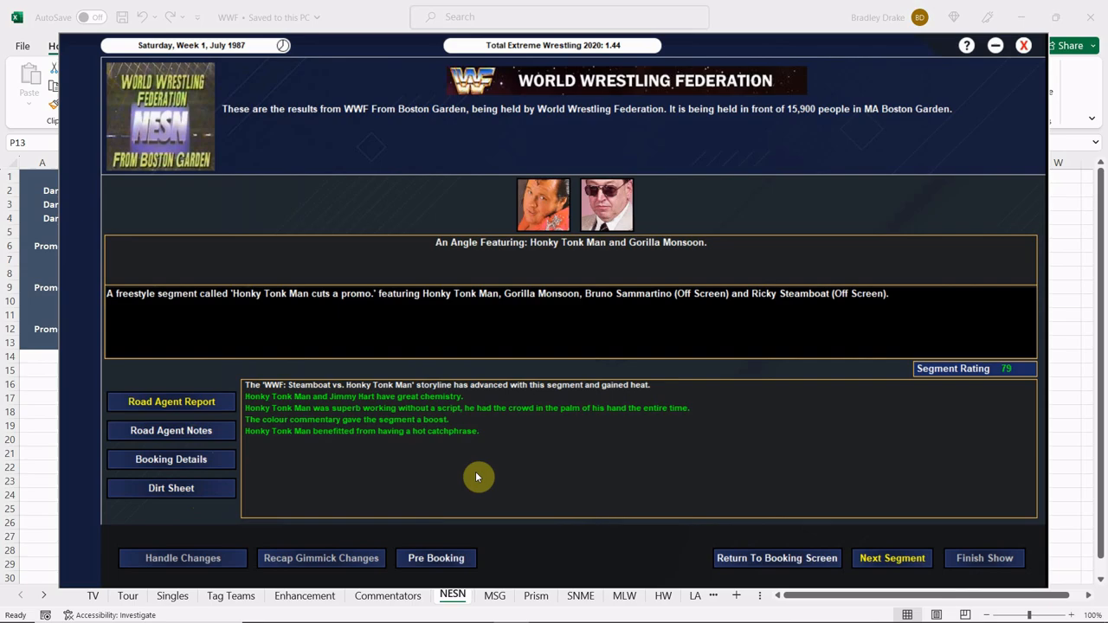
pyautogui.moveTo(498, 468)
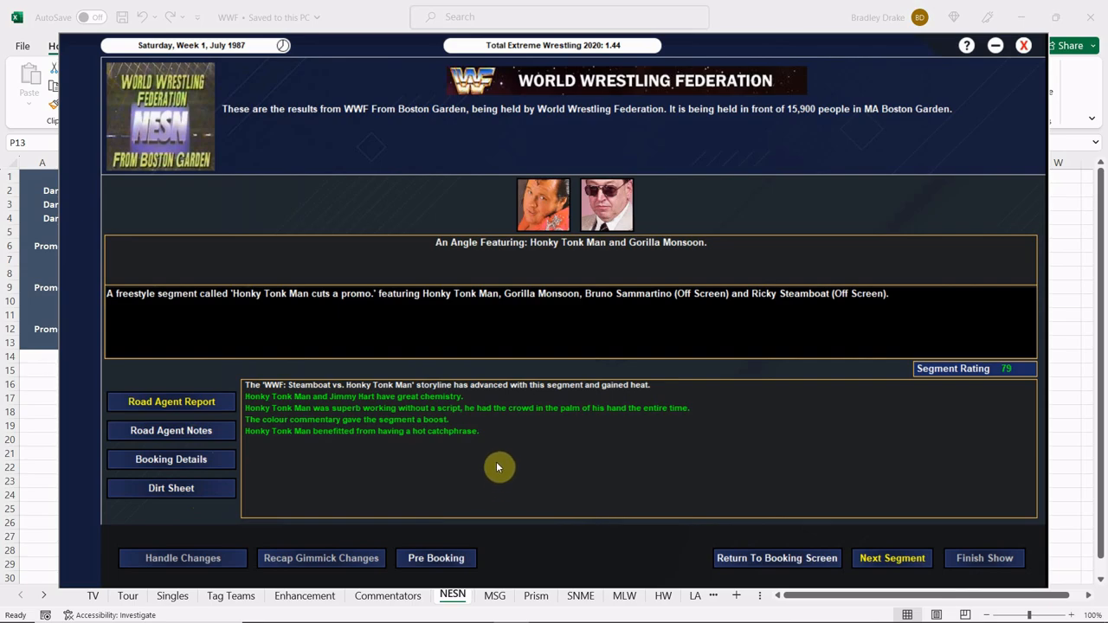
pyautogui.moveTo(261, 510)
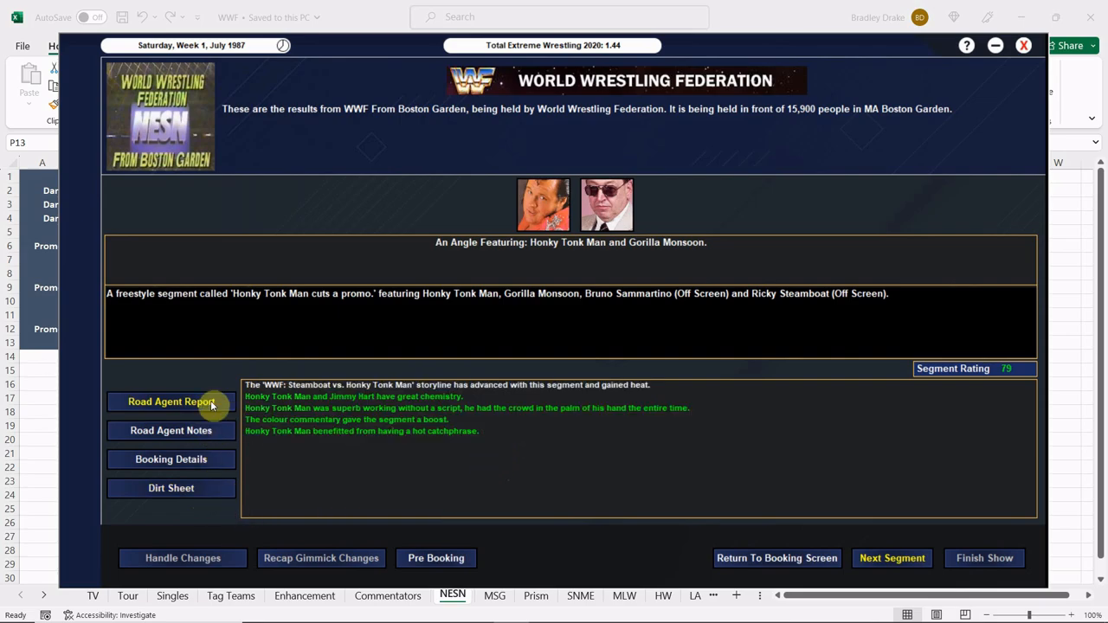
pyautogui.click(171, 402)
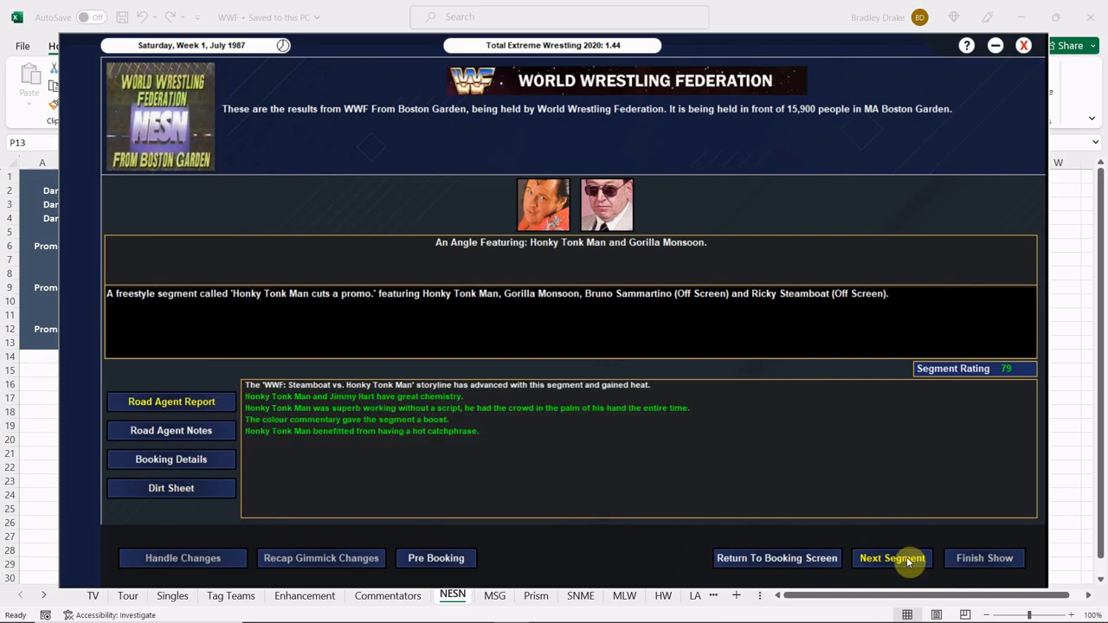
pyautogui.click(891, 558)
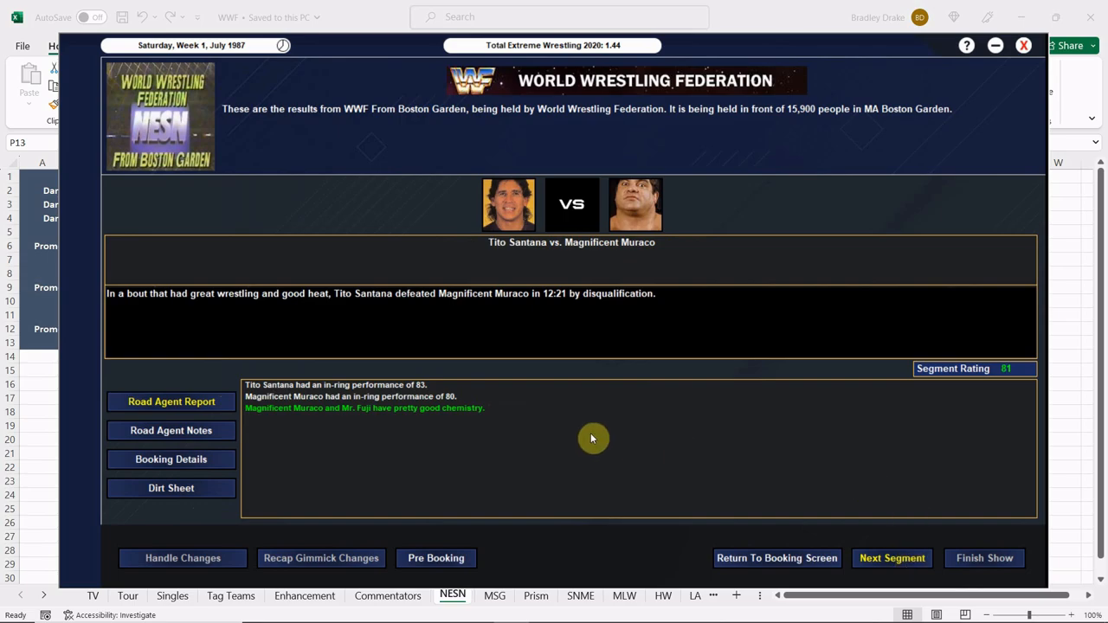
pyautogui.moveTo(458, 345)
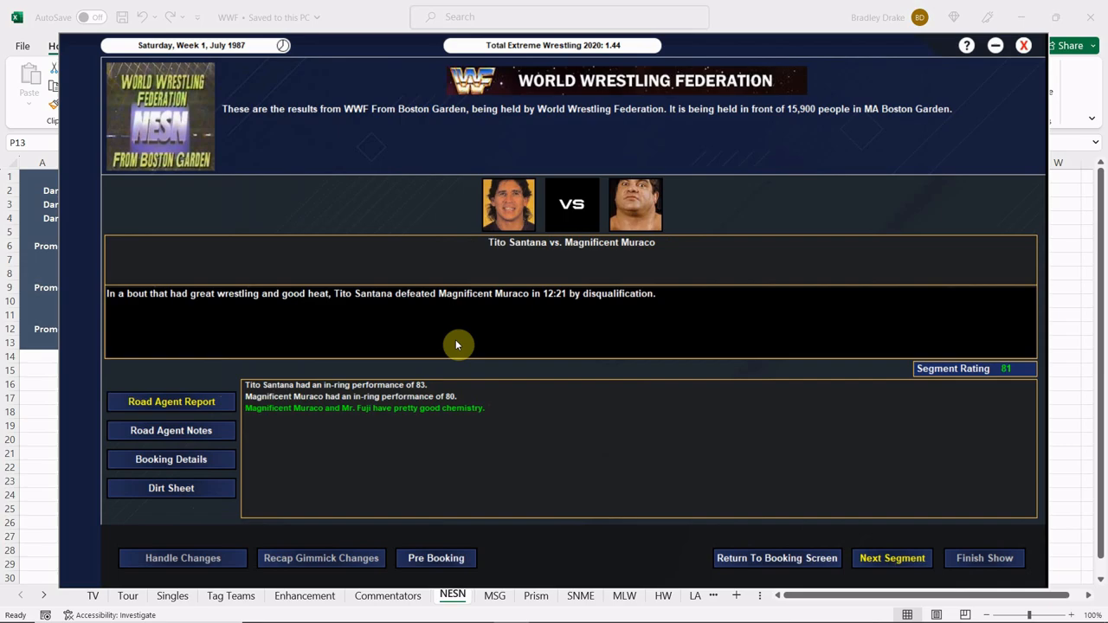
pyautogui.moveTo(468, 351)
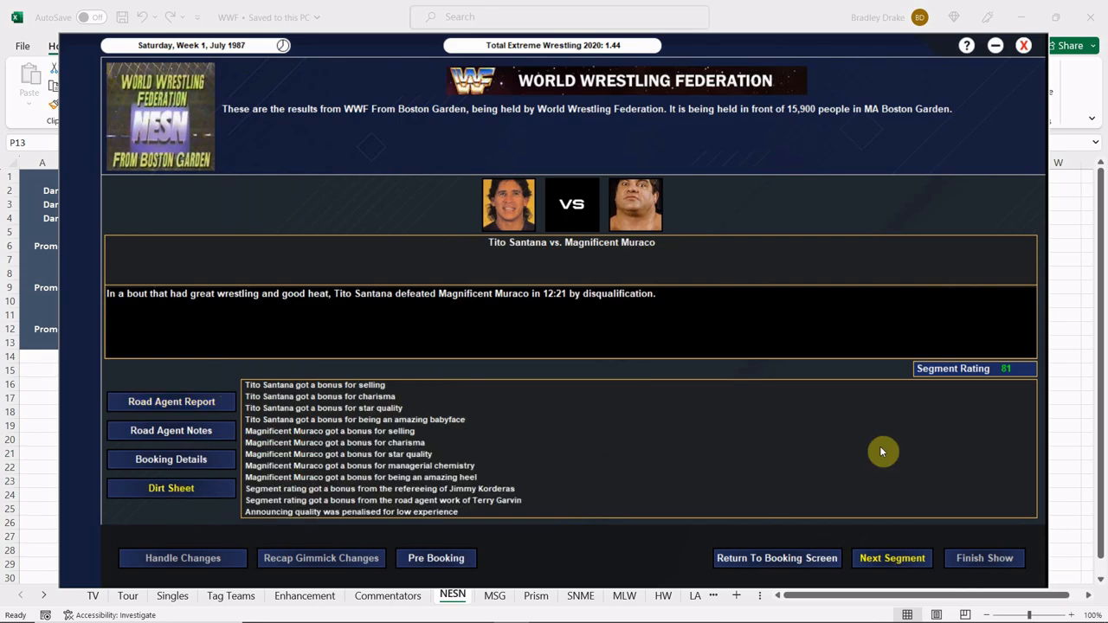
pyautogui.moveTo(312, 500)
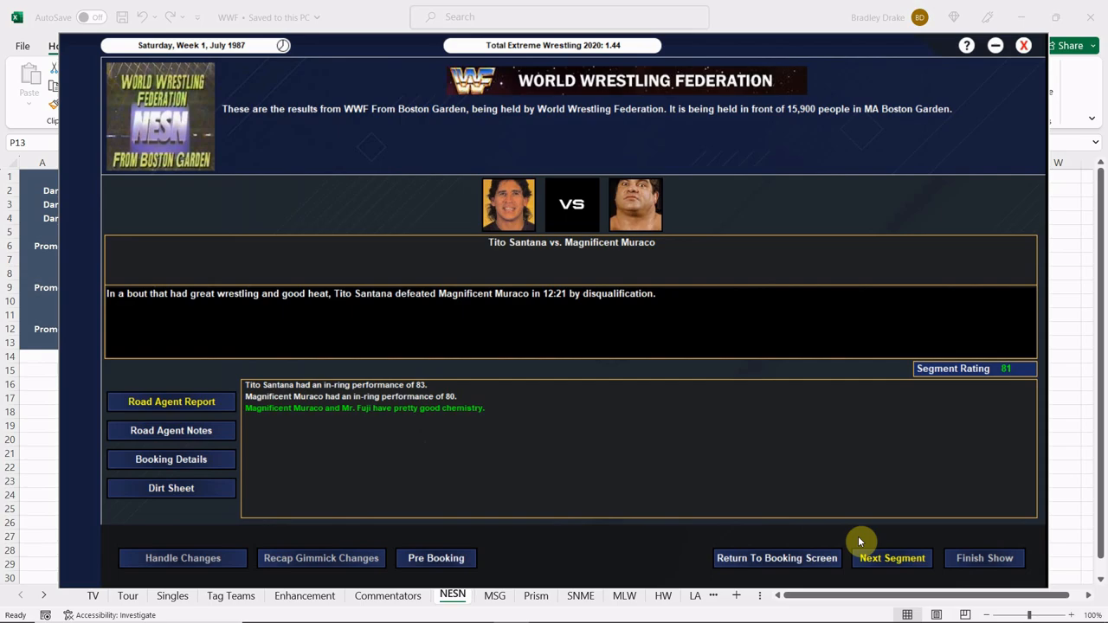
# - Show The Can-Am Connection's 14:18 win over The Islanders, rated 80, with performance notes
pyautogui.click(892, 558)
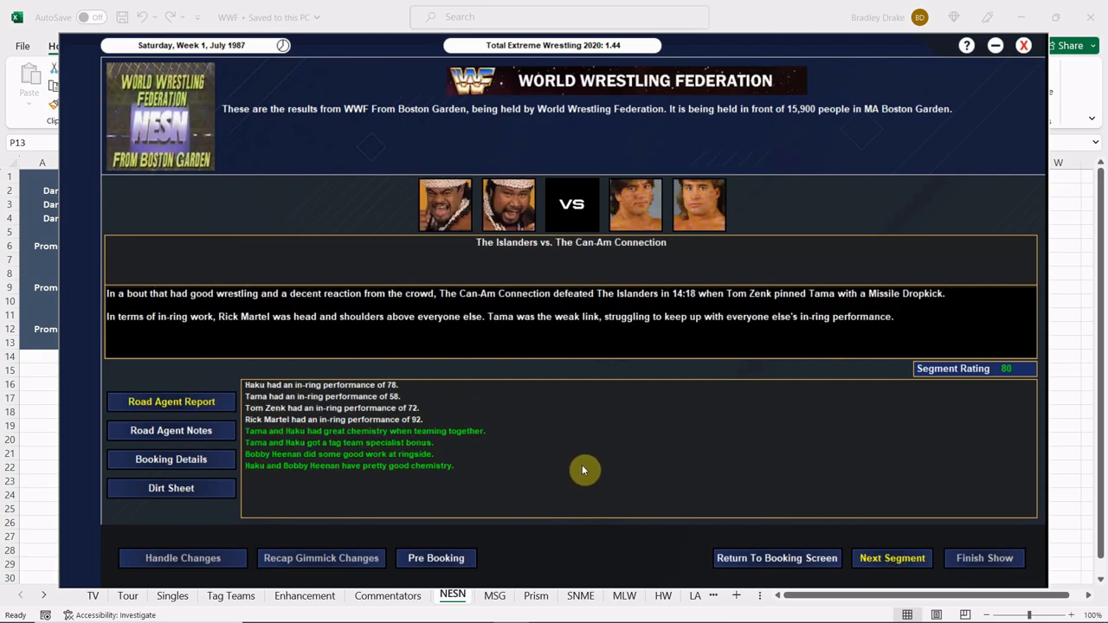
pyautogui.moveTo(576, 462)
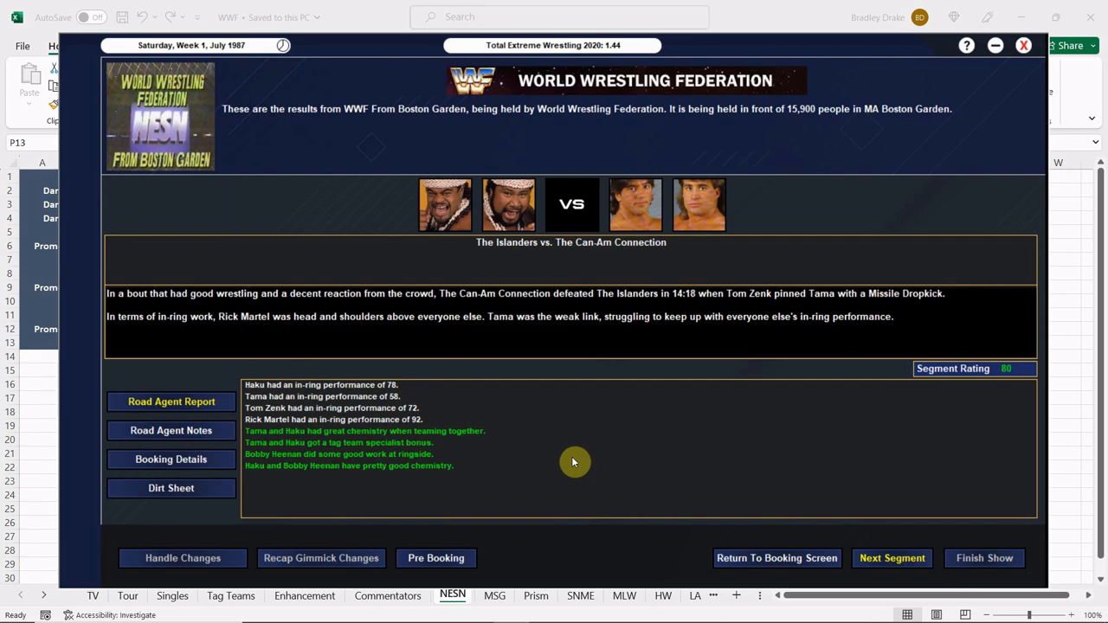
pyautogui.moveTo(592, 472)
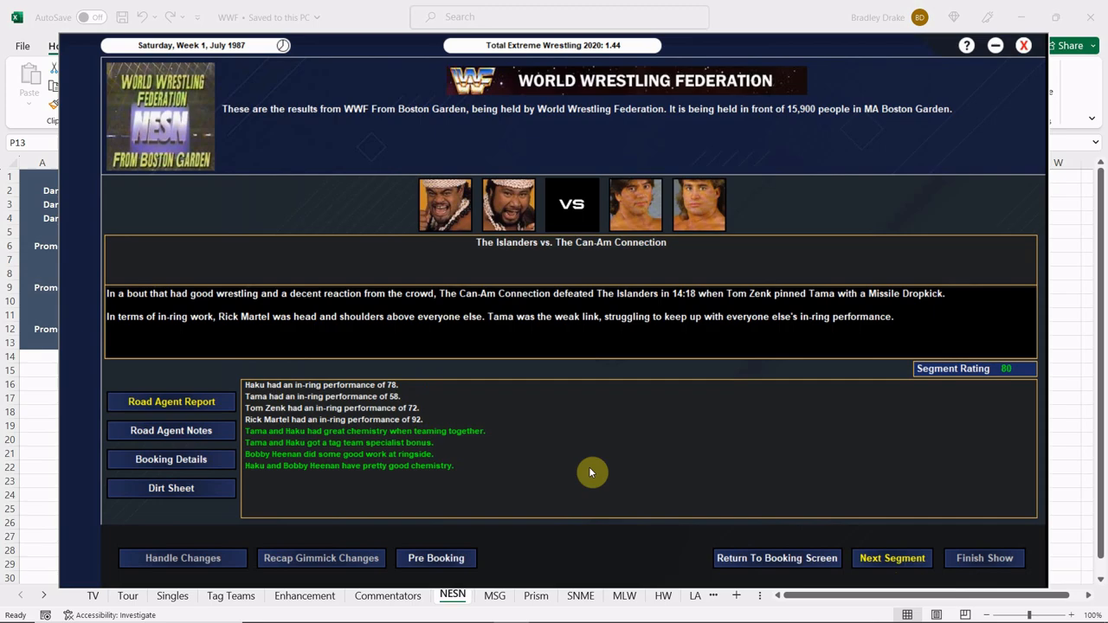
pyautogui.moveTo(390, 450)
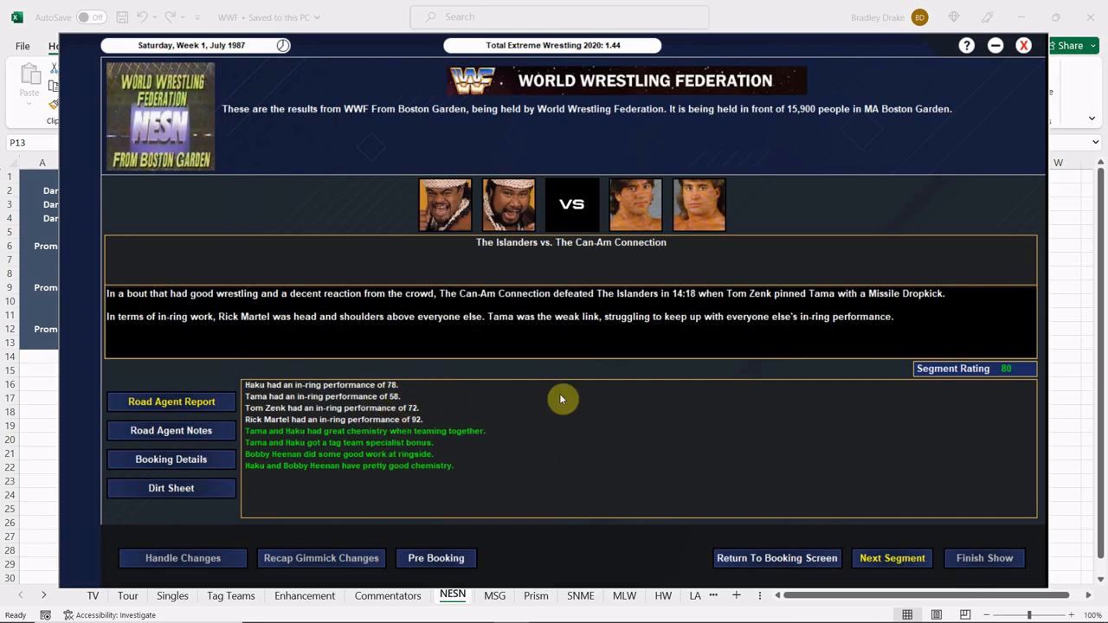
pyautogui.moveTo(576, 416)
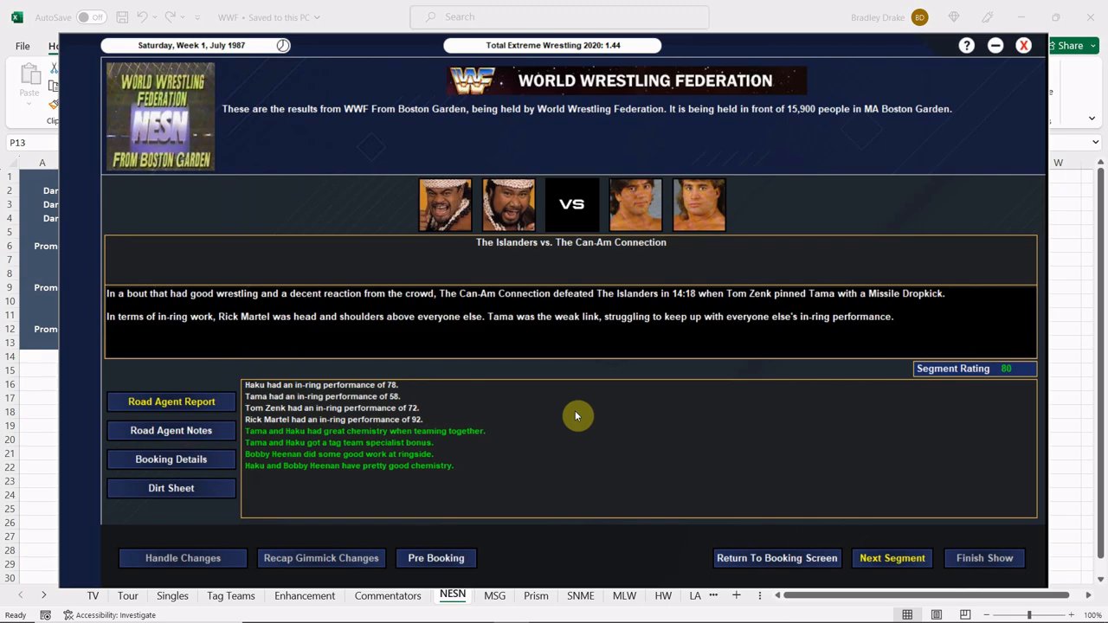
pyautogui.moveTo(414, 420)
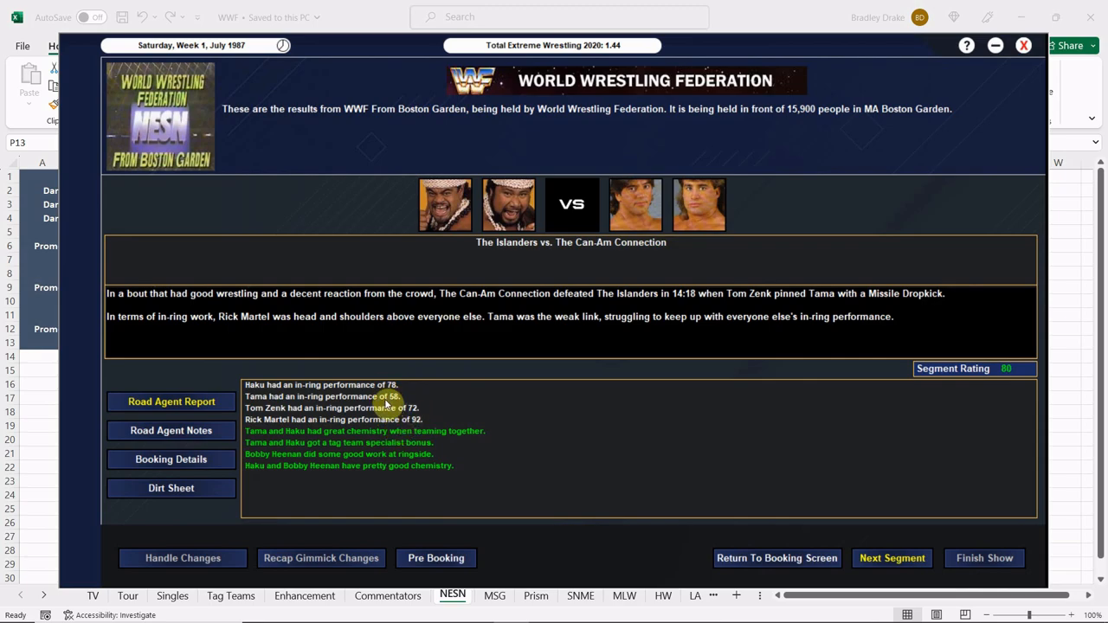
pyautogui.scroll(-3)
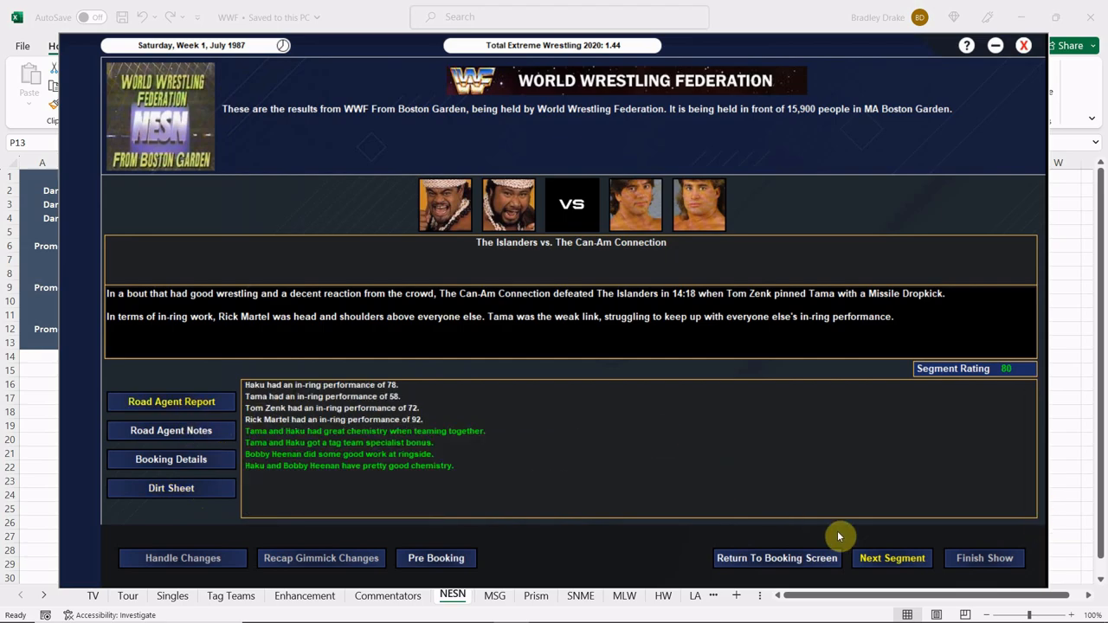
# - Show the 85-rated Bruno Sammartino and Gorilla Monsoon promo result and its rating bonuses
pyautogui.click(892, 557)
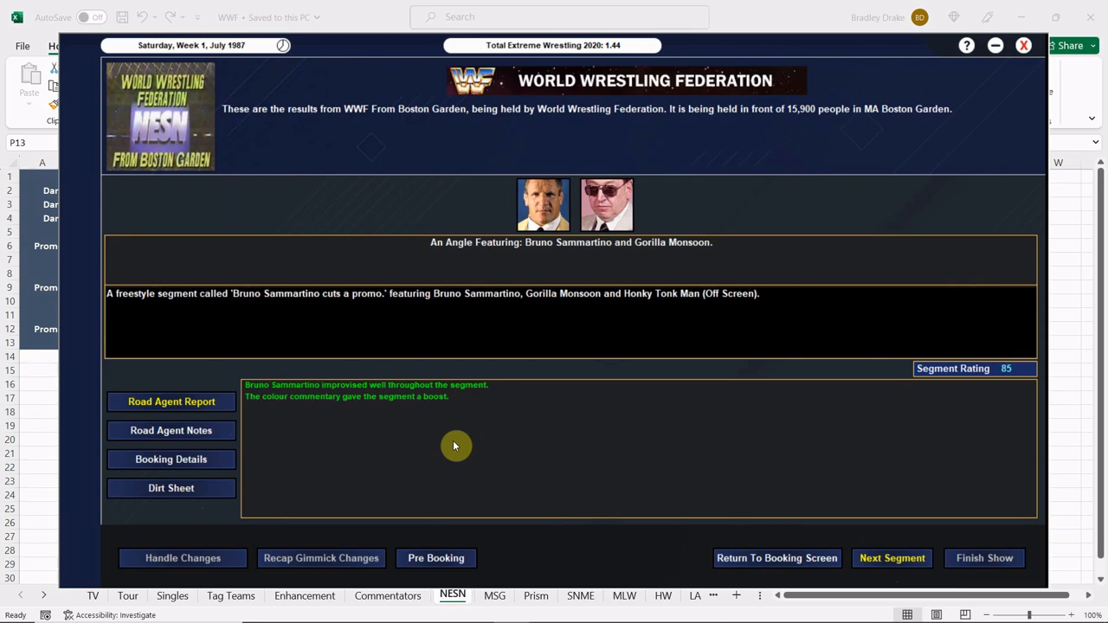
pyautogui.moveTo(388, 468)
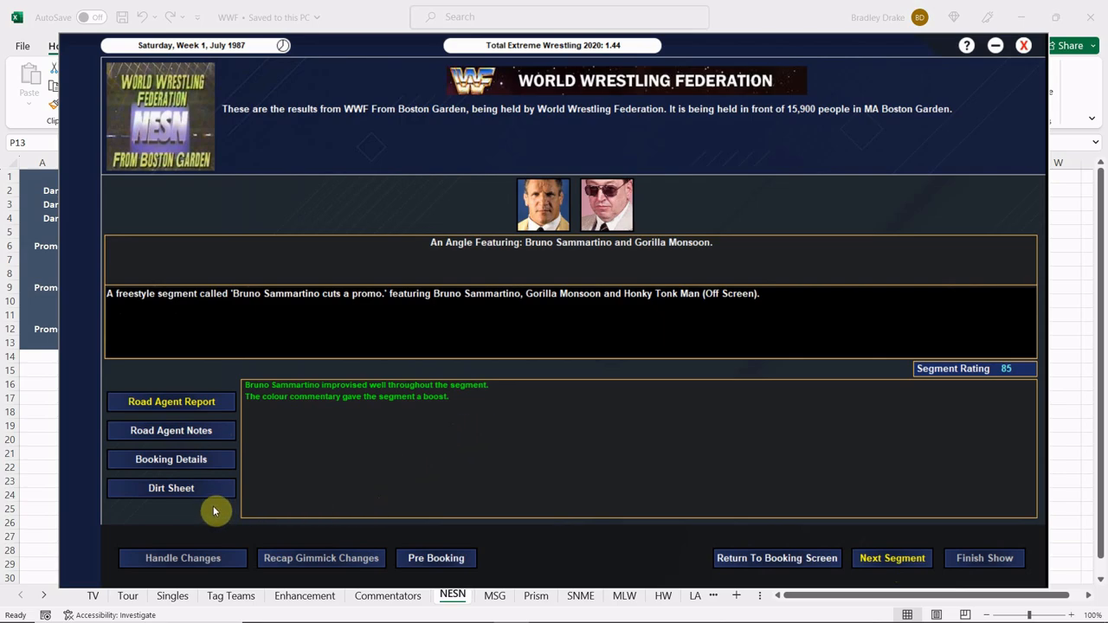
pyautogui.moveTo(210, 520)
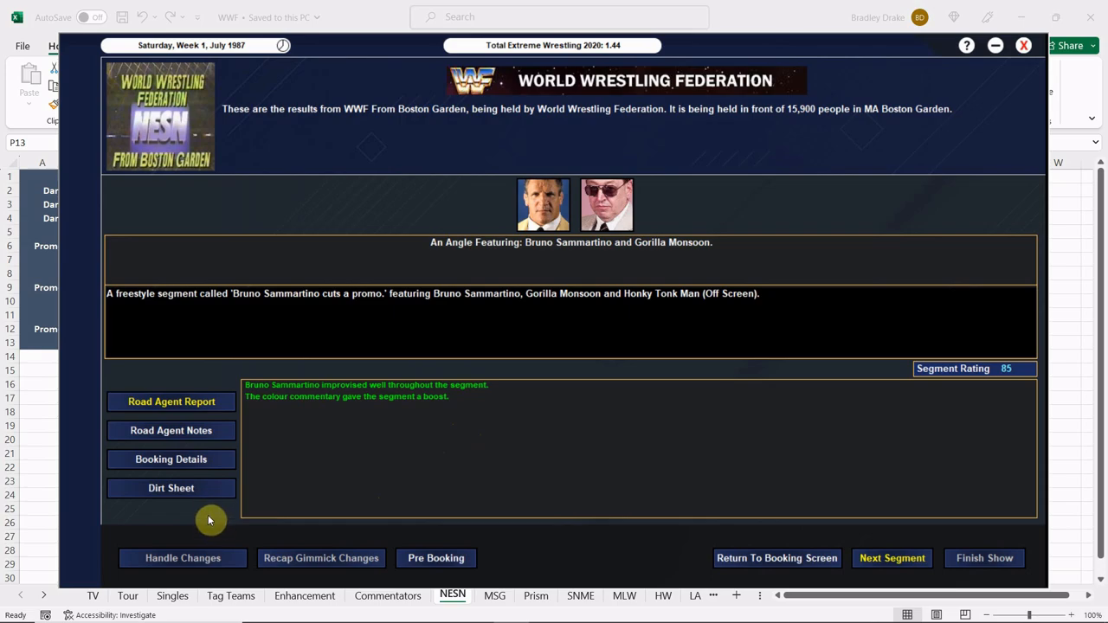
pyautogui.moveTo(218, 494)
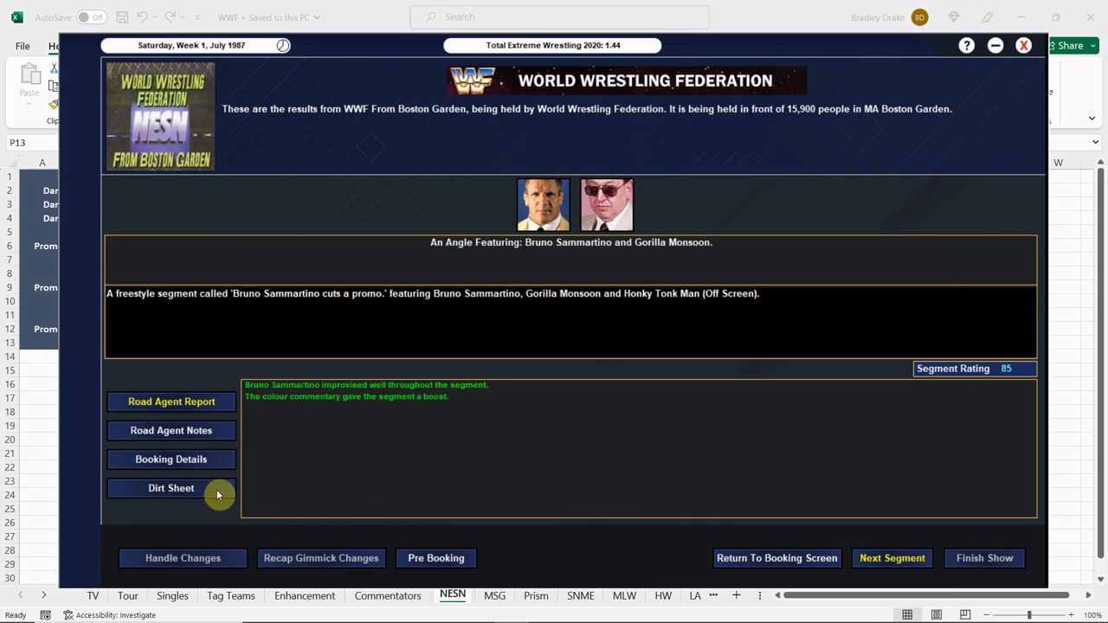
pyautogui.click(171, 401)
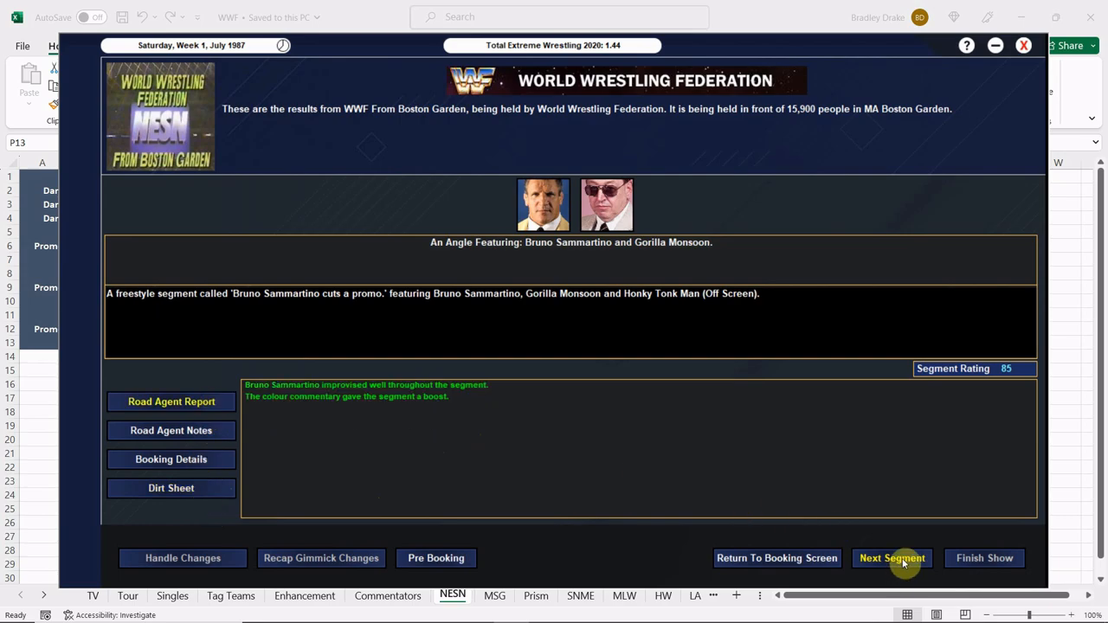
# - Show Bruno Sammartino's count-out win over Honky Tonk Man in 15:43, rated 92
pyautogui.click(892, 557)
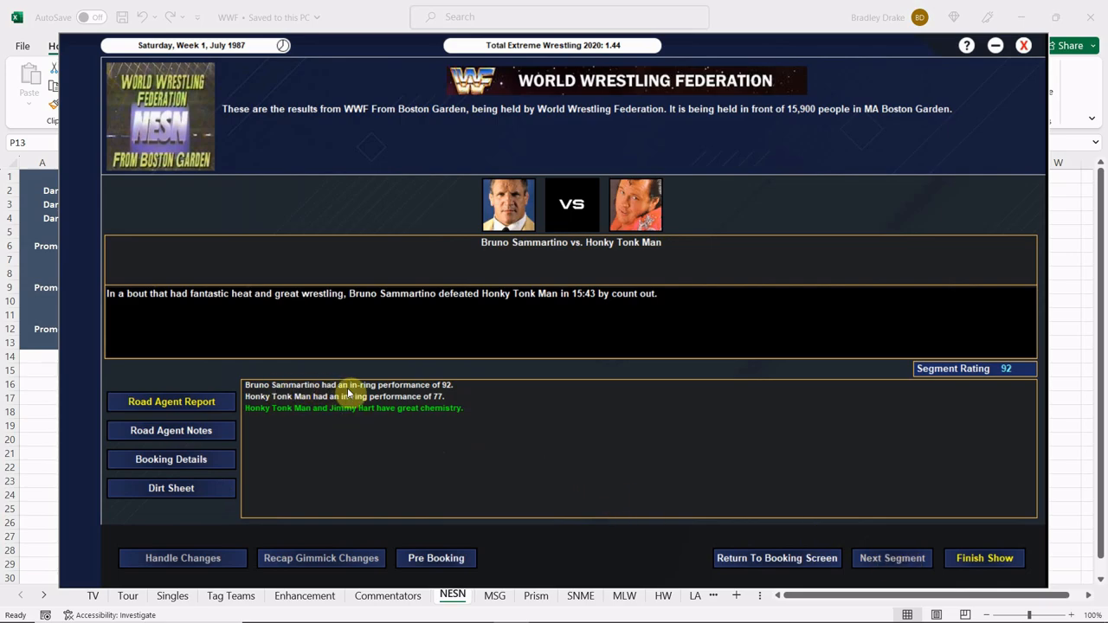
pyautogui.moveTo(664, 520)
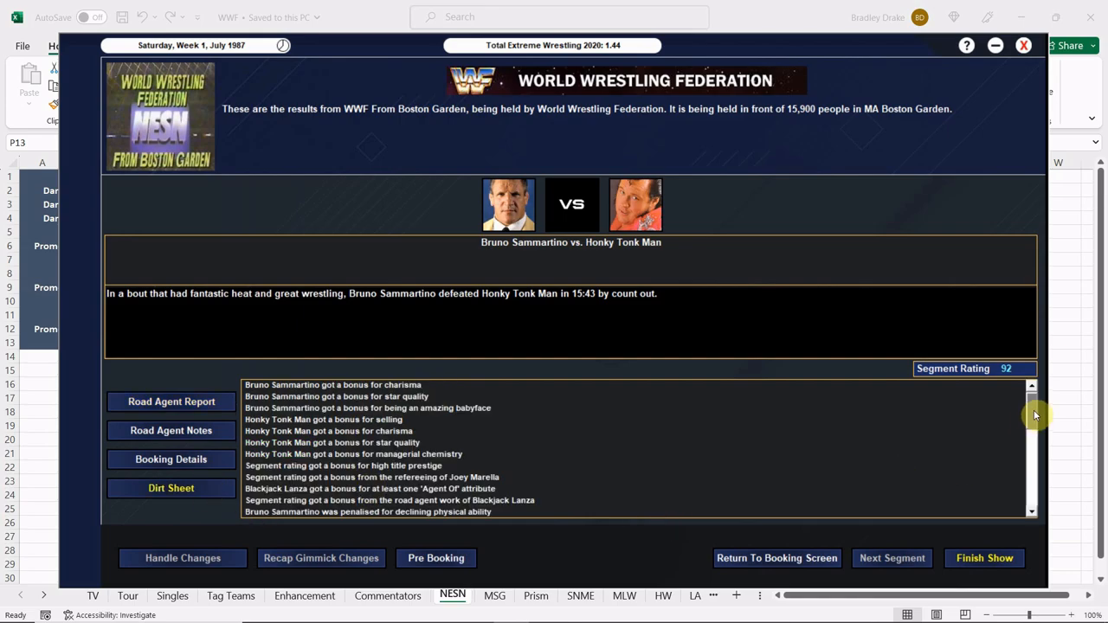
pyautogui.scroll(-3)
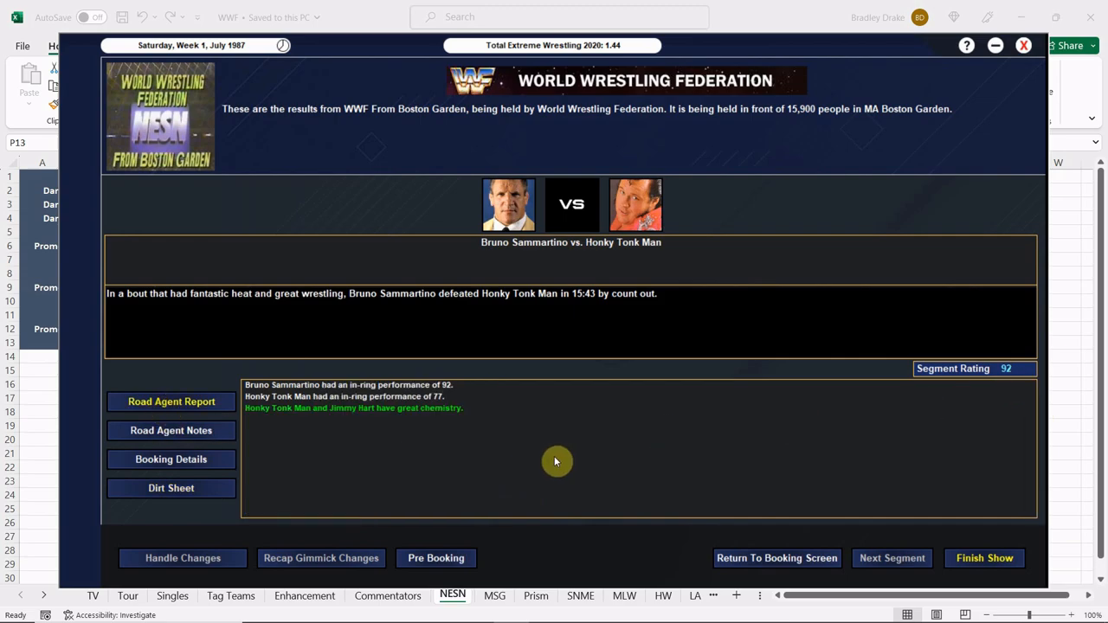
pyautogui.moveTo(956, 578)
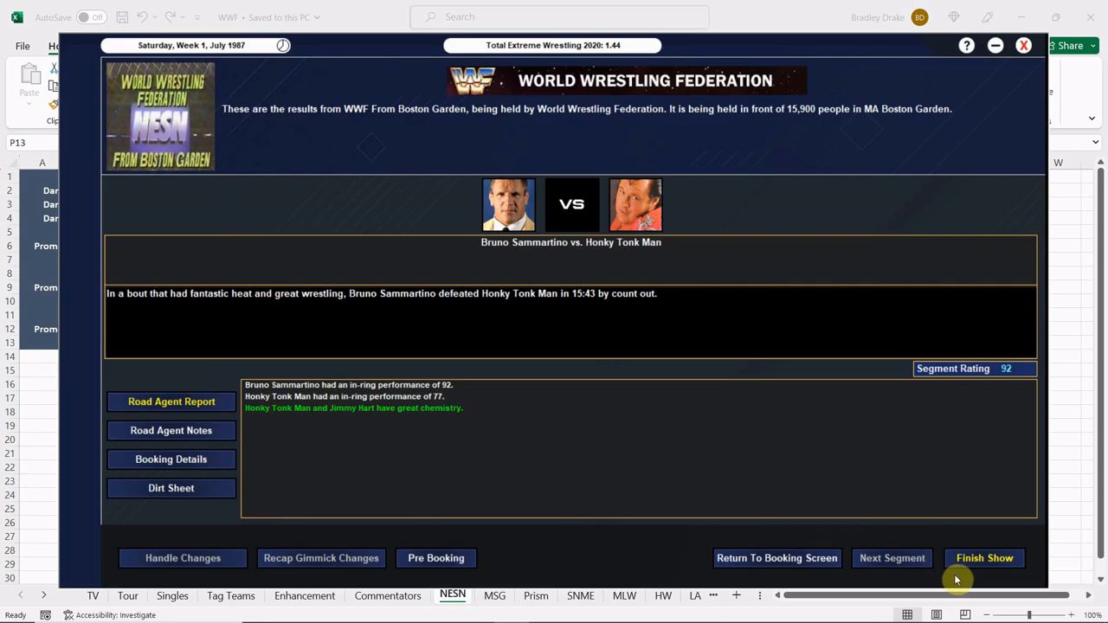
# - Finish WWF From Boston Garden at a 92 overall rating, declining the post-show speech
pyautogui.click(984, 557)
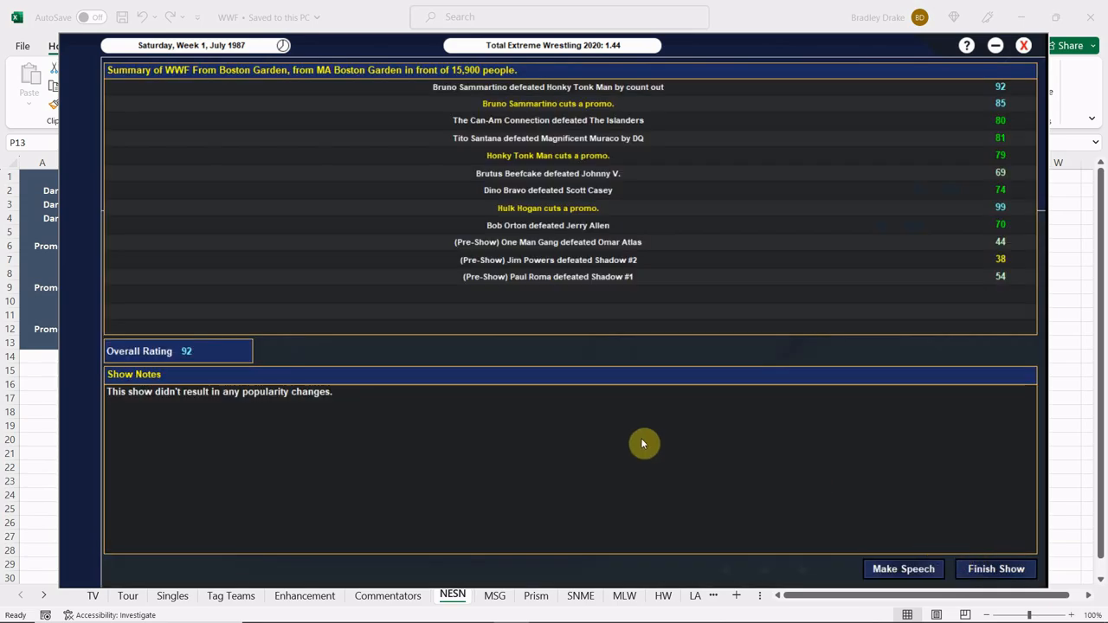
pyautogui.moveTo(561, 518)
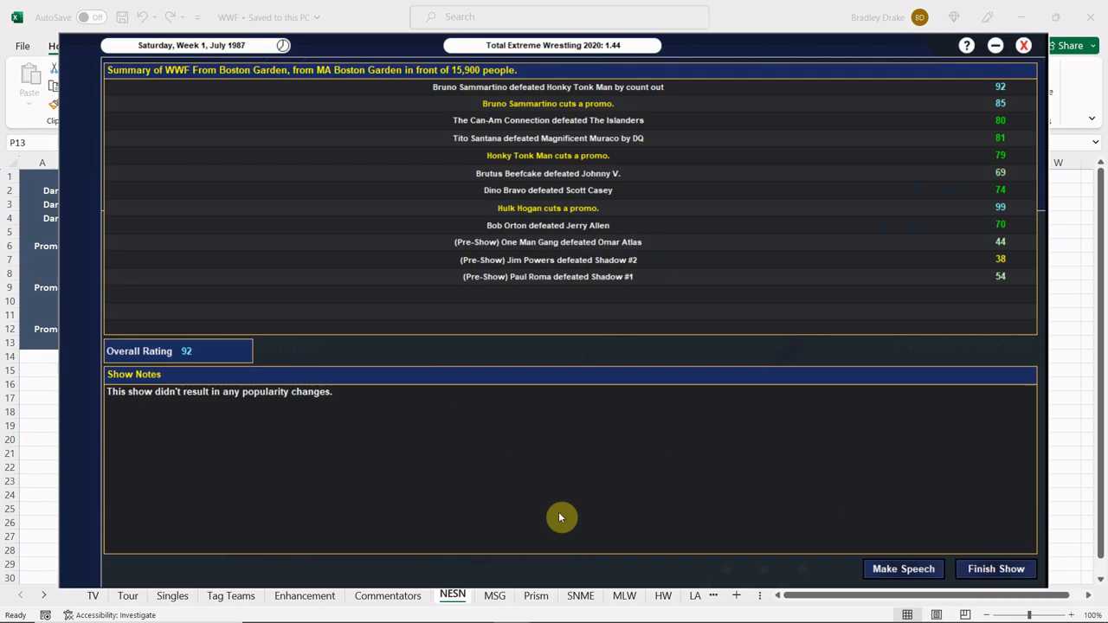
pyautogui.moveTo(766, 501)
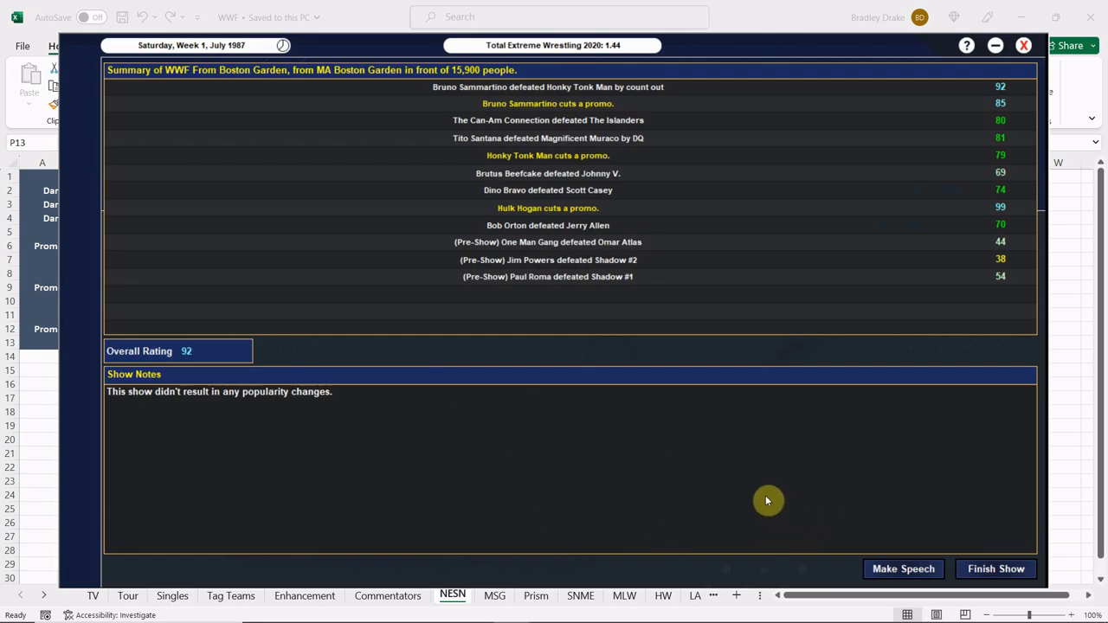
pyautogui.moveTo(490, 84)
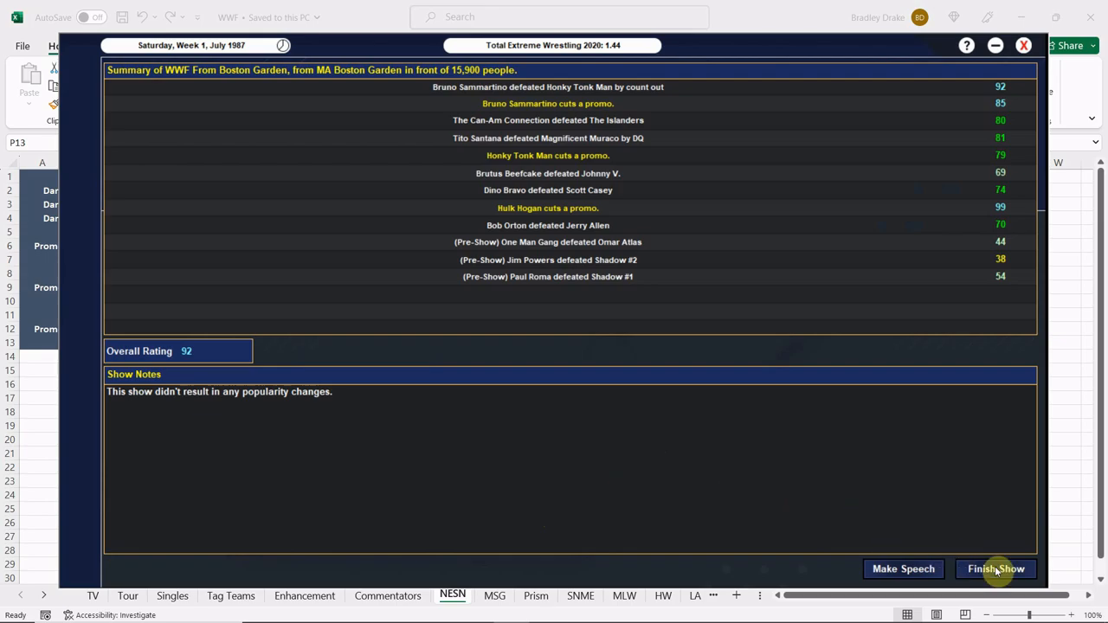
pyautogui.click(995, 568)
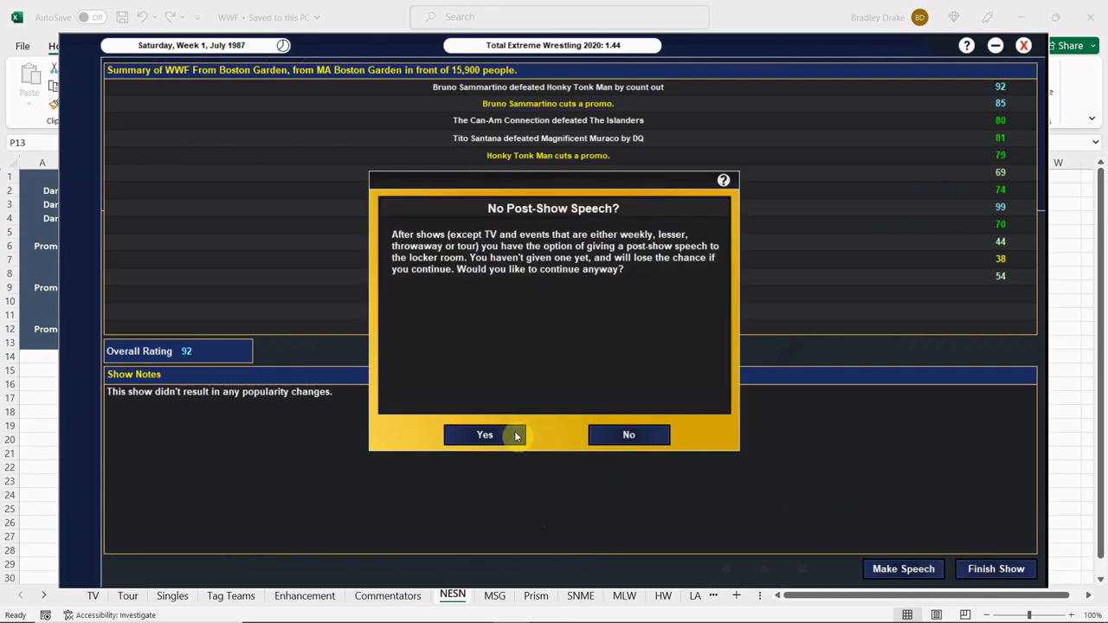
pyautogui.click(484, 435)
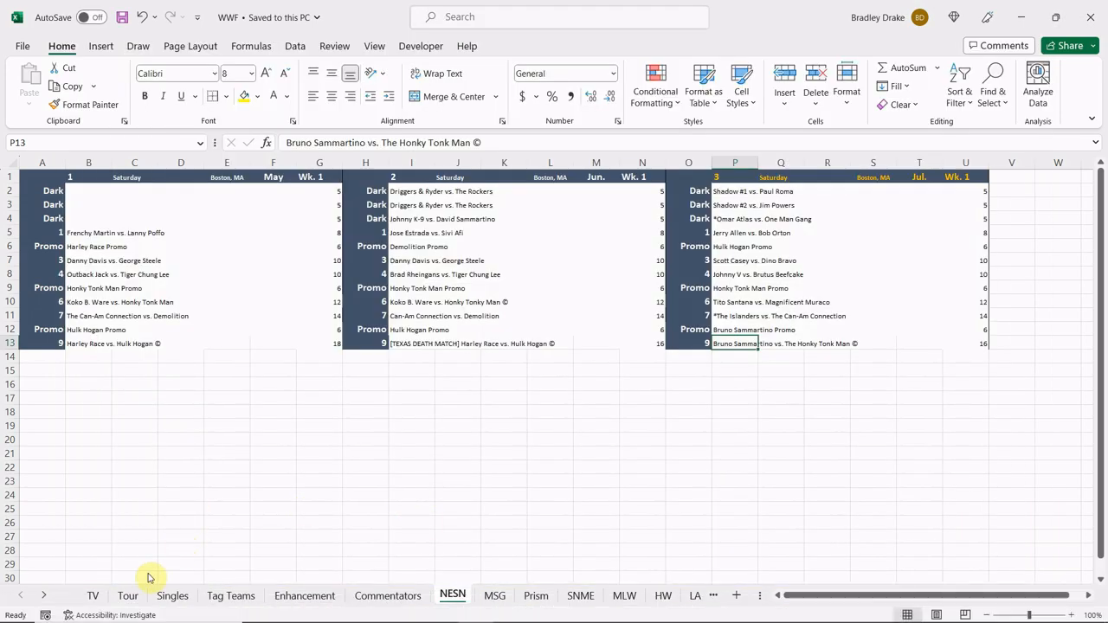
# - View the Tour sheet in Excel, then return to the TEW newsletter for July 1987
pyautogui.click(127, 596)
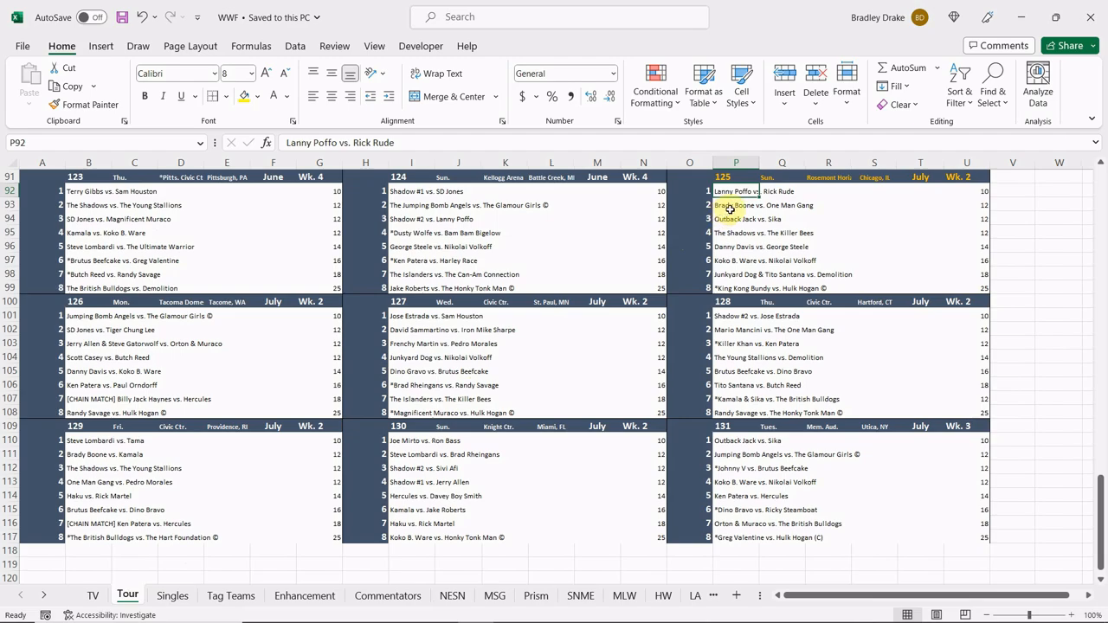
pyautogui.moveTo(730, 208)
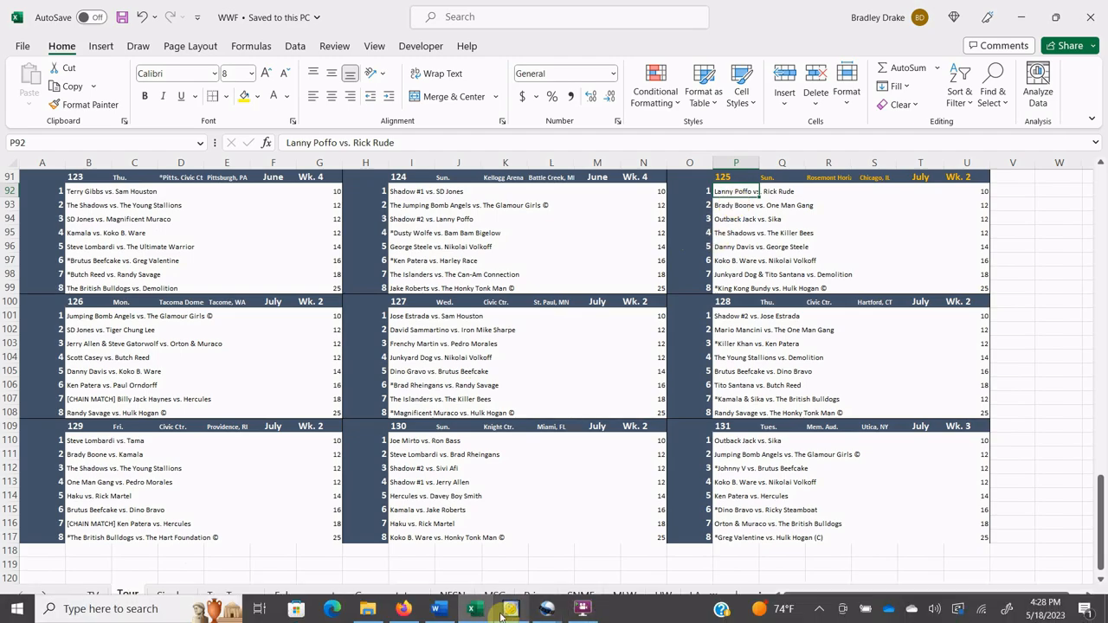
pyautogui.click(493, 609)
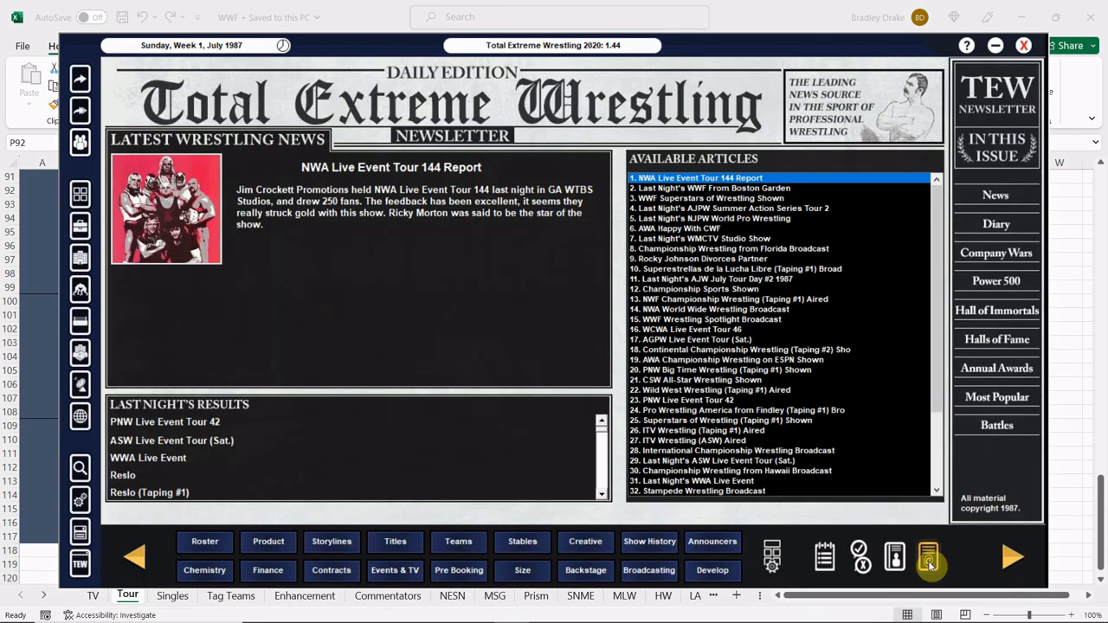
# - Read the Superstars (6.14) and Boston Garden (0.69) viewing figures mails
pyautogui.click(928, 557)
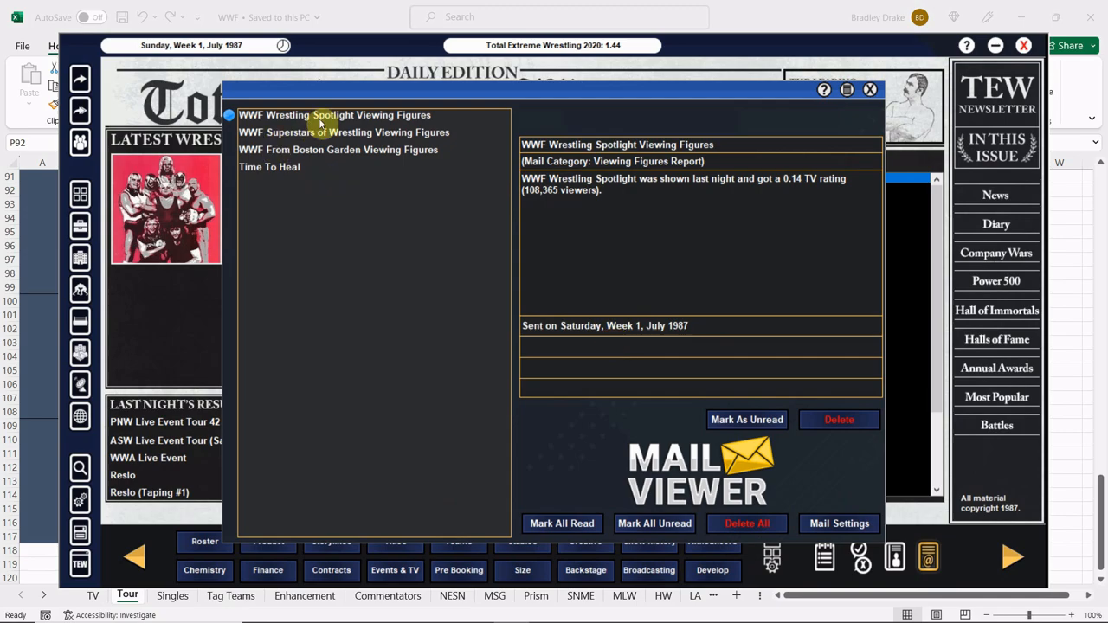
pyautogui.click(343, 131)
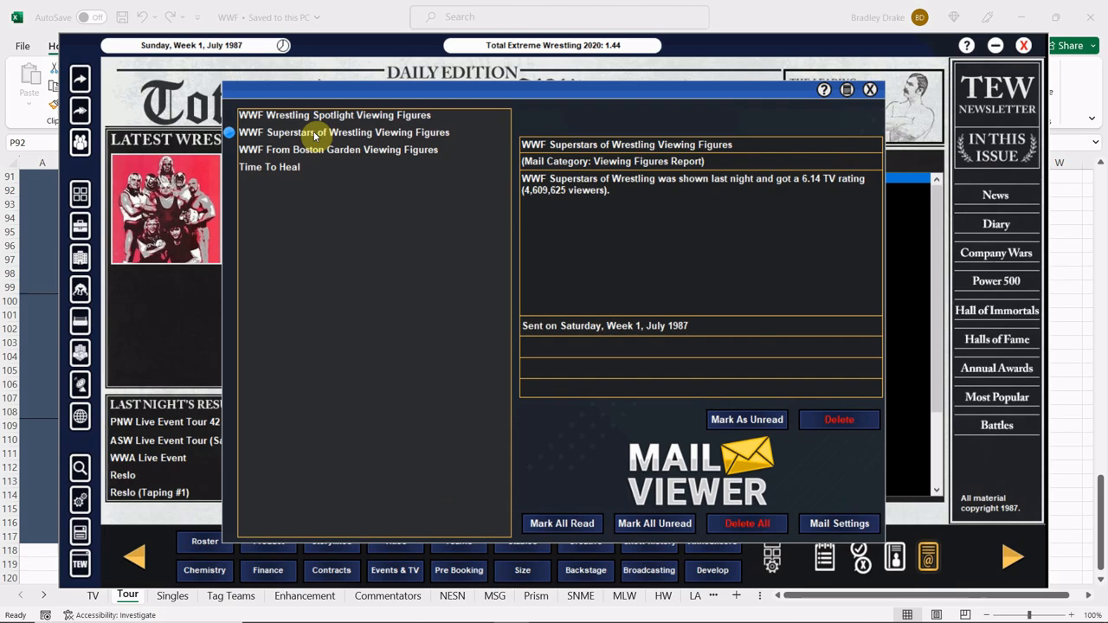
pyautogui.moveTo(320, 154)
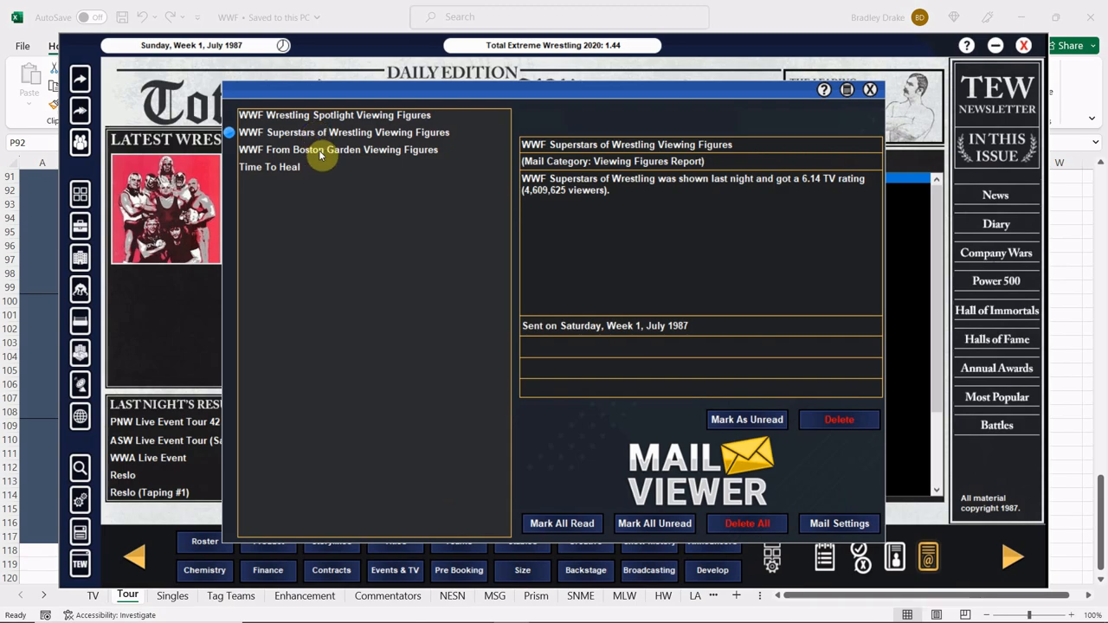
pyautogui.click(337, 149)
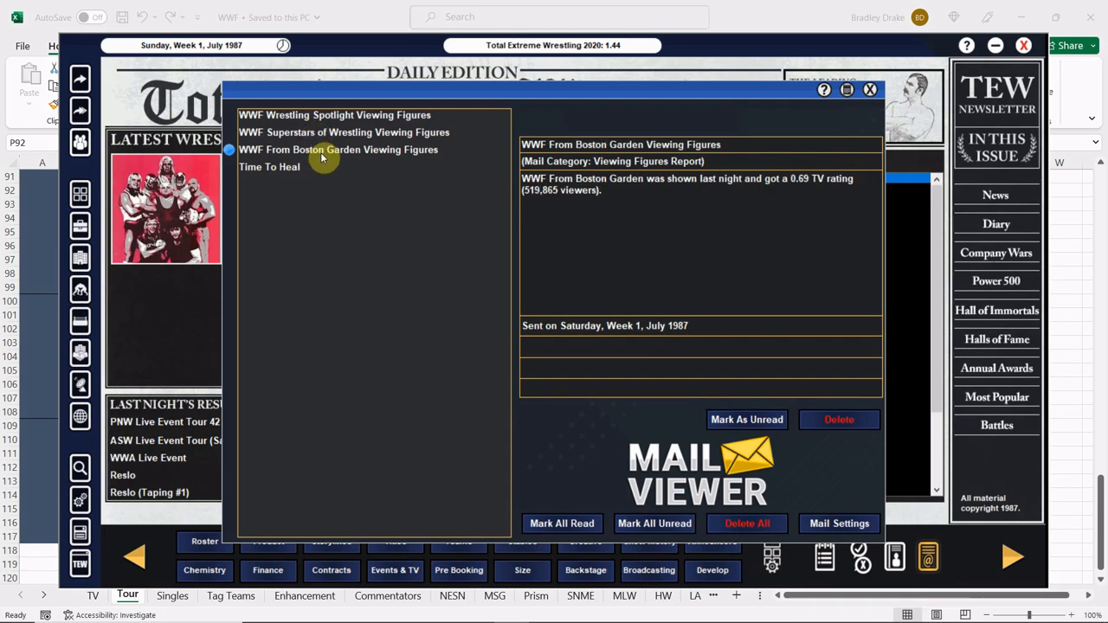
pyautogui.click(269, 166)
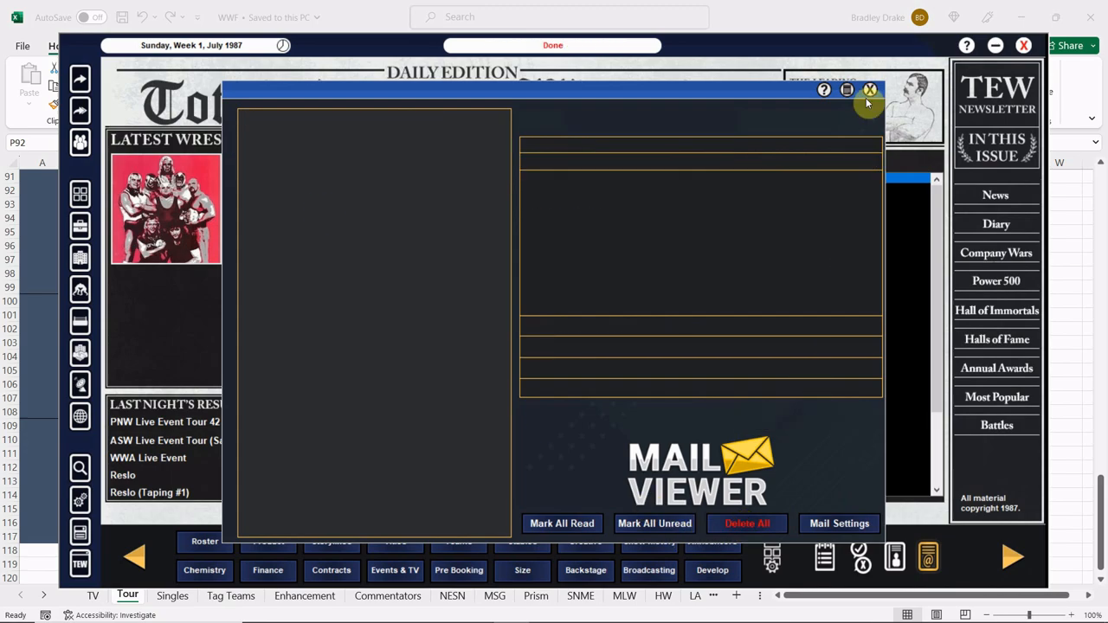
# - Read the Rocky Johnson divorce and Damage Inc. Change newsletter stories
pyautogui.click(871, 90)
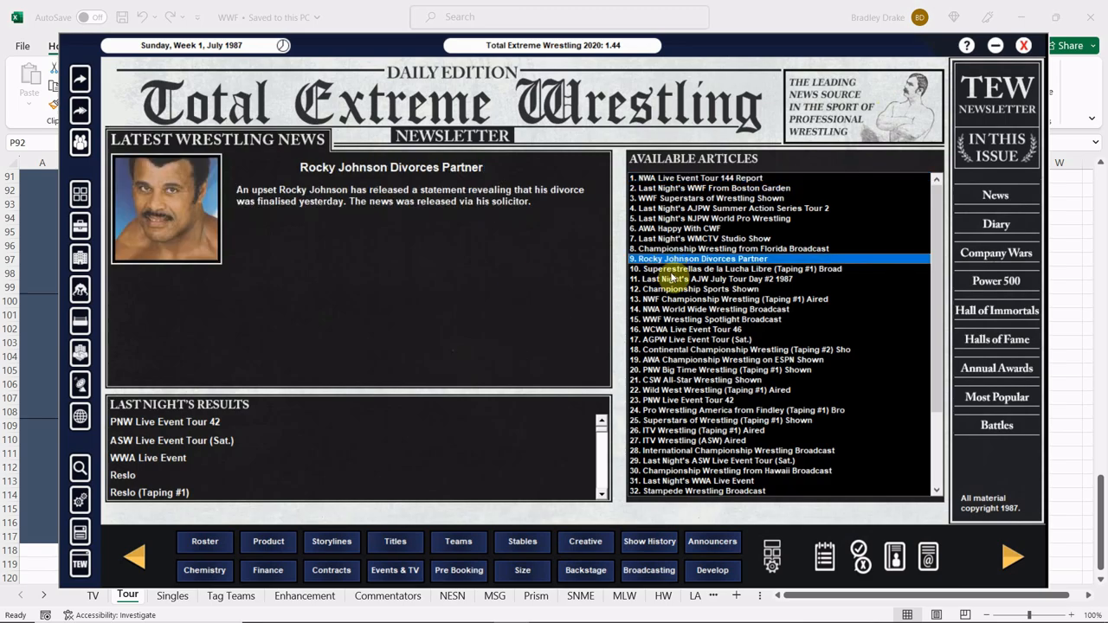
pyautogui.click(702, 228)
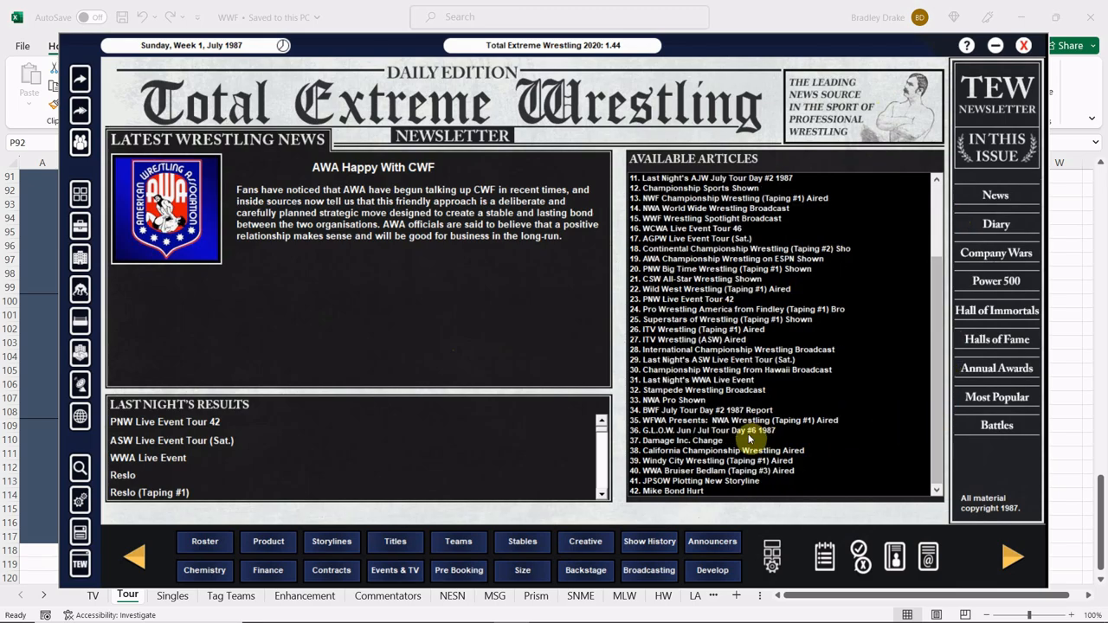
pyautogui.click(682, 440)
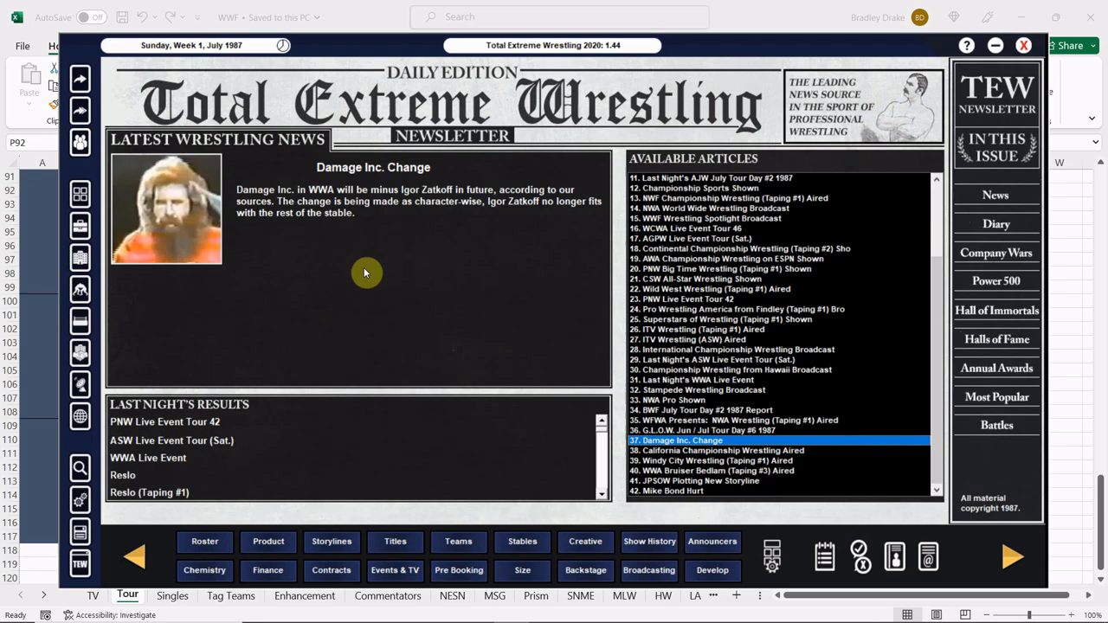
pyautogui.moveTo(372, 443)
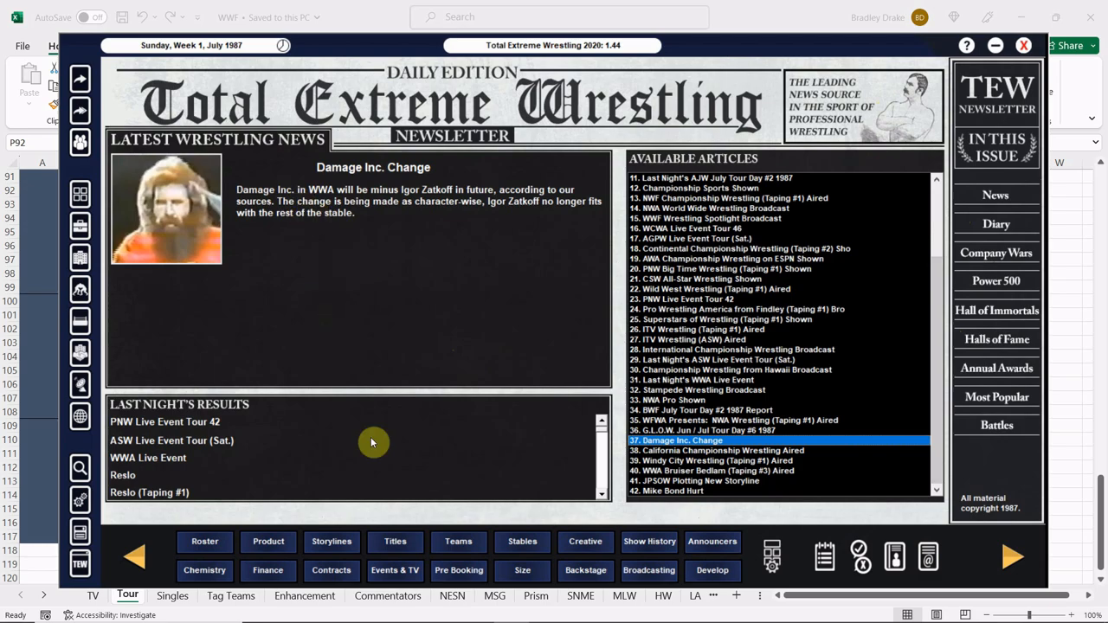